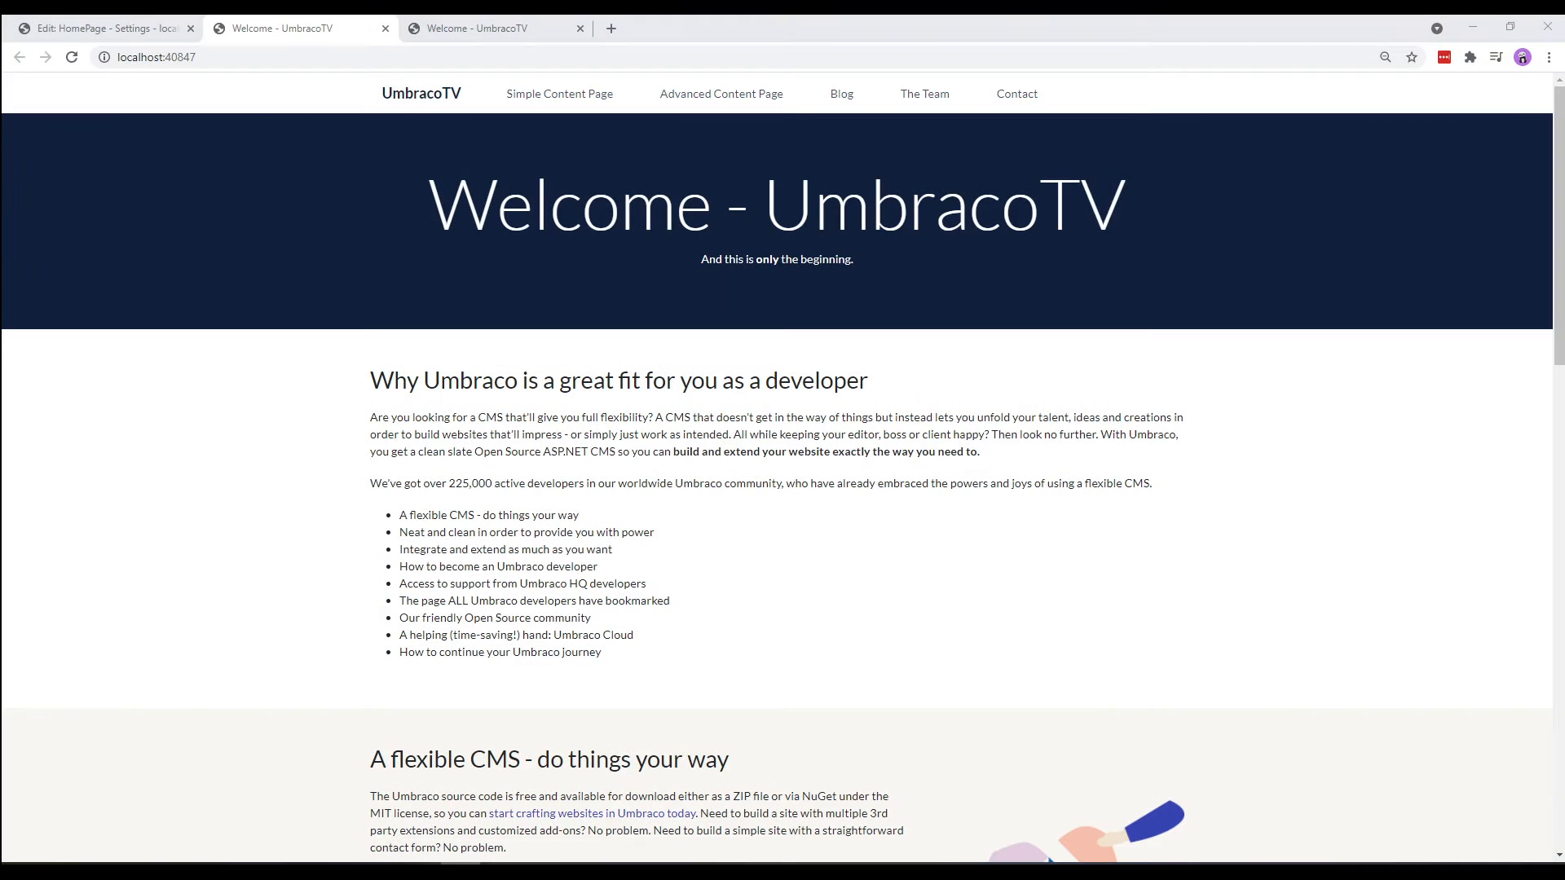
# - Open the Welcome node from the Content tree to view its Lorem ipsum body and Copyright Umbraco 2021 footer text
pyautogui.scroll(-3)
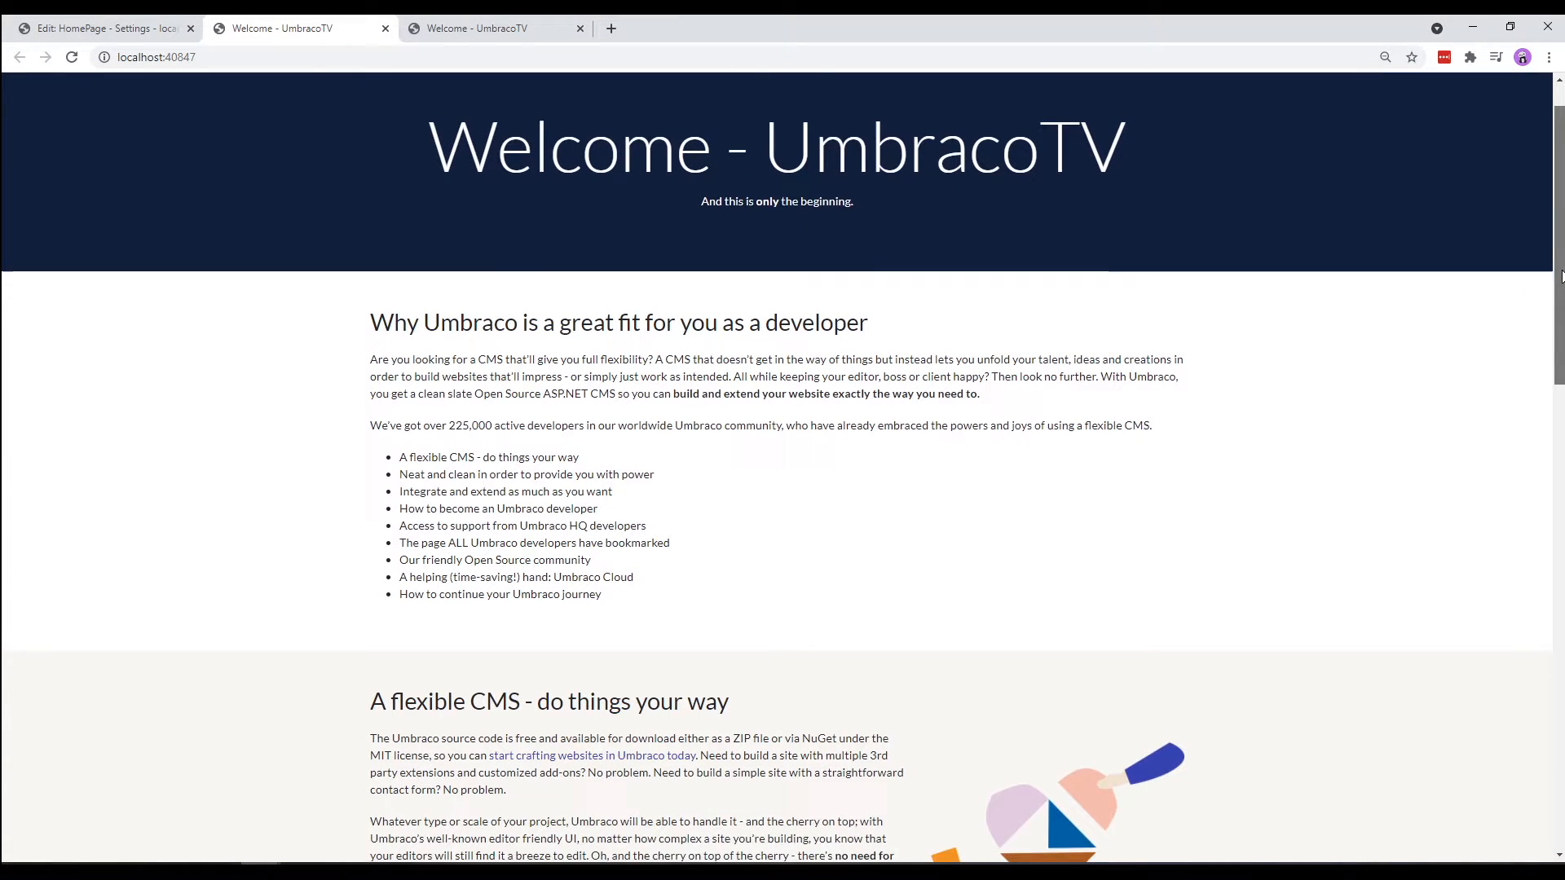
pyautogui.scroll(-3)
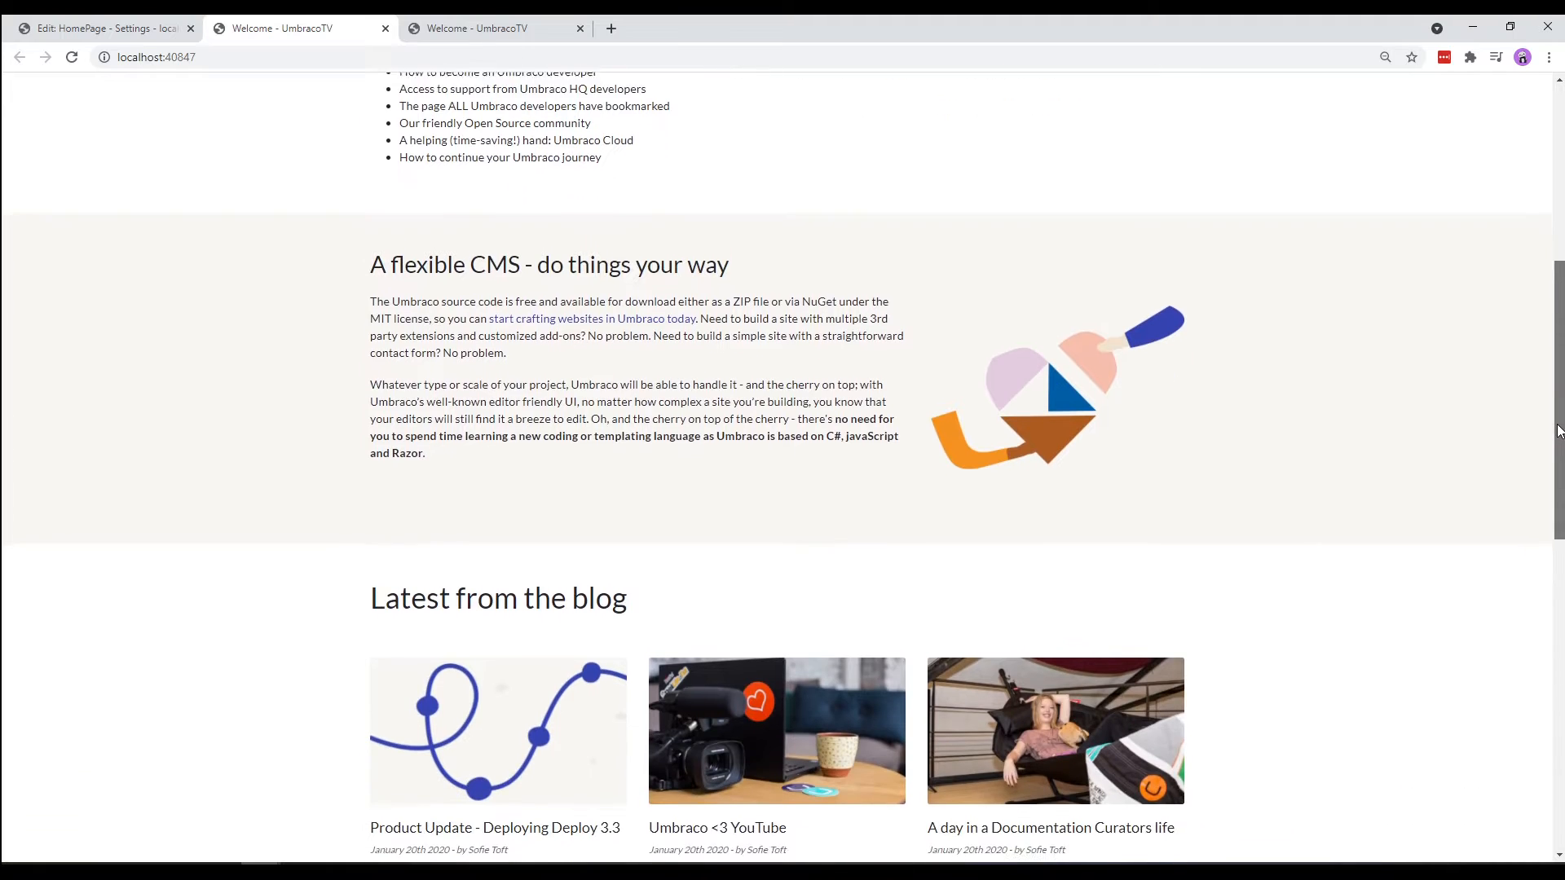
pyautogui.scroll(3)
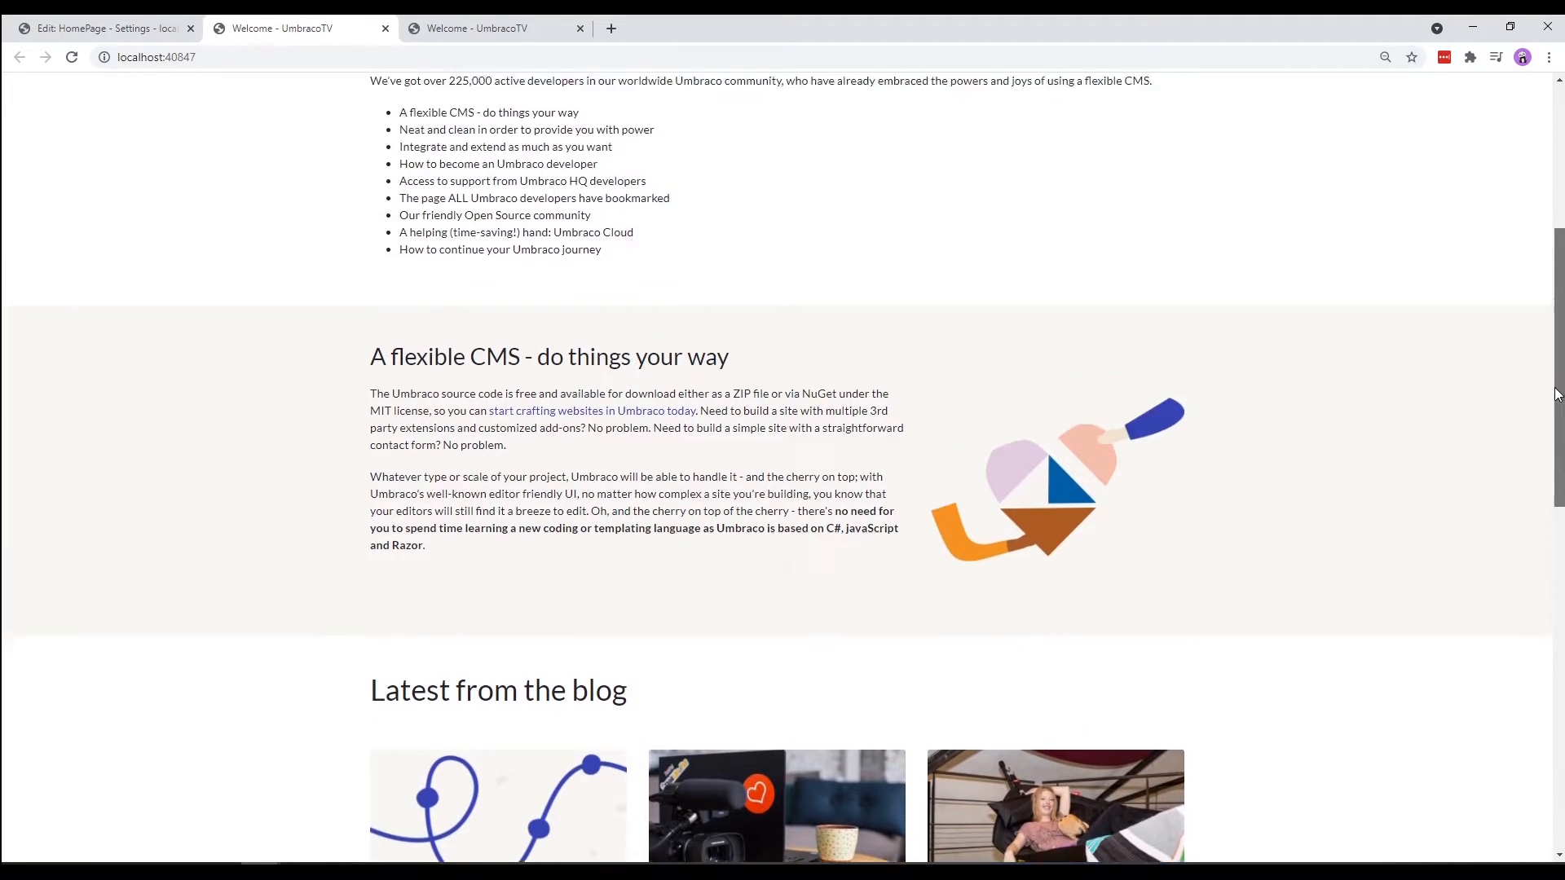
pyautogui.scroll(3)
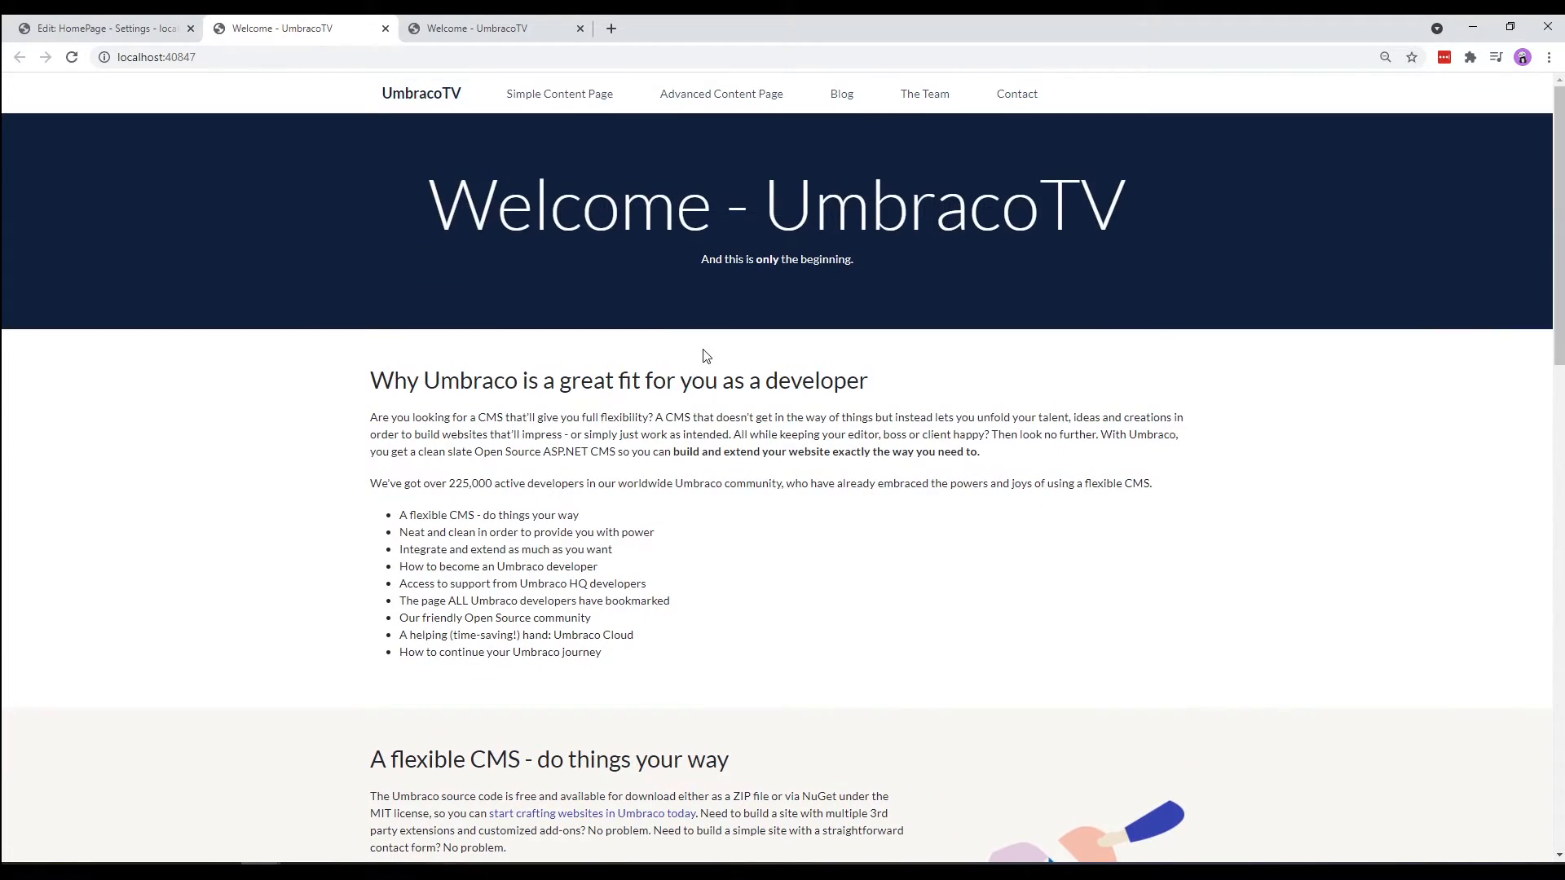
pyautogui.moveTo(736, 466)
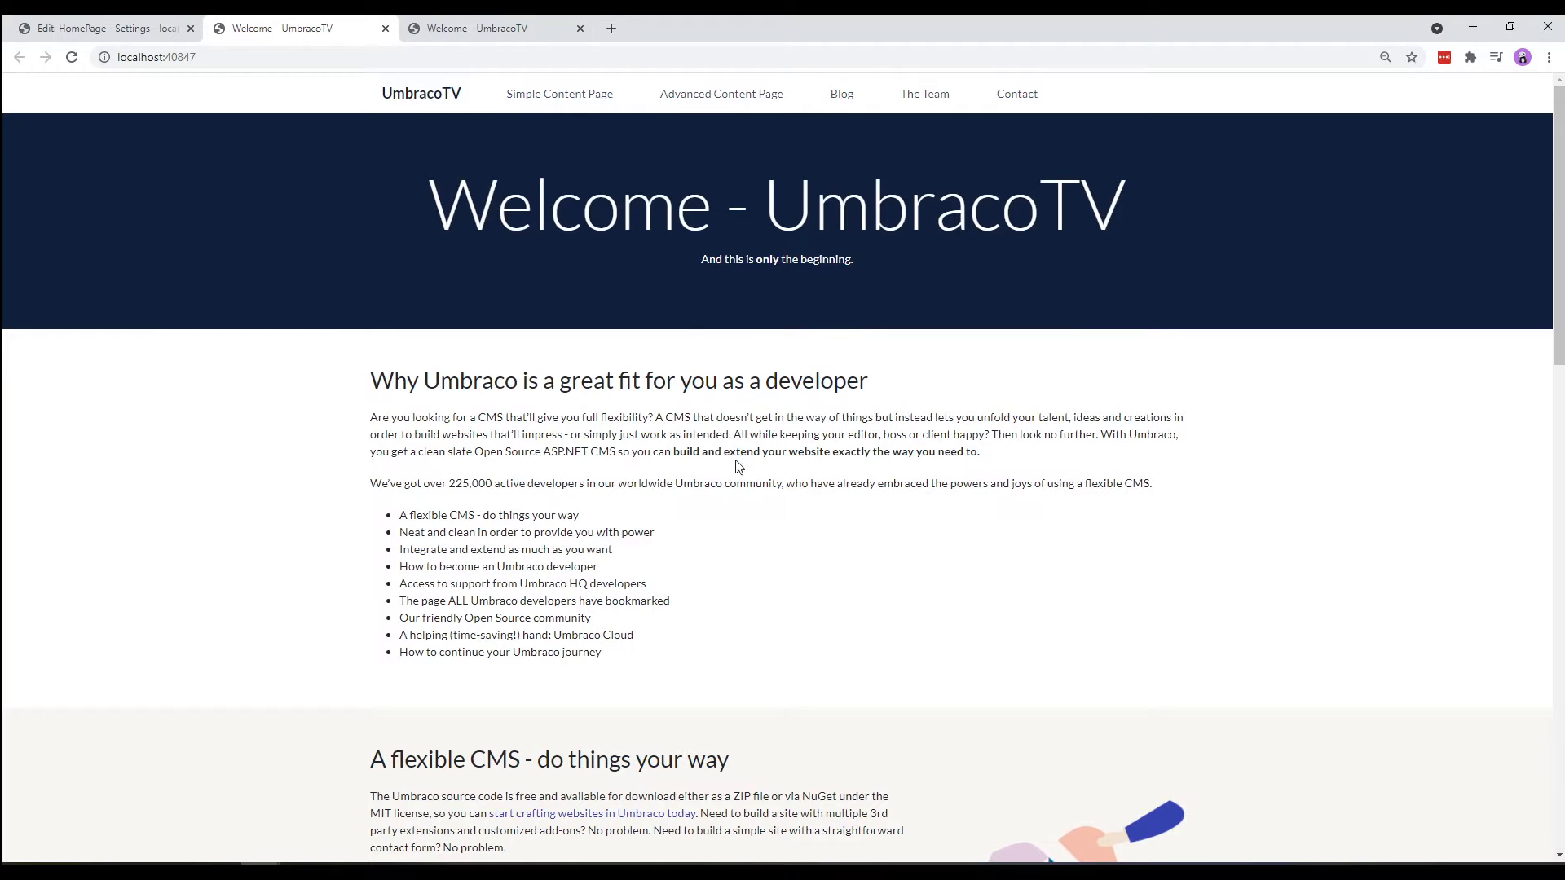
pyautogui.moveTo(727, 404)
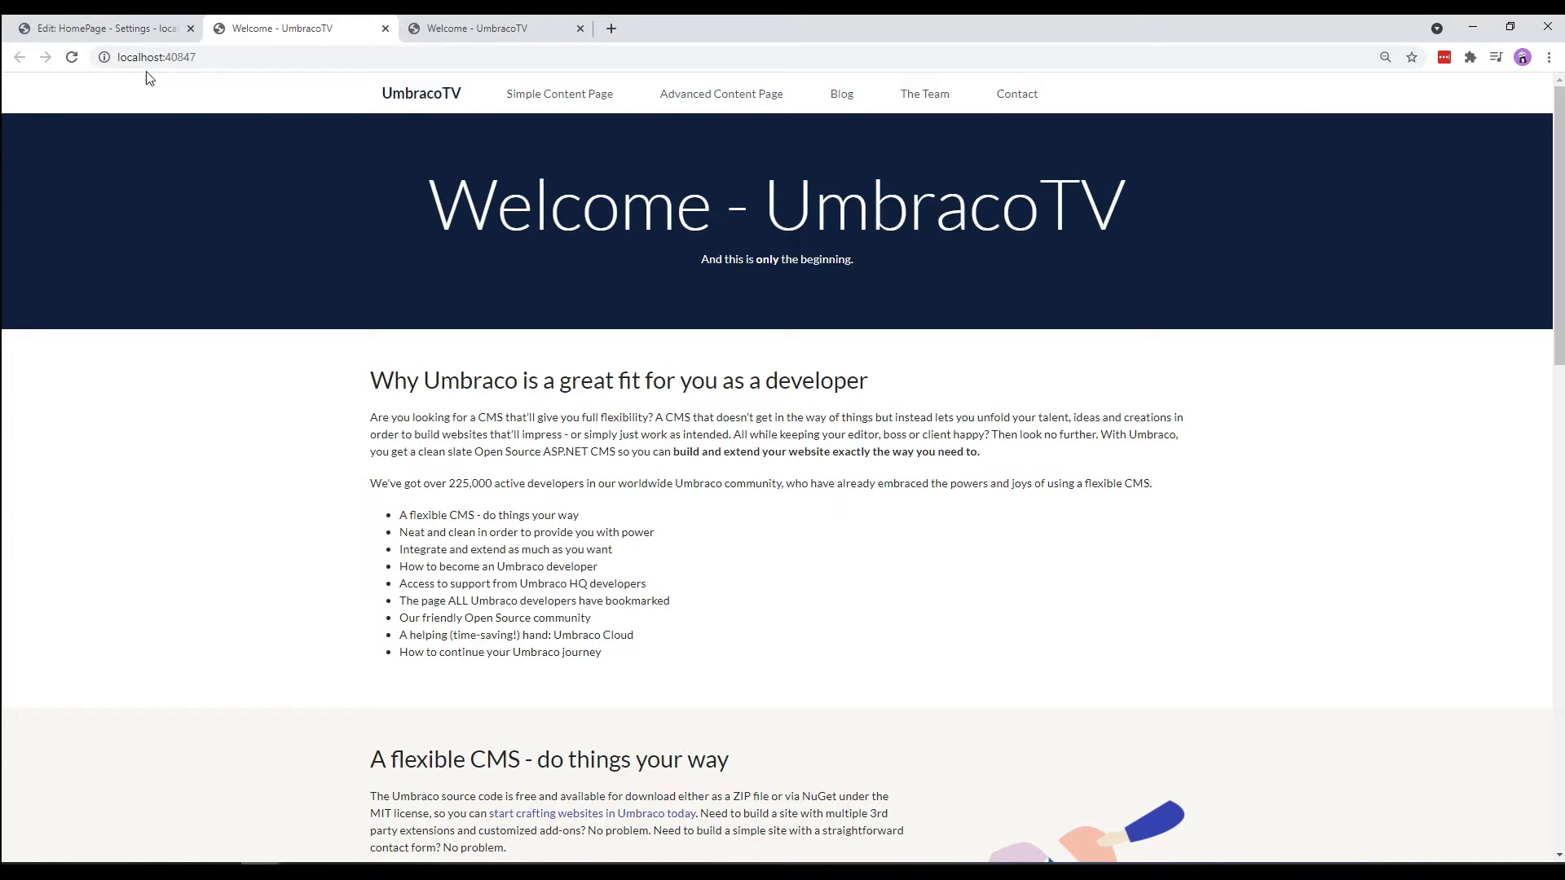
pyautogui.click(99, 28)
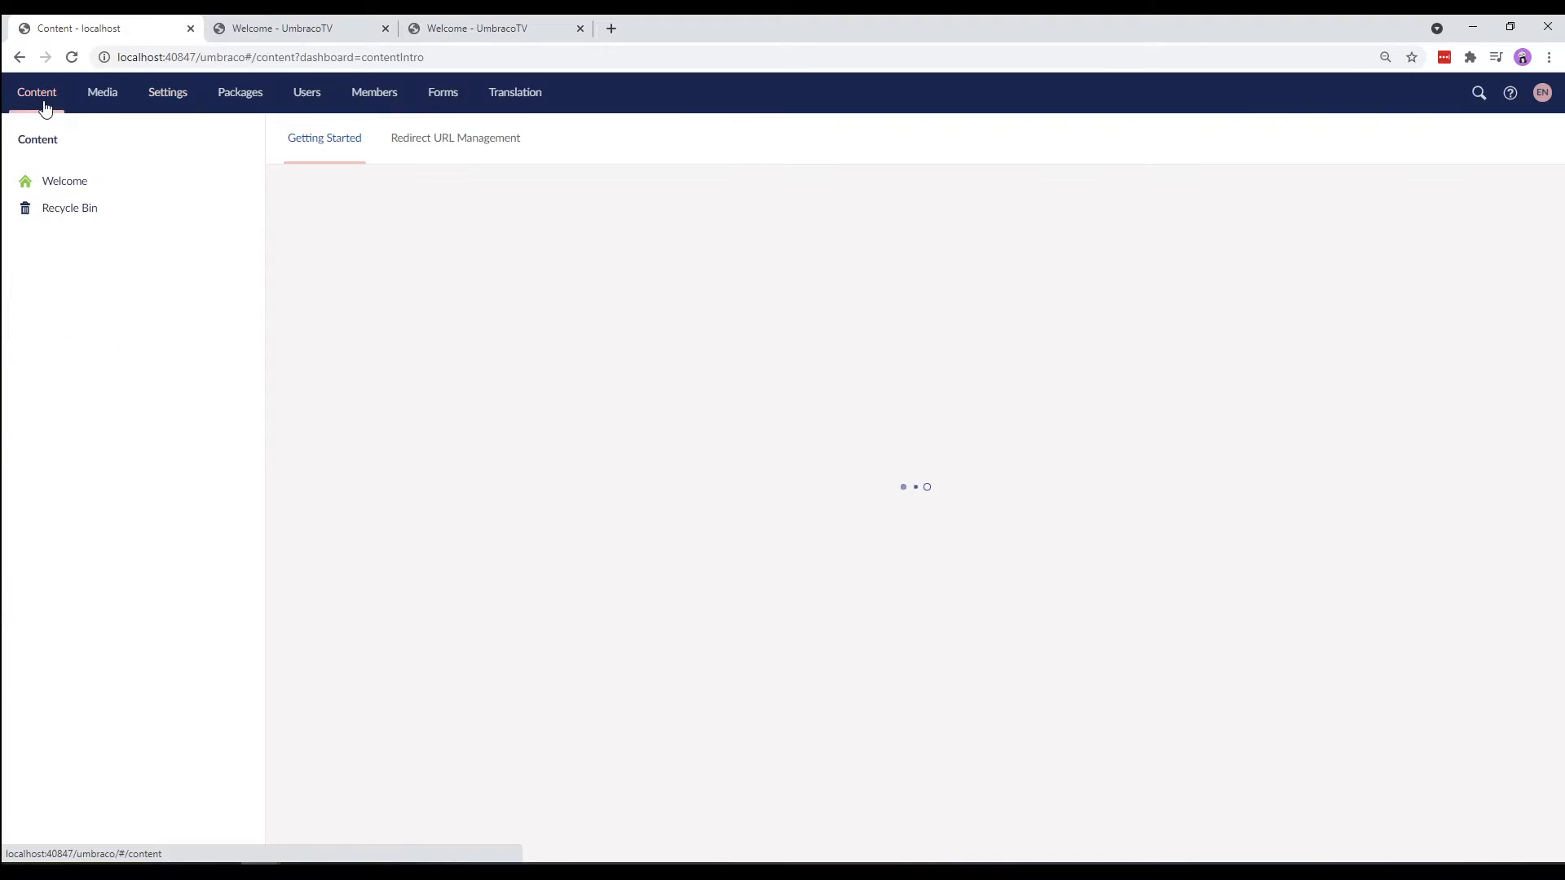
pyautogui.click(65, 181)
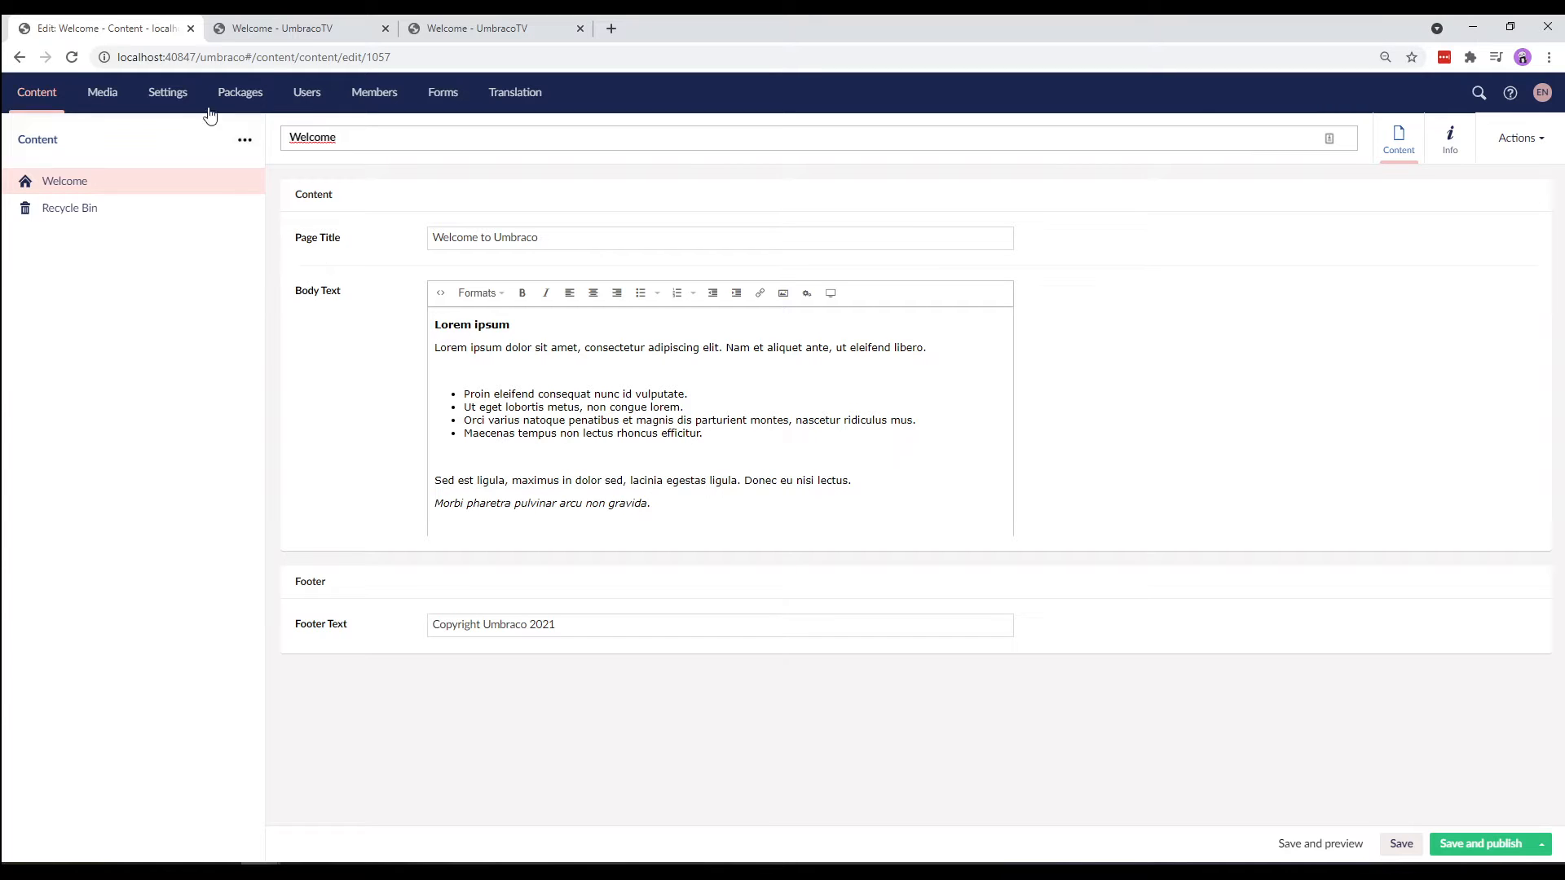
# - Delete the hard-coded h2 heading, paragraph and bullet list from the HomePage template's content area
pyautogui.click(168, 91)
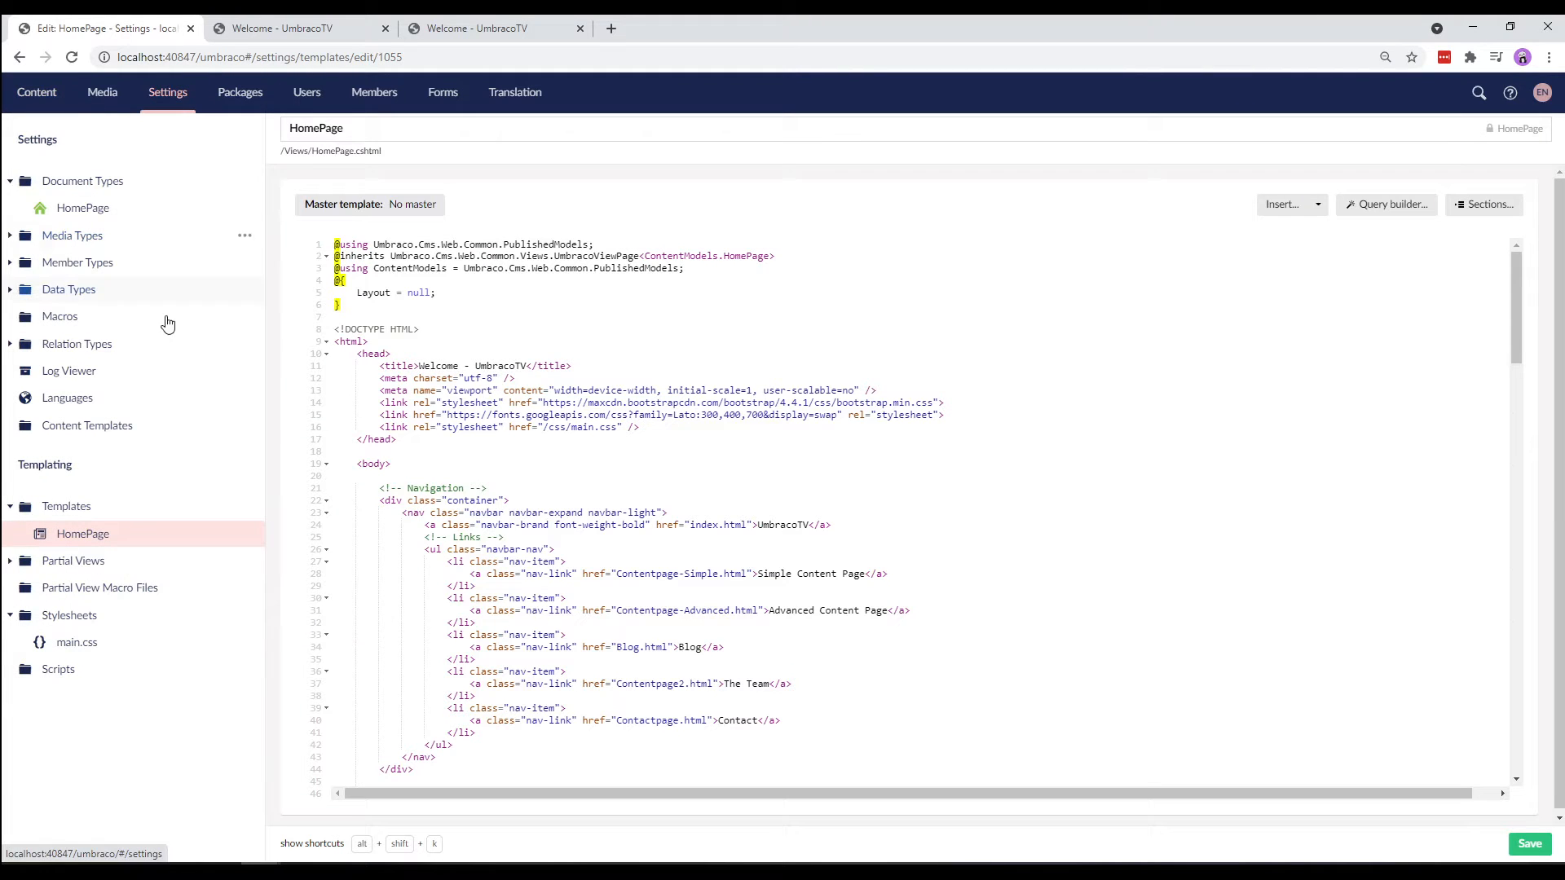
pyautogui.moveTo(1444, 373)
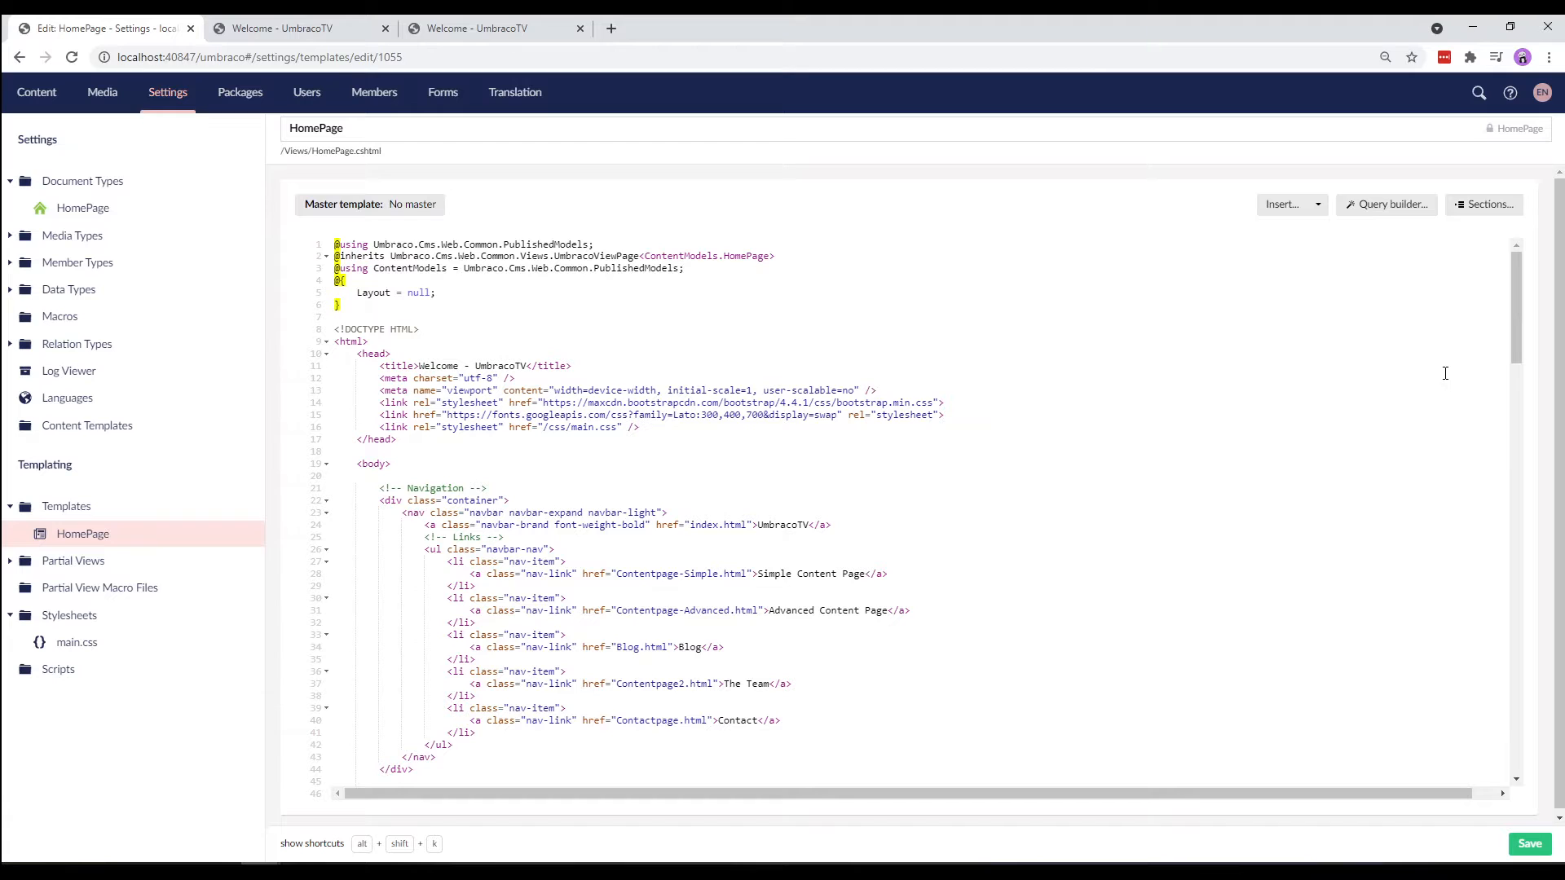
pyautogui.scroll(-3)
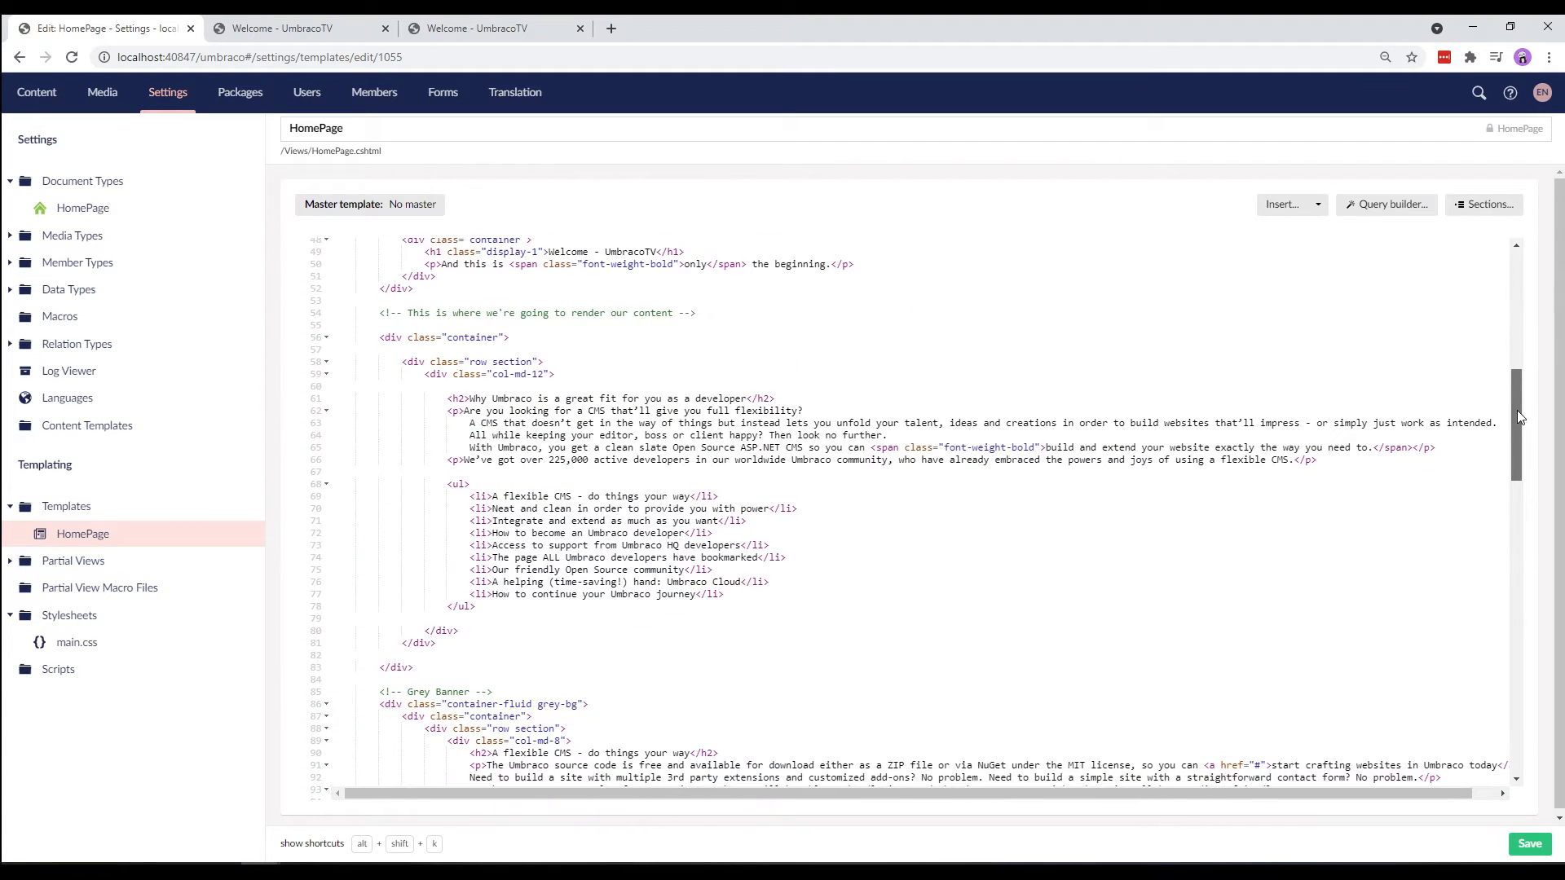
pyautogui.scroll(-3)
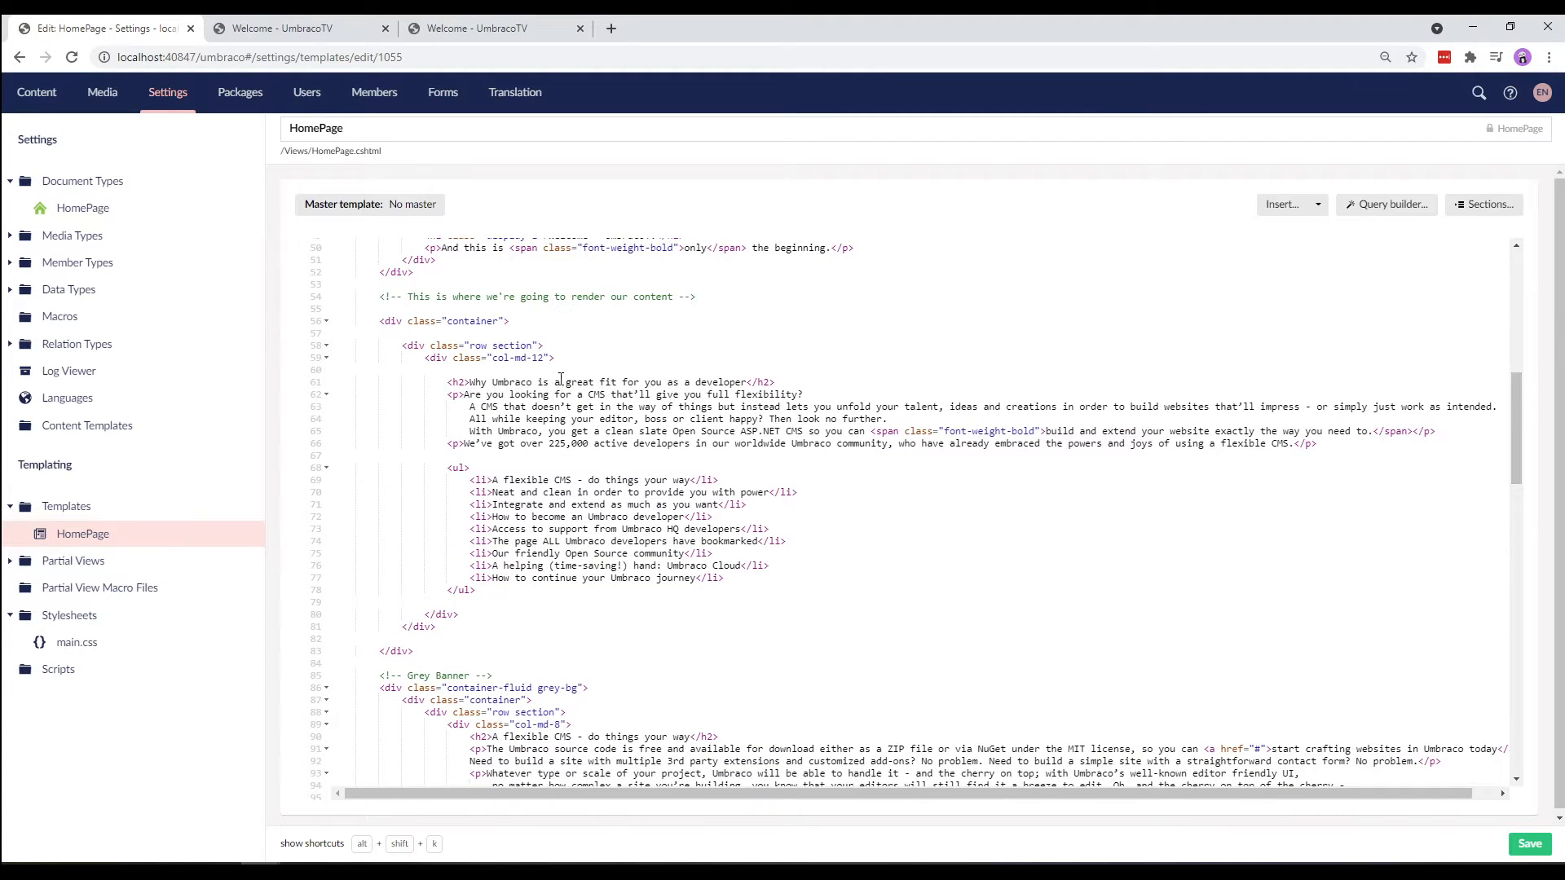
pyautogui.moveTo(714, 295)
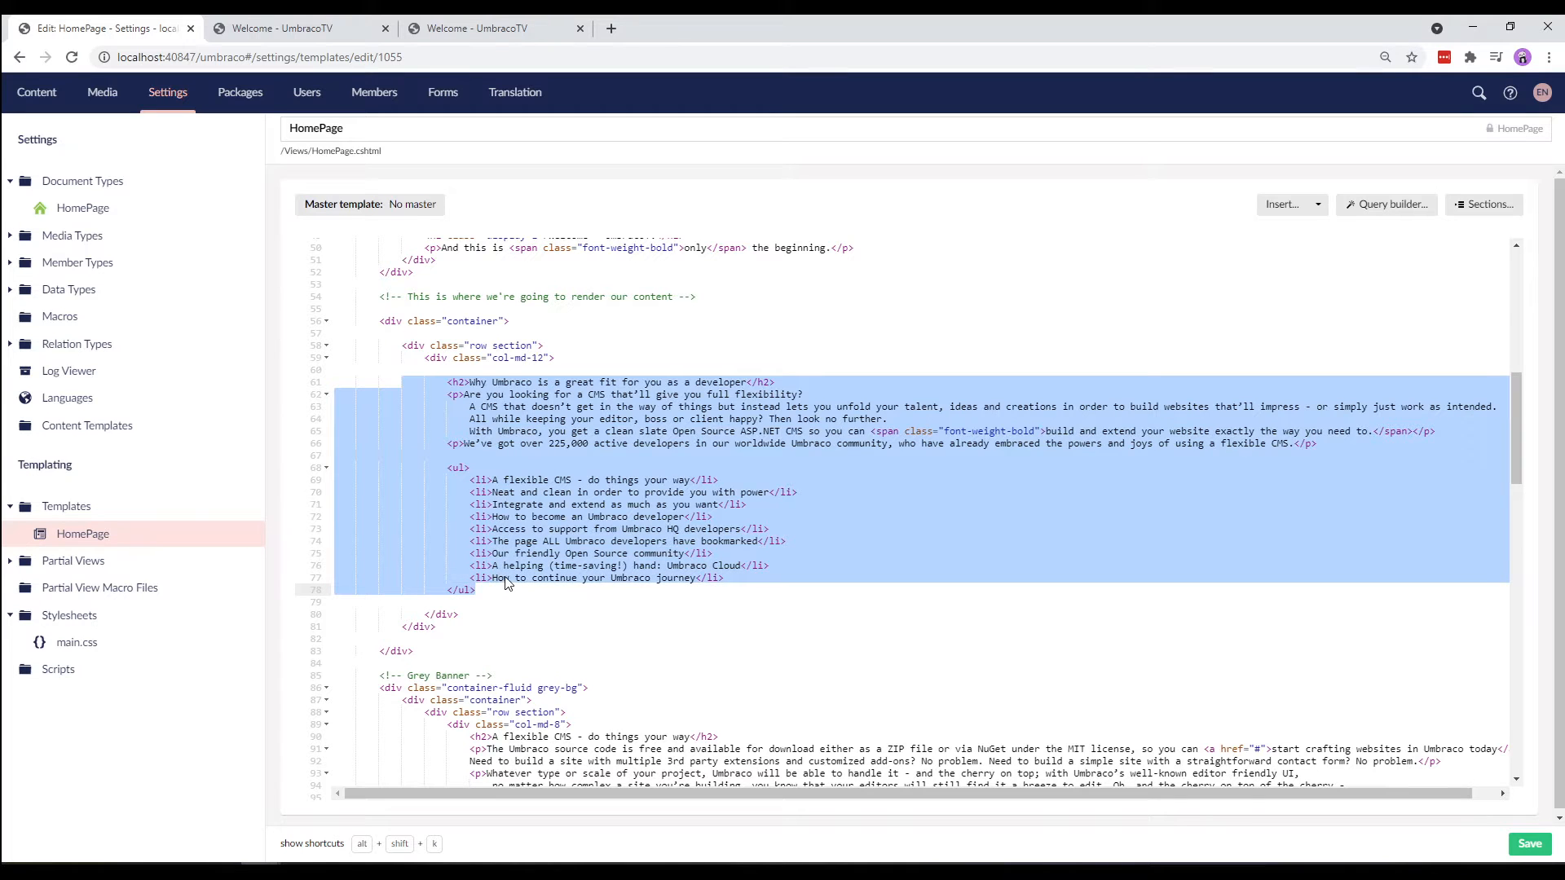
pyautogui.press('Delete')
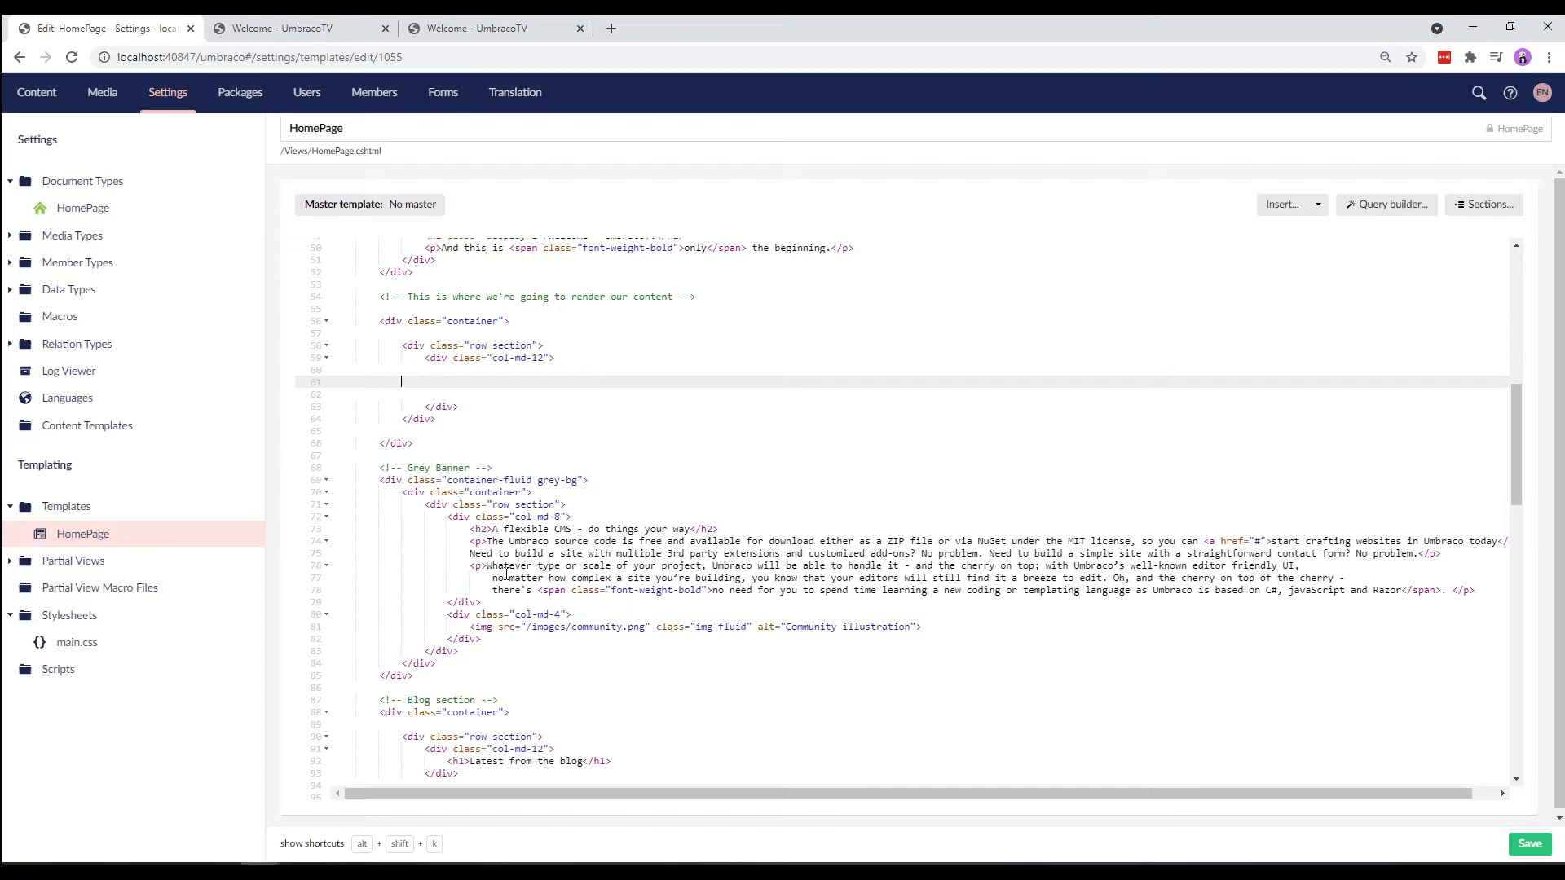
pyautogui.moveTo(1282, 211)
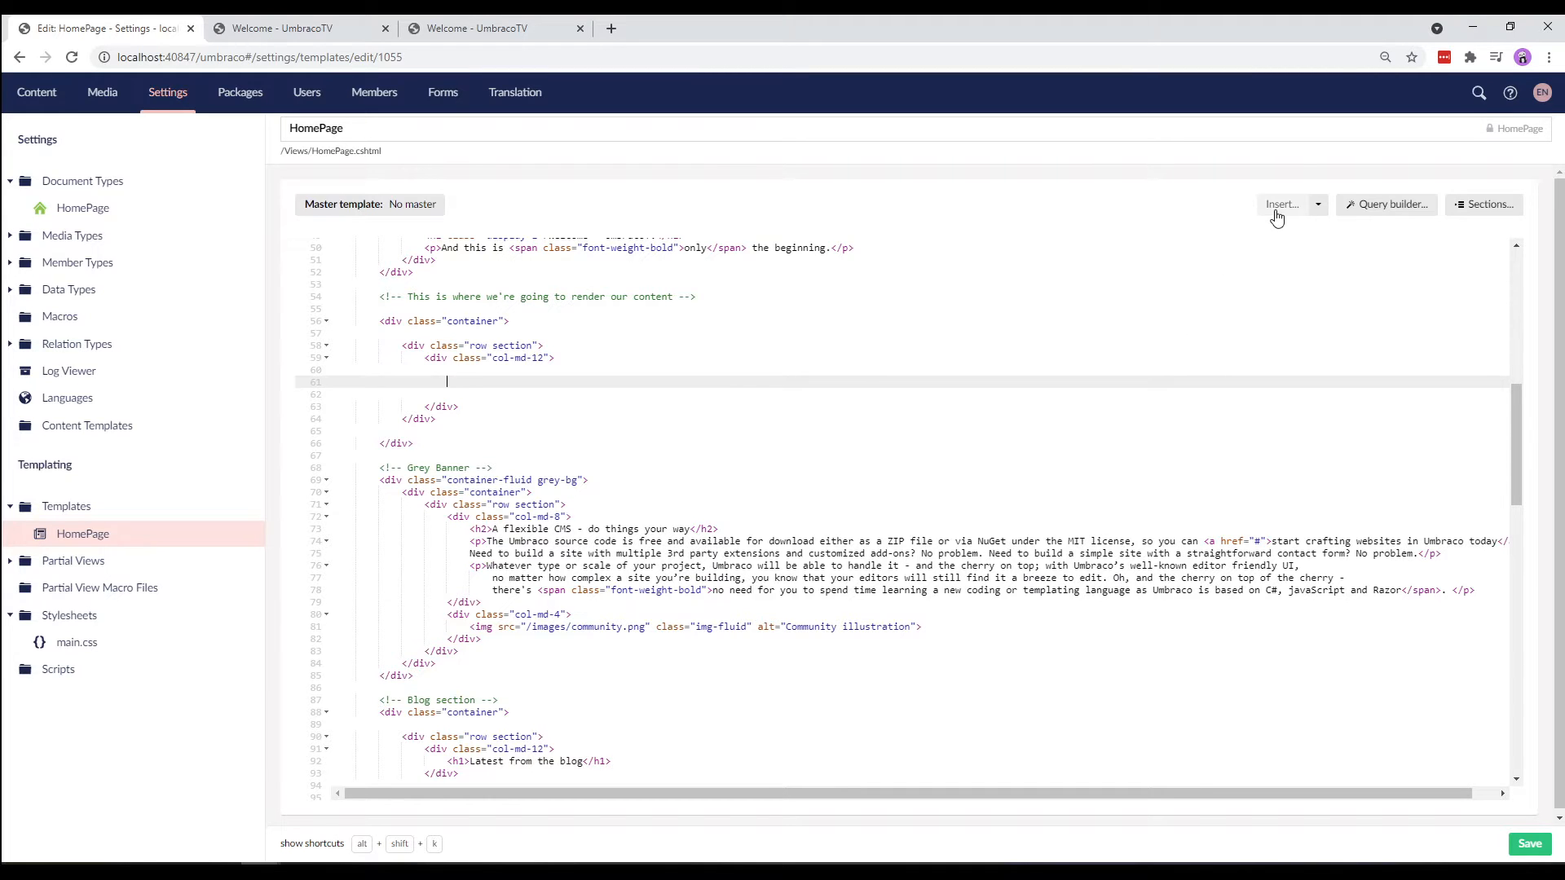
# - Insert a Razor value call for the bodyText field where the hard-coded content was removed
pyautogui.click(1281, 203)
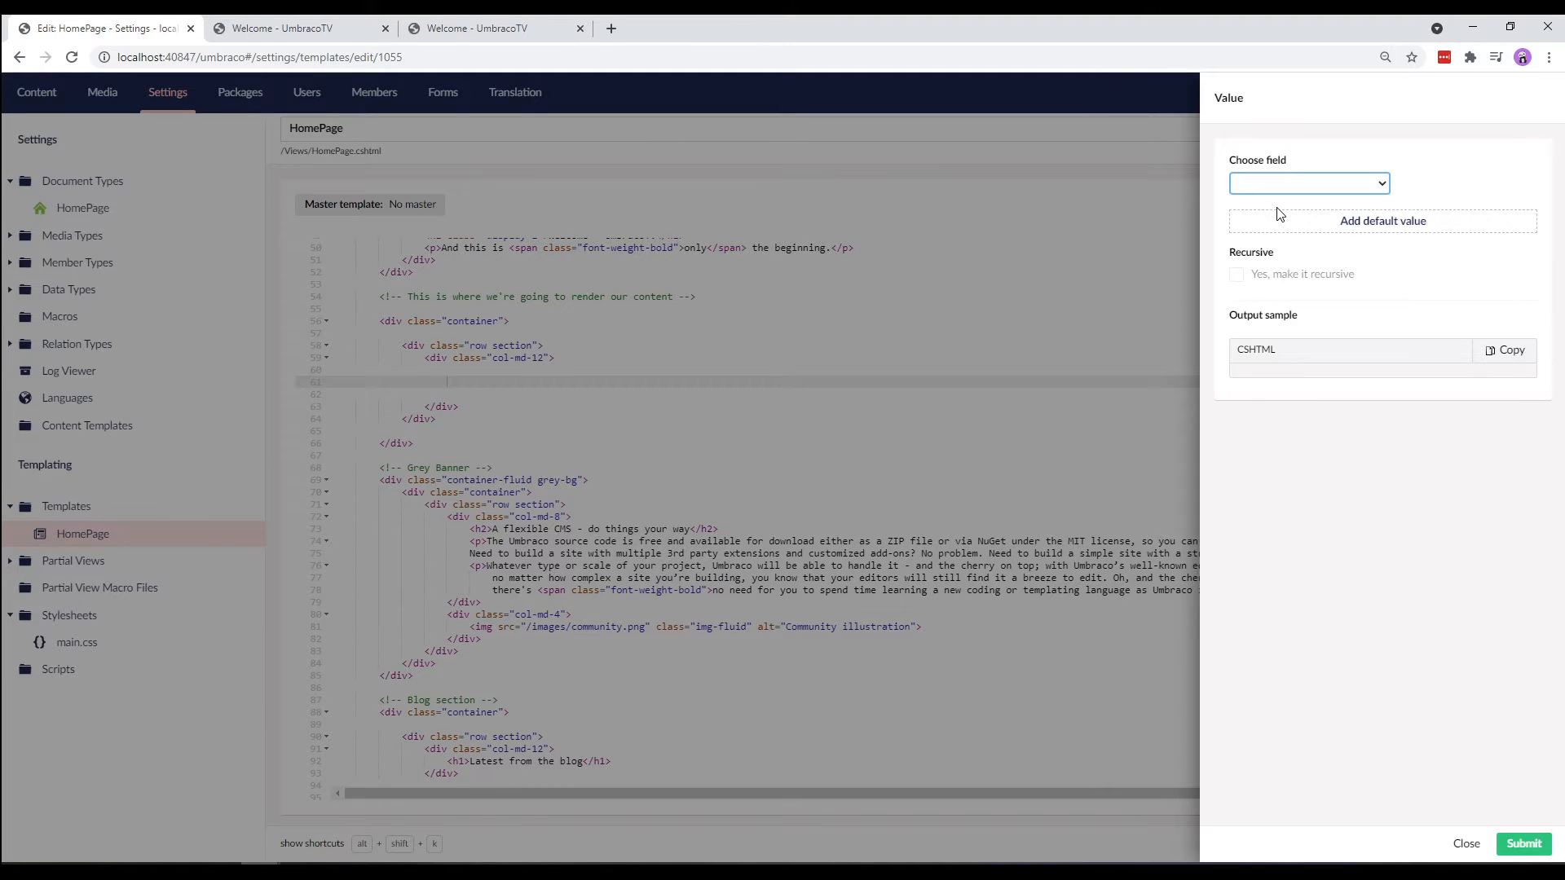
pyautogui.moveTo(1283, 189)
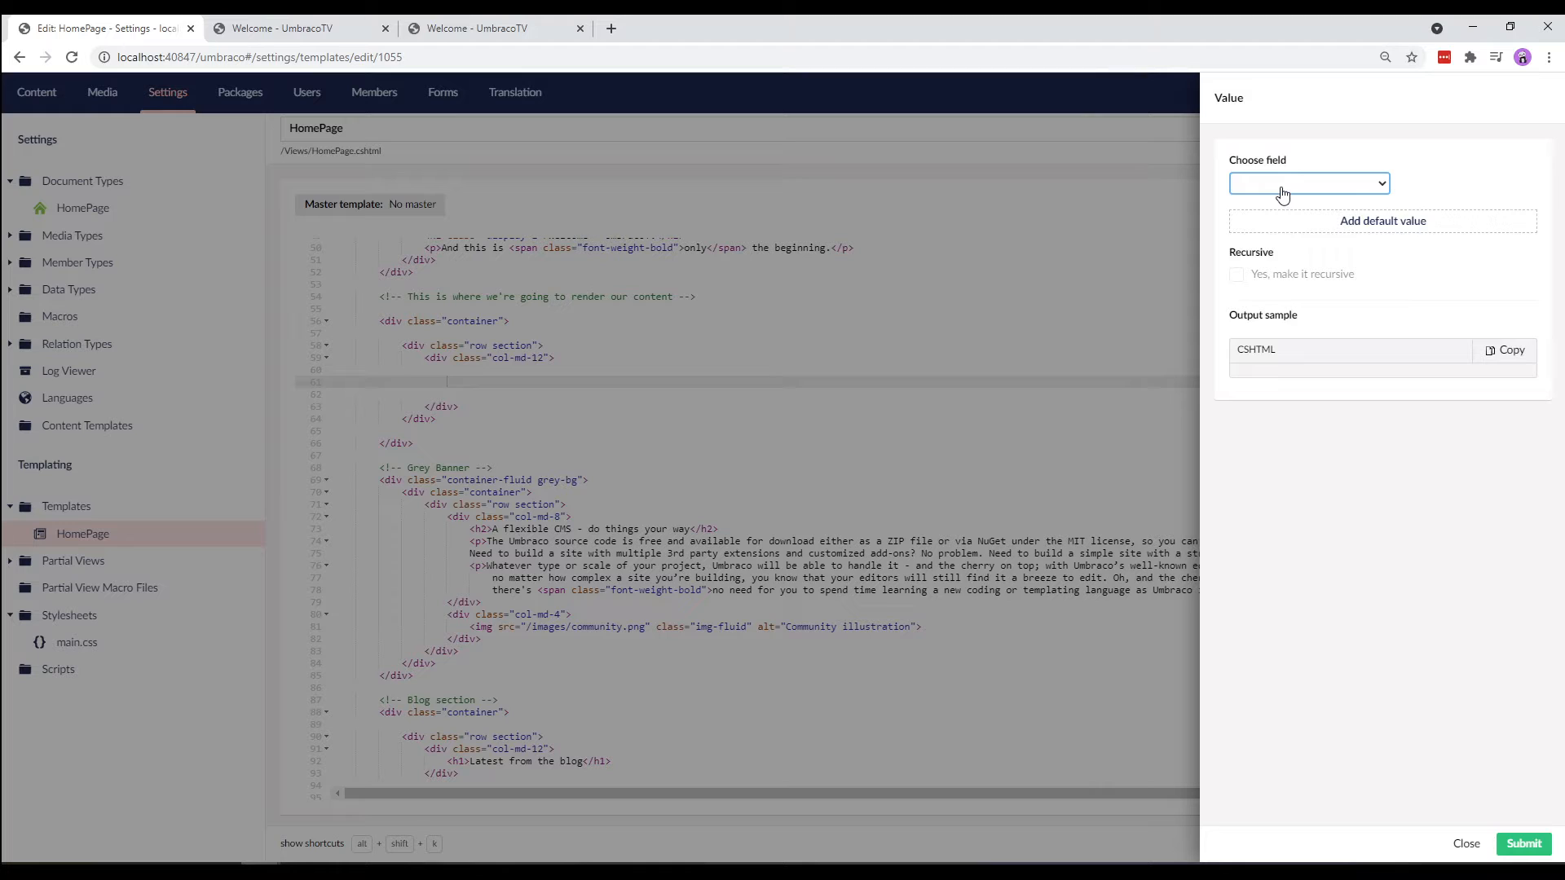
pyautogui.click(1309, 183)
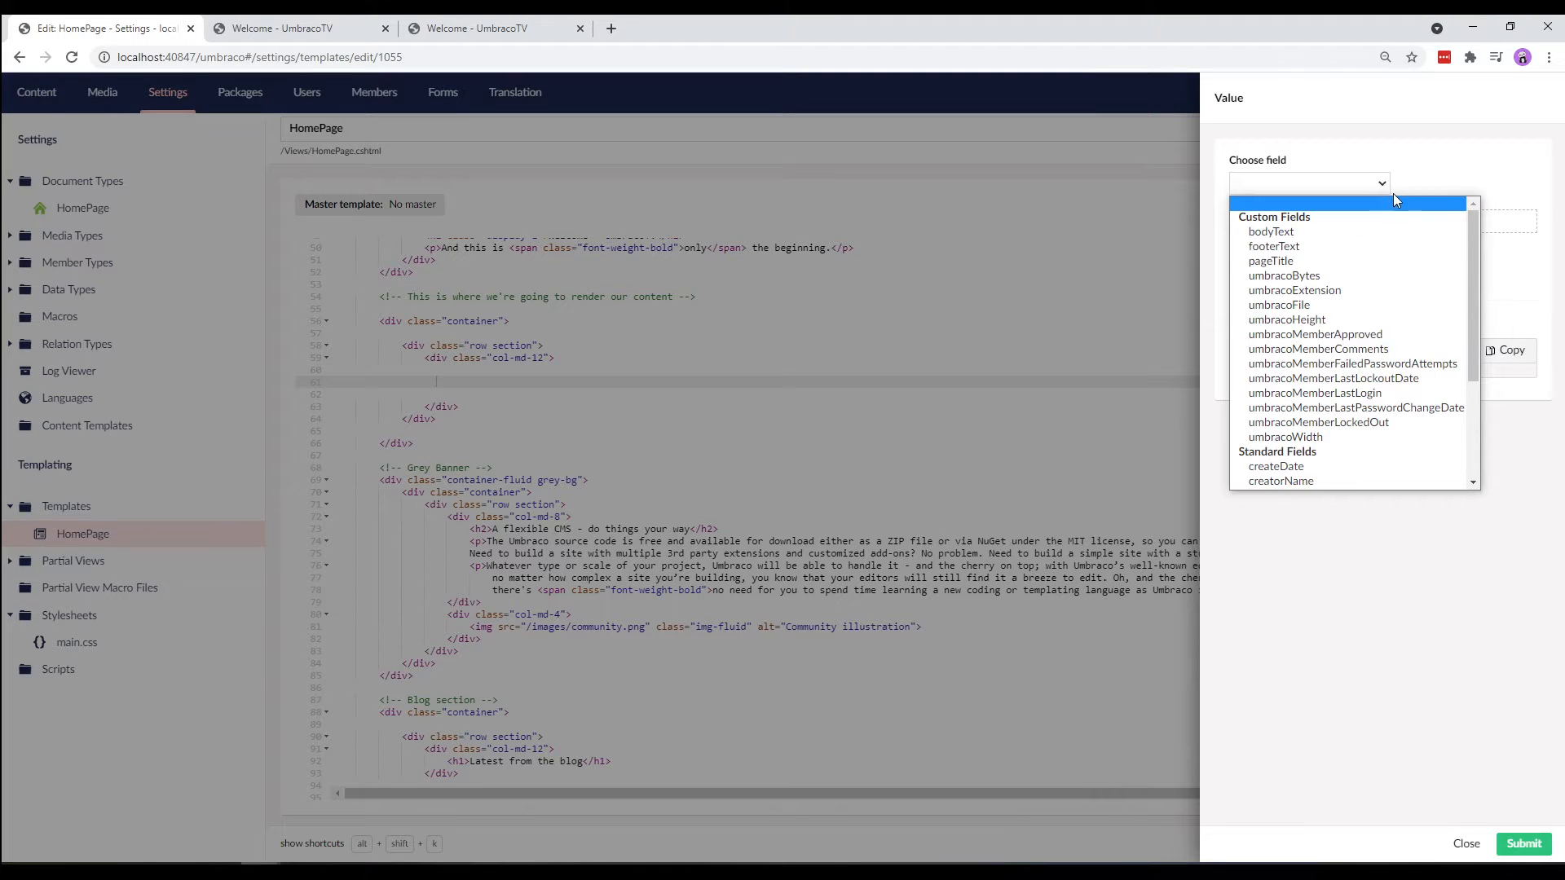
pyautogui.scroll(-3)
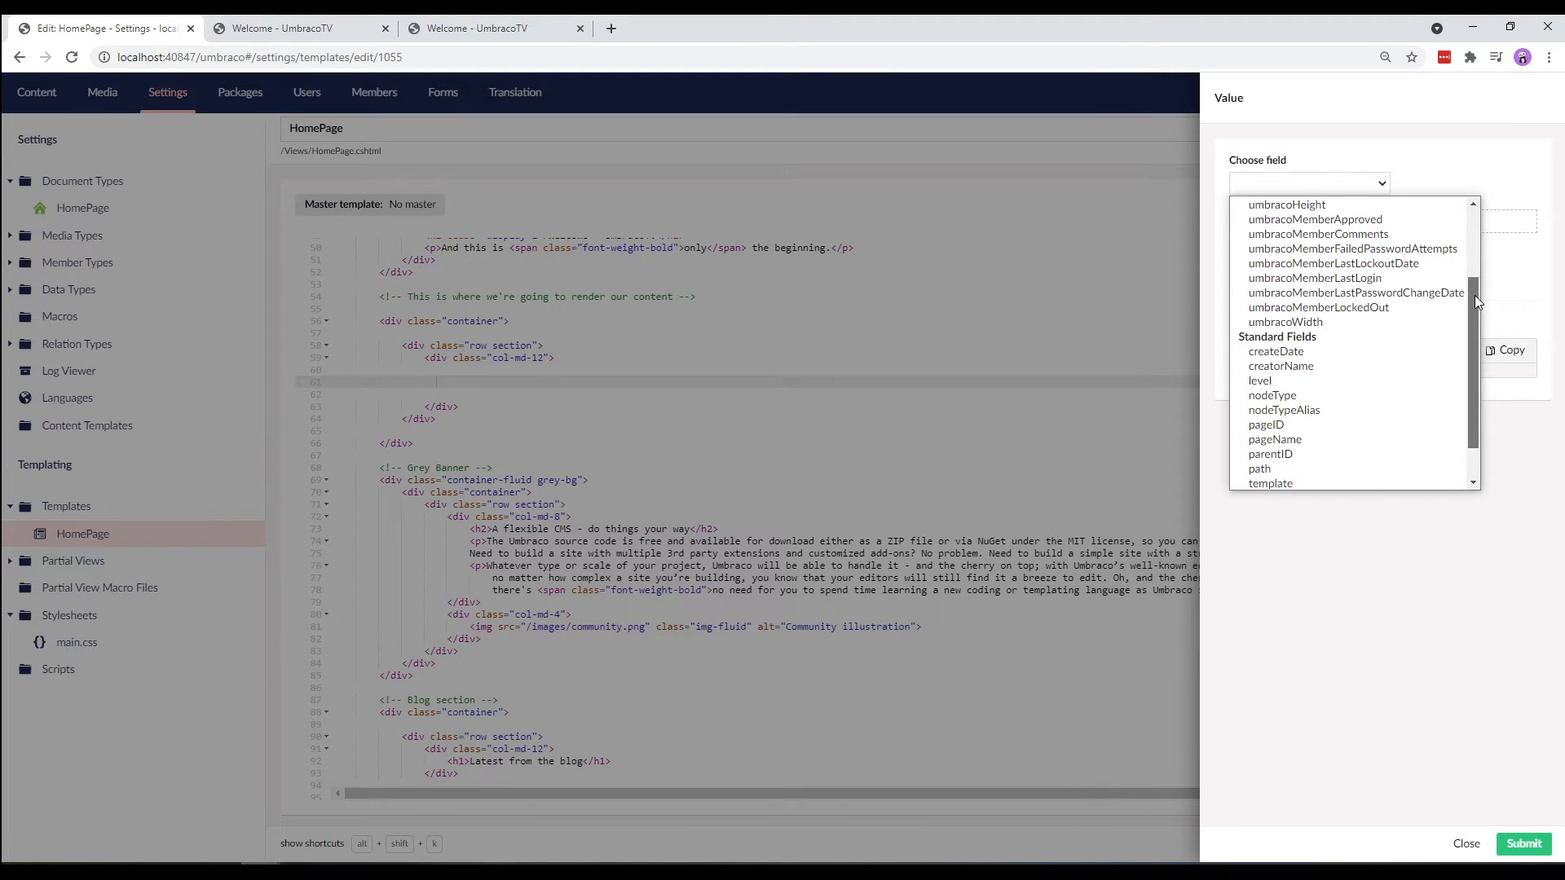
pyautogui.scroll(3)
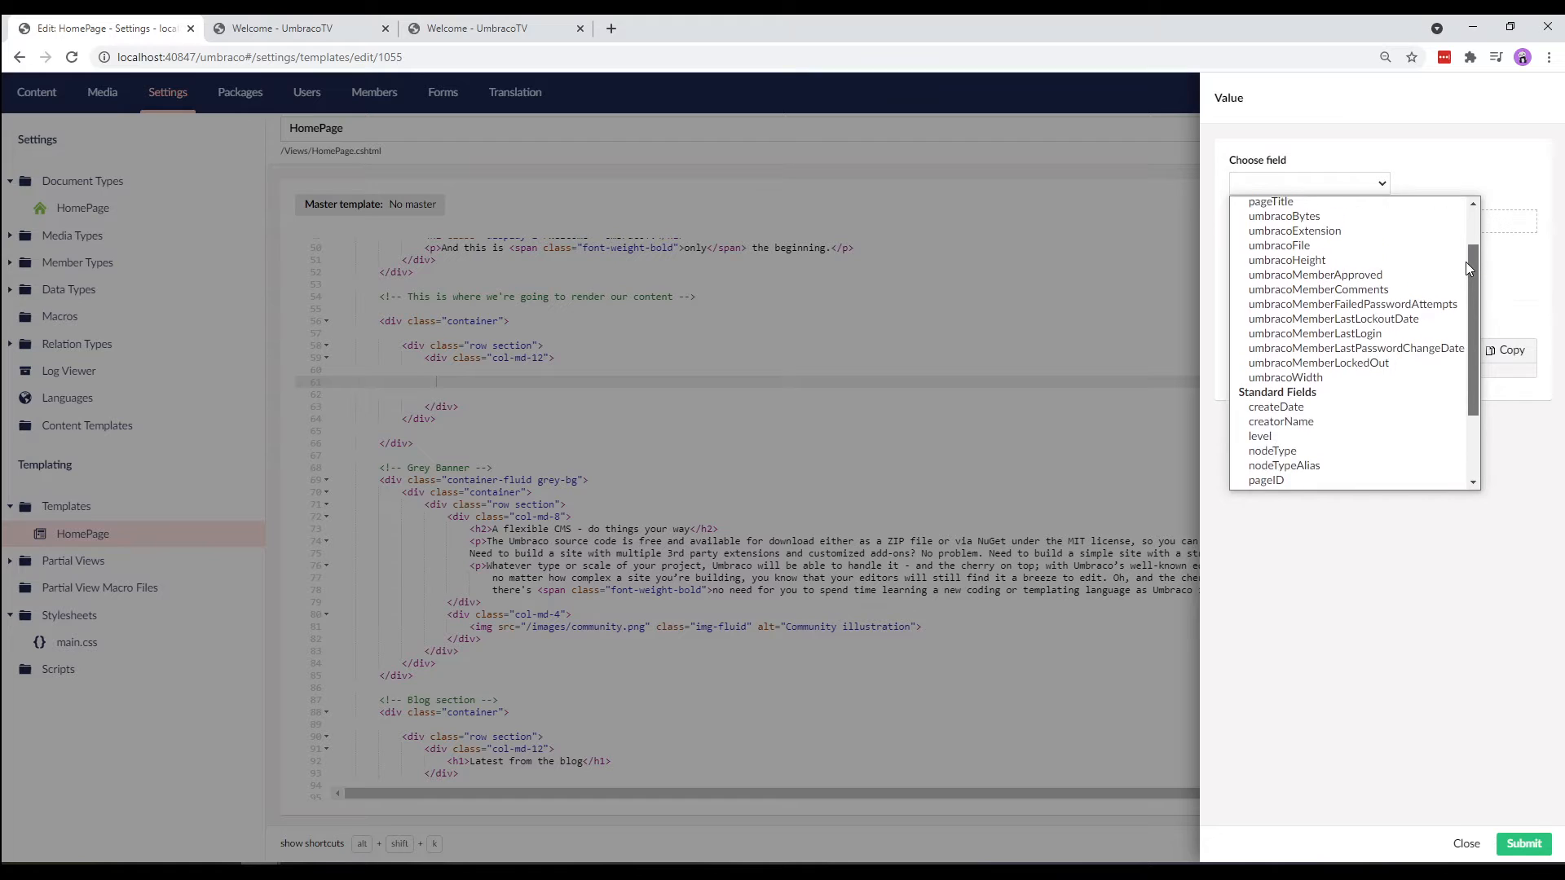
pyautogui.scroll(3)
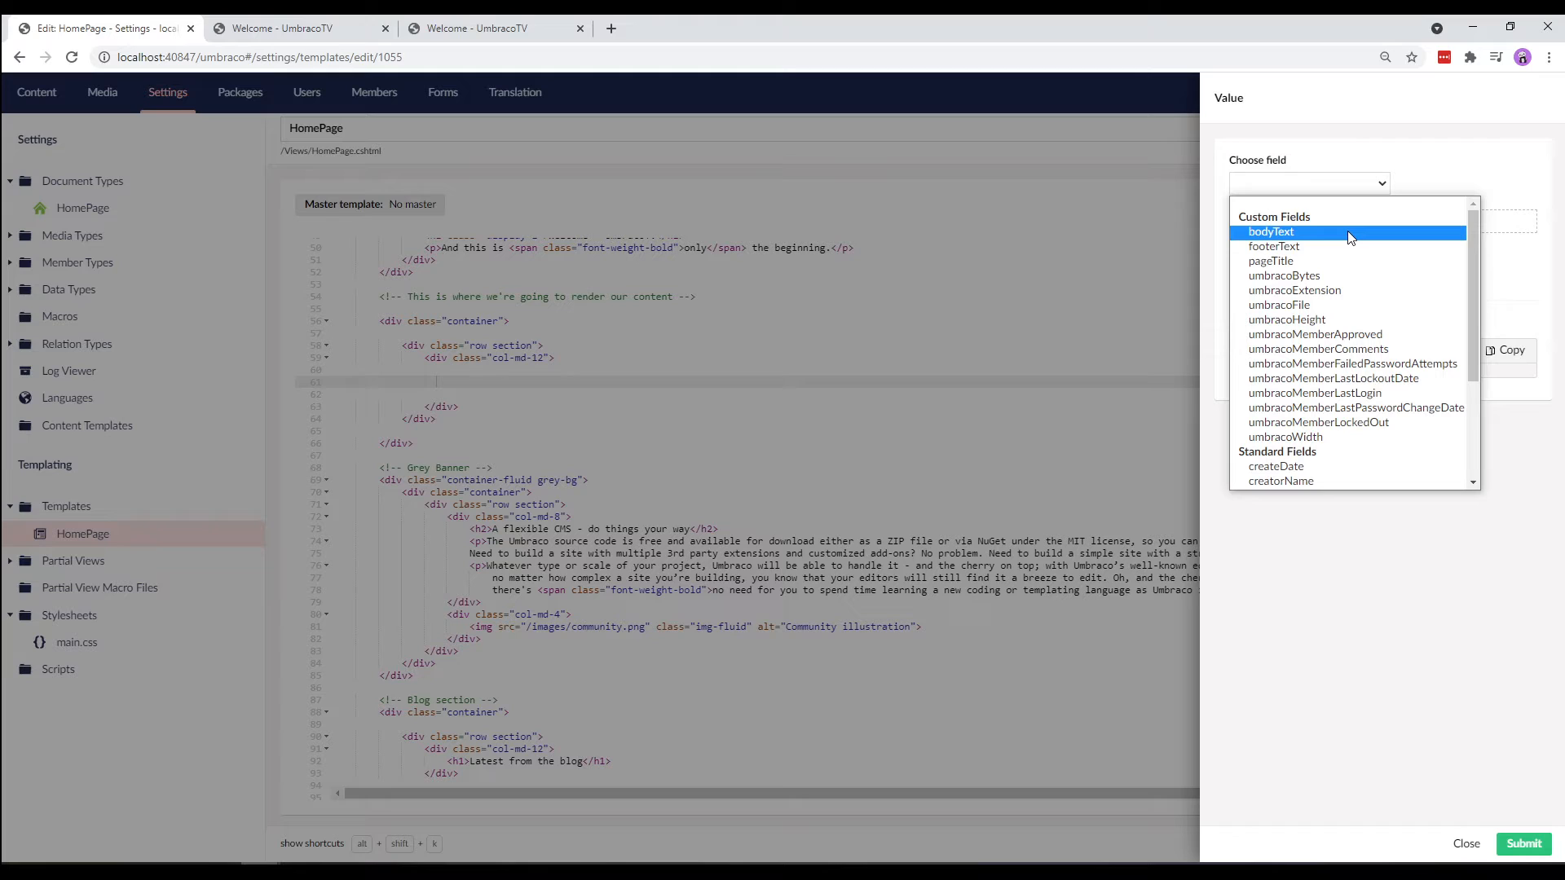
pyautogui.click(1270, 231)
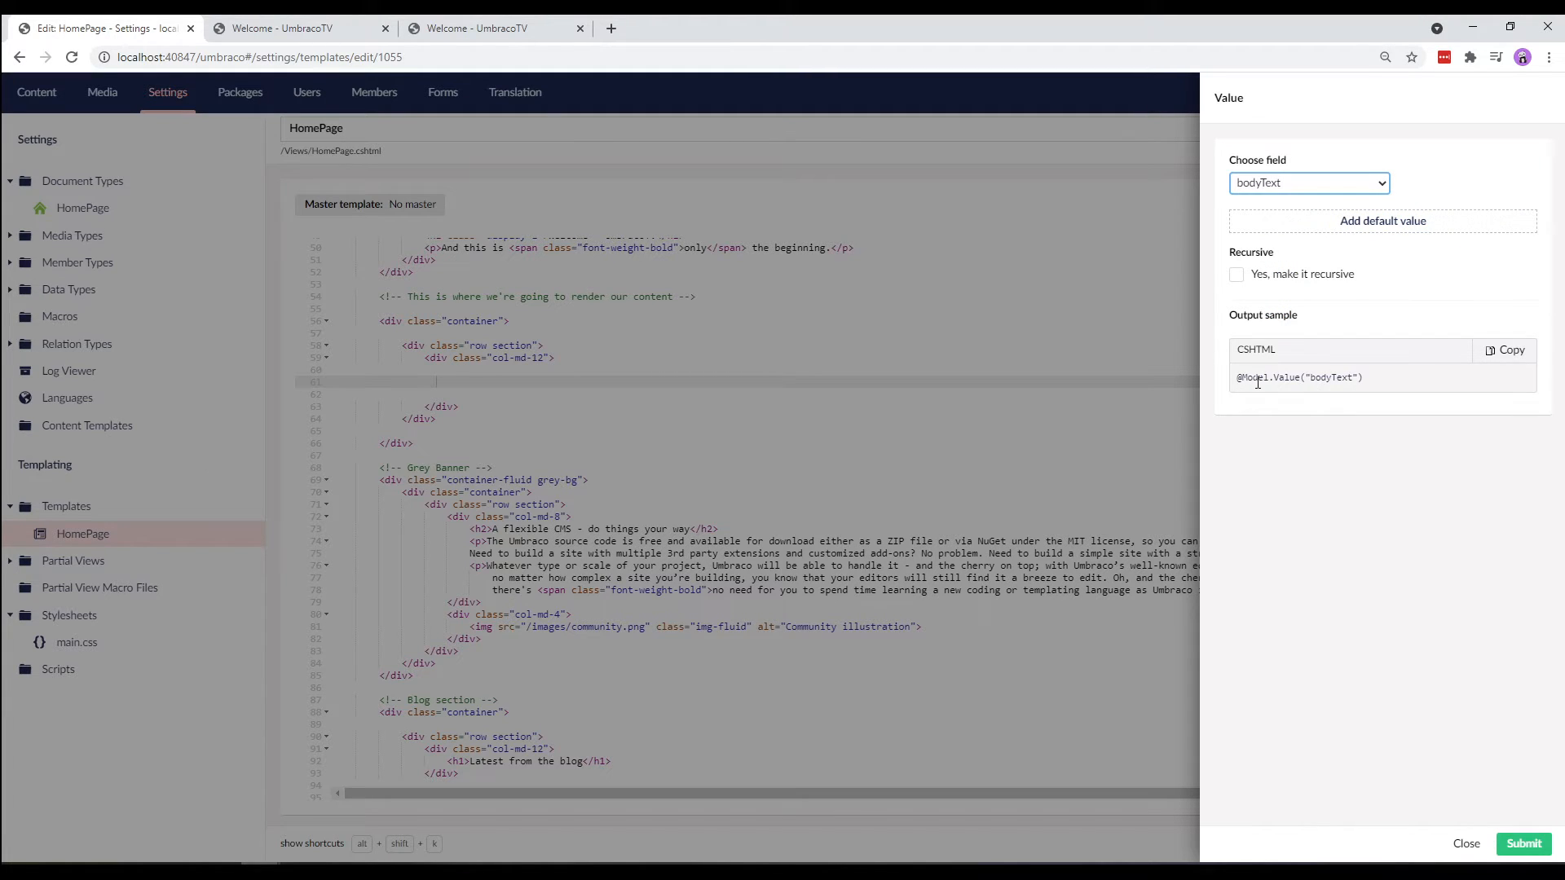
pyautogui.moveTo(1337, 381)
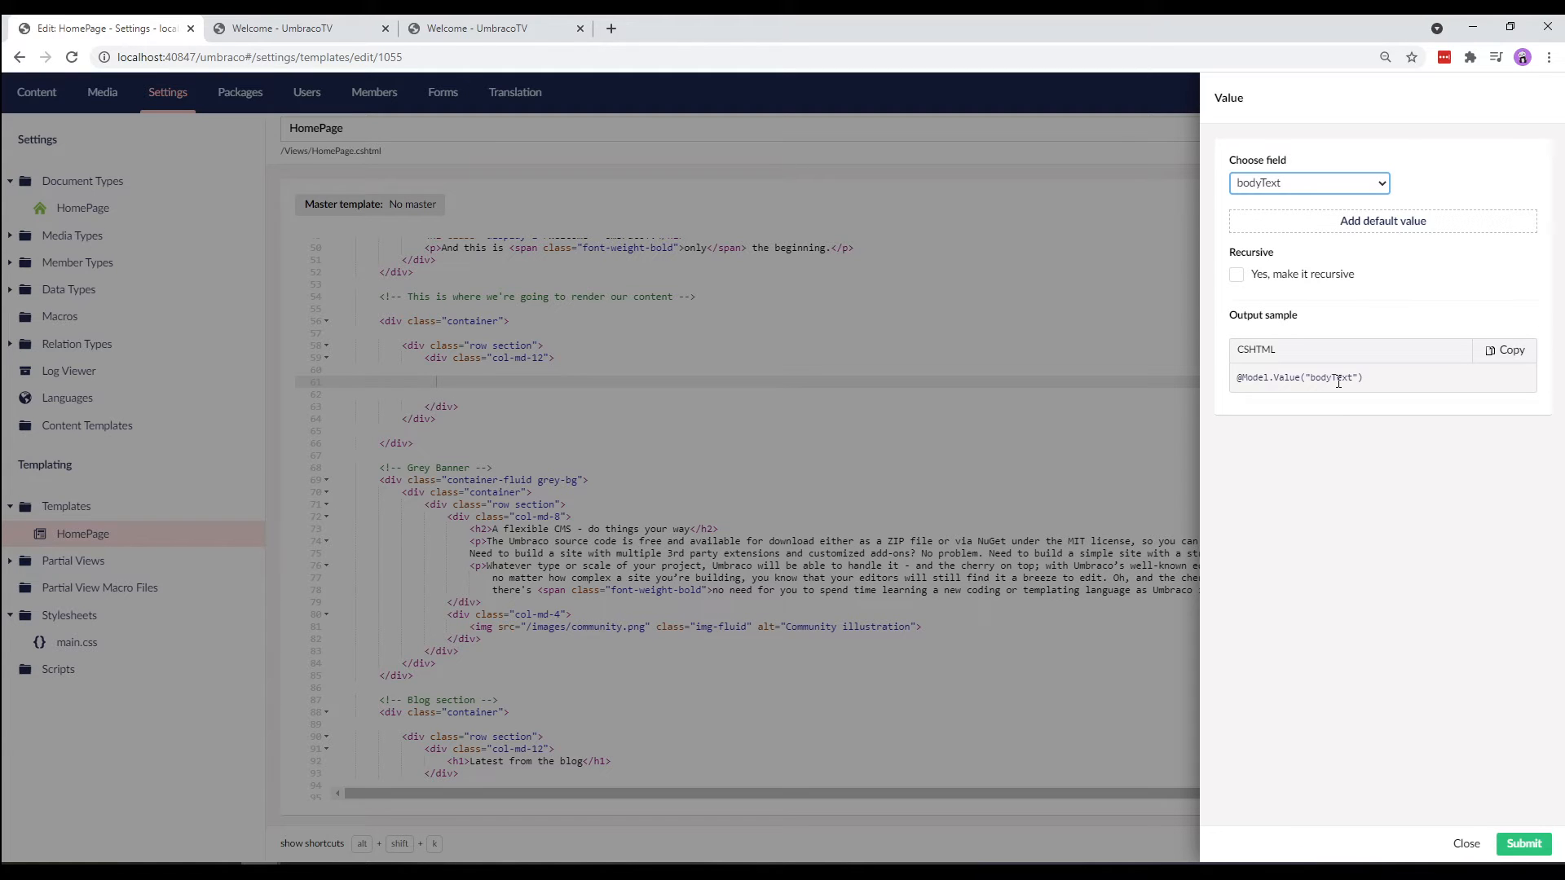
pyautogui.click(1521, 842)
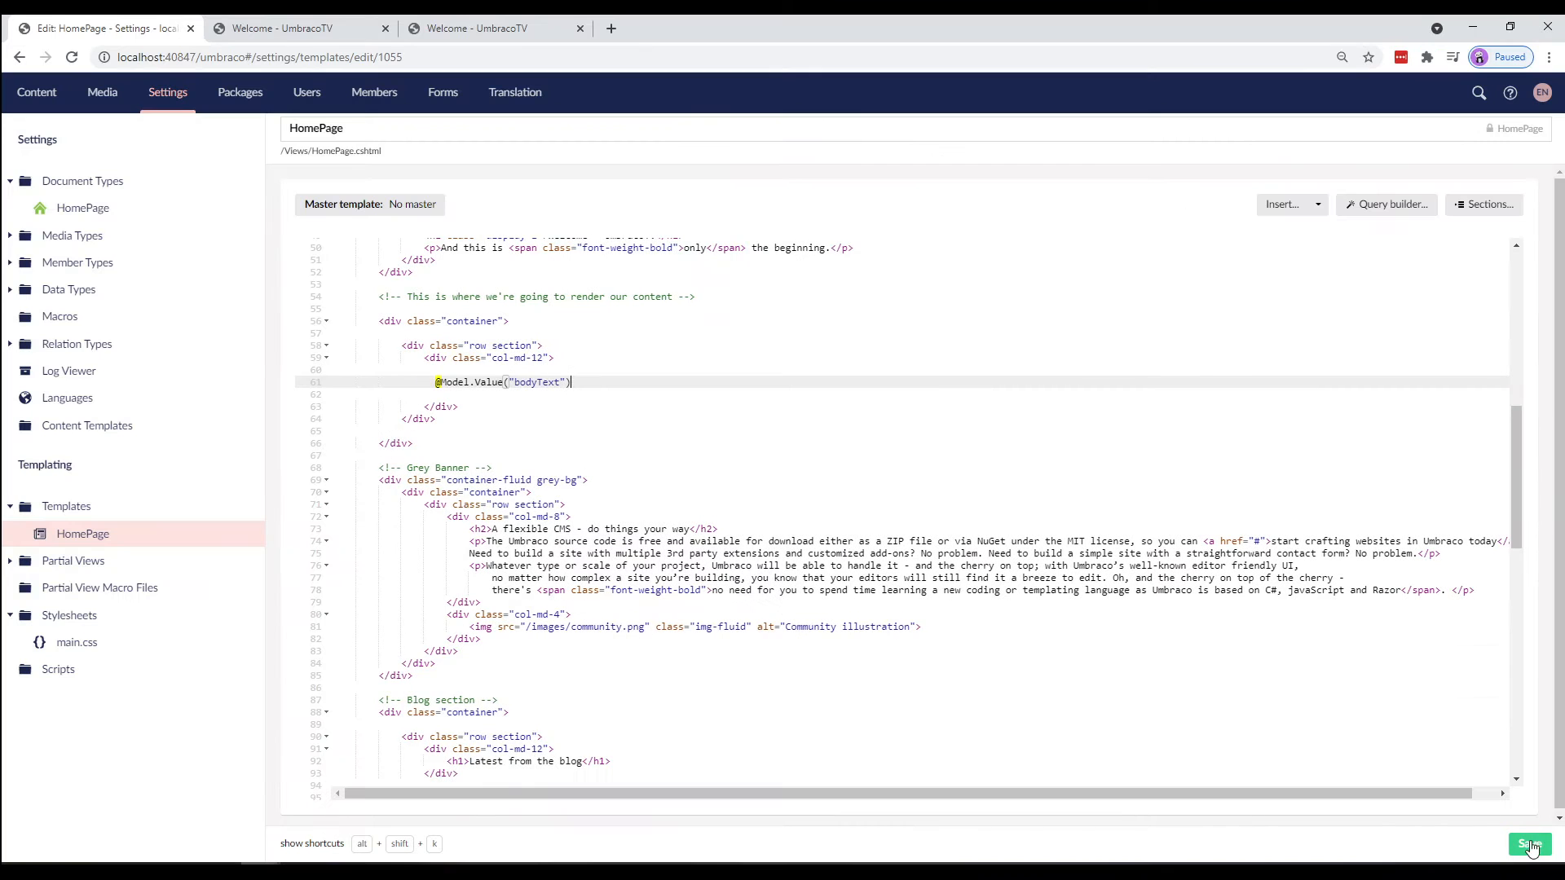
pyautogui.moveTo(1529, 843)
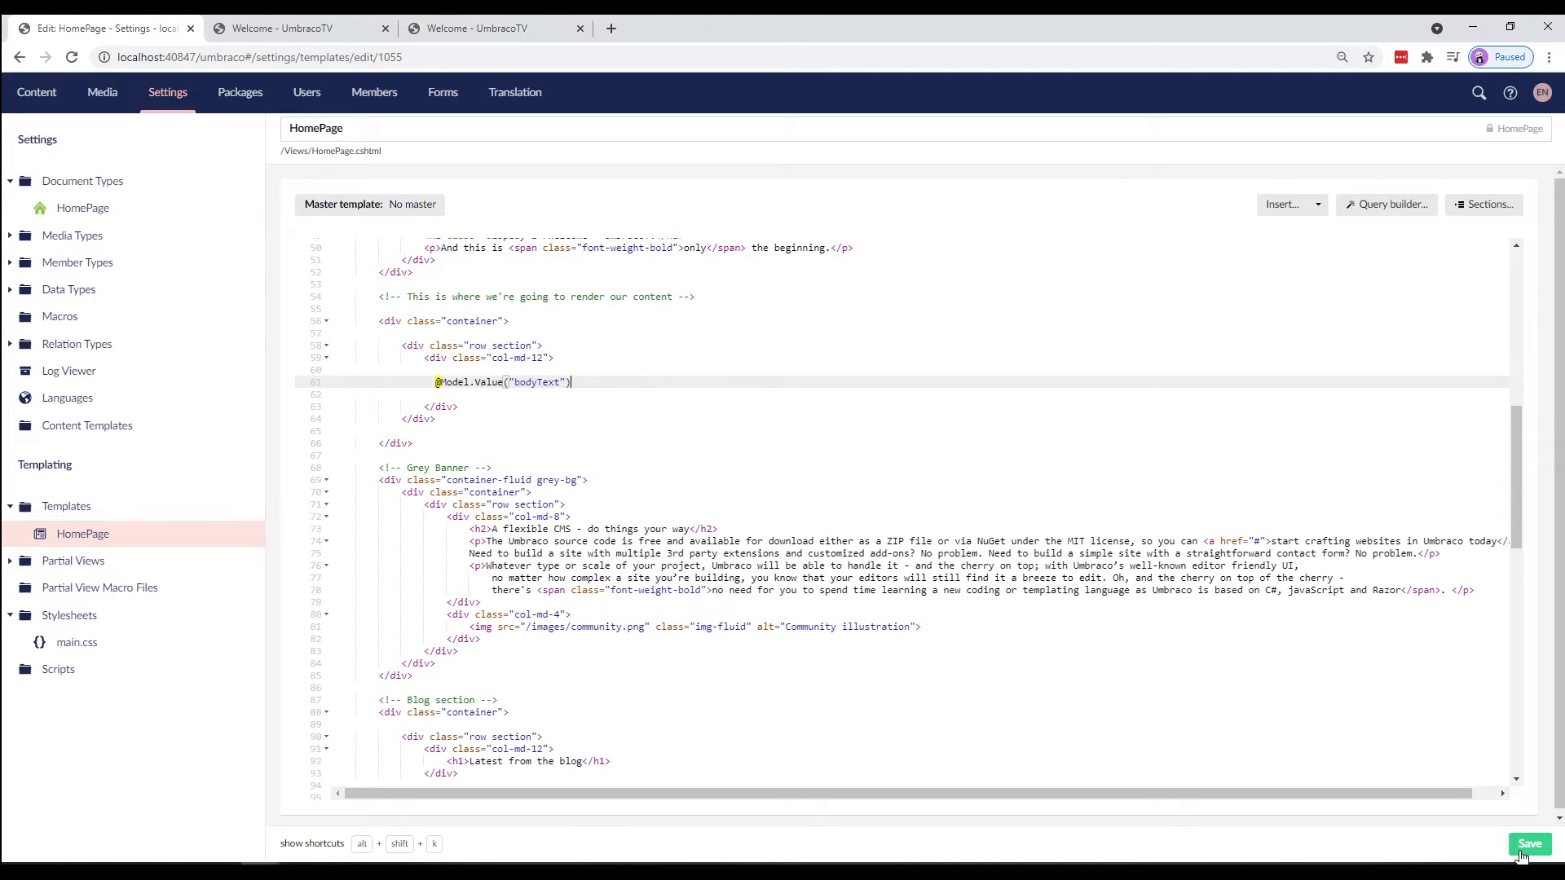
# - Save the template, reload the localhost site to see the Lorem ipsum body text, and return to the template code
pyautogui.click(1529, 843)
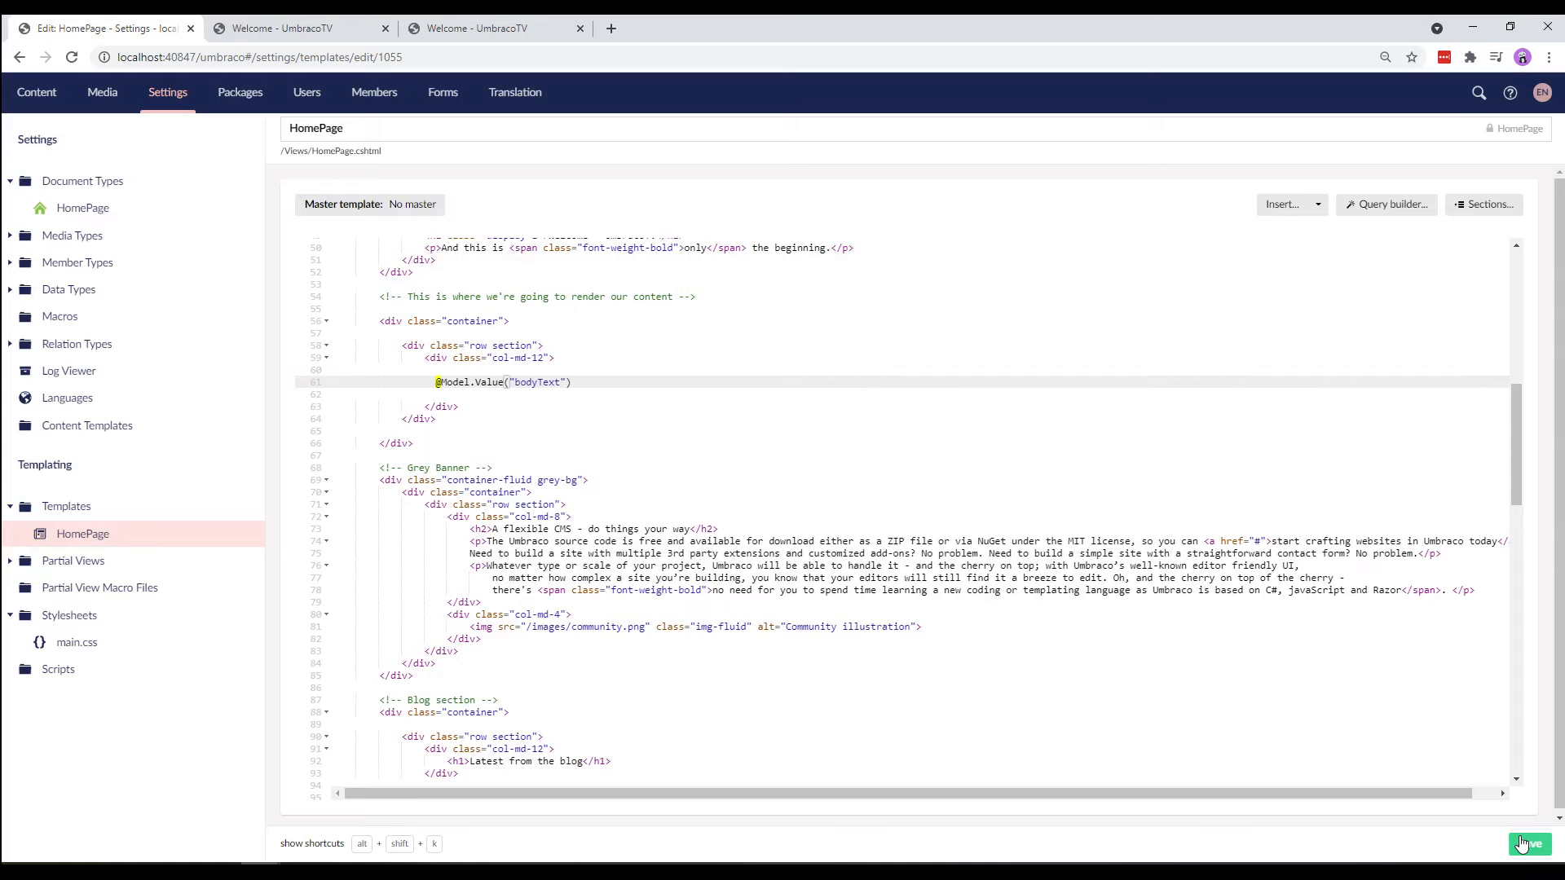
pyautogui.click(1527, 842)
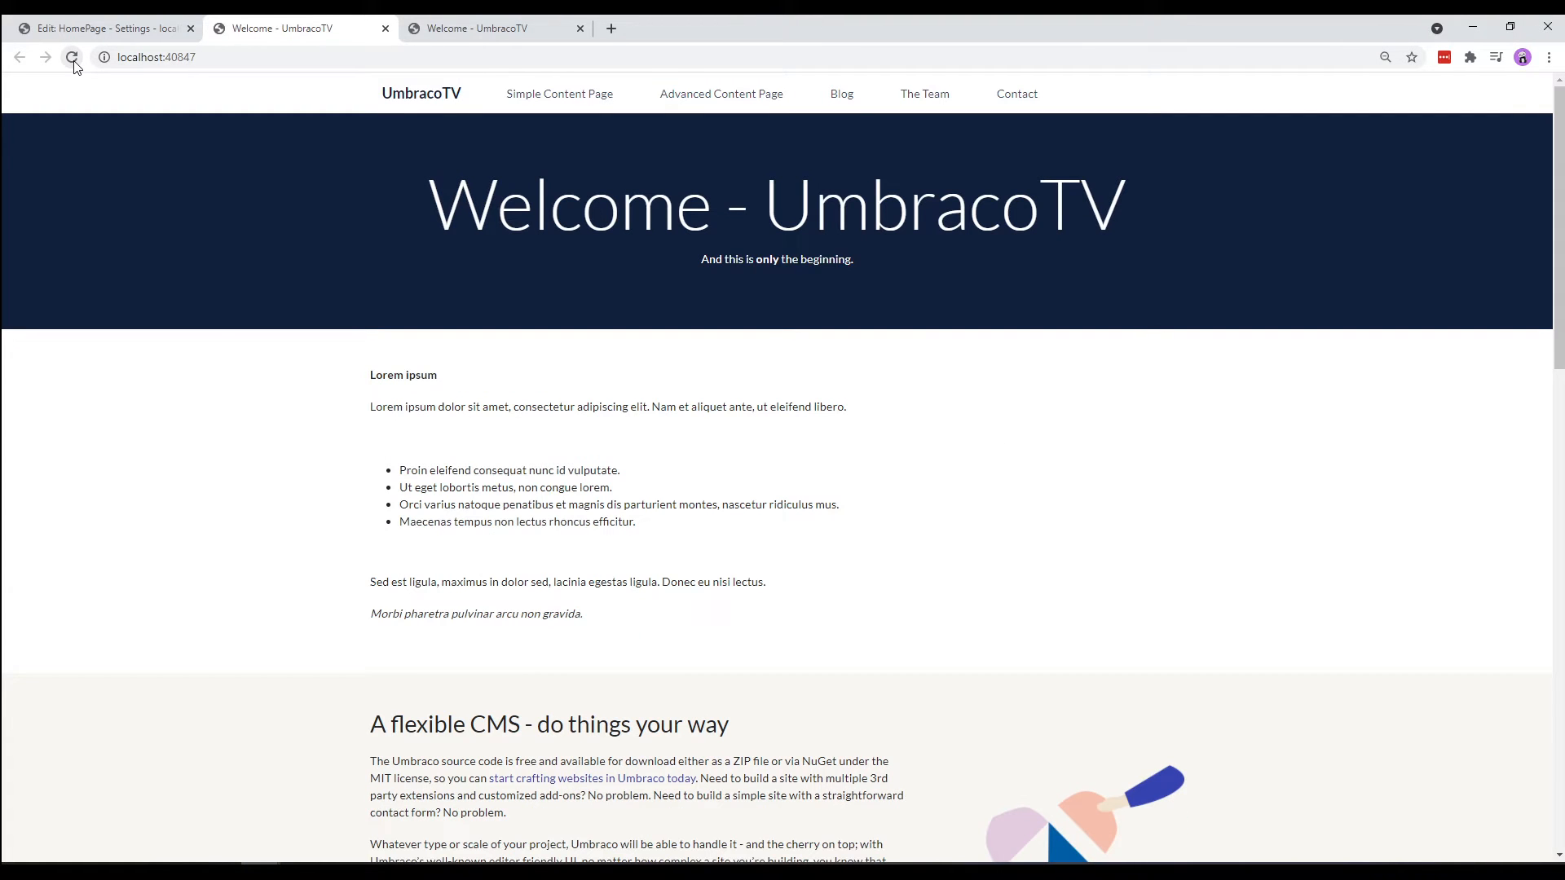
pyautogui.click(70, 57)
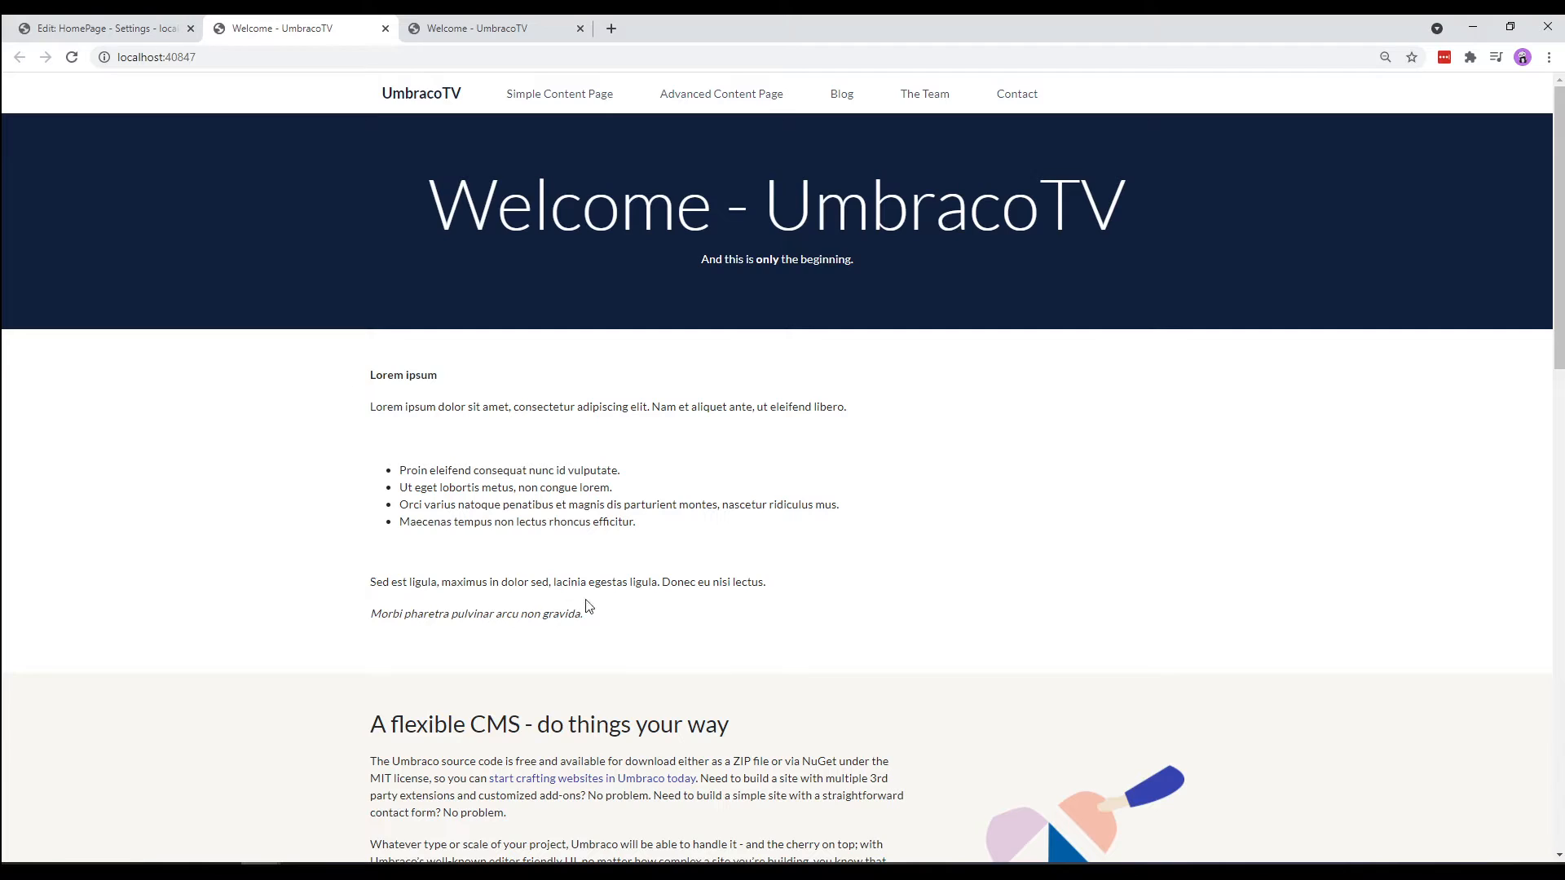
pyautogui.moveTo(359, 395)
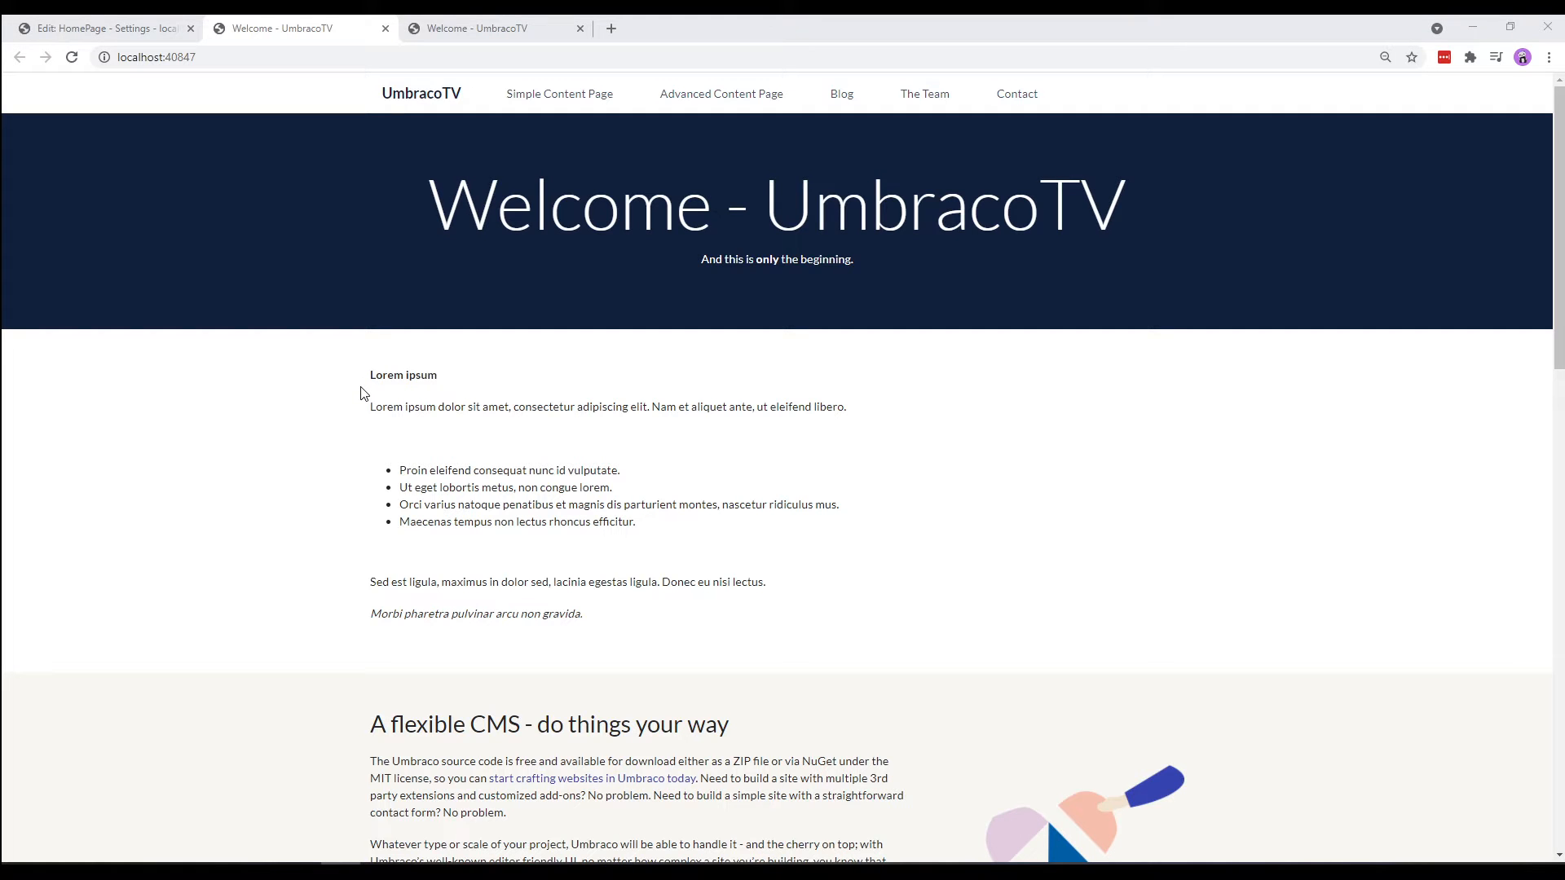
pyautogui.click(99, 28)
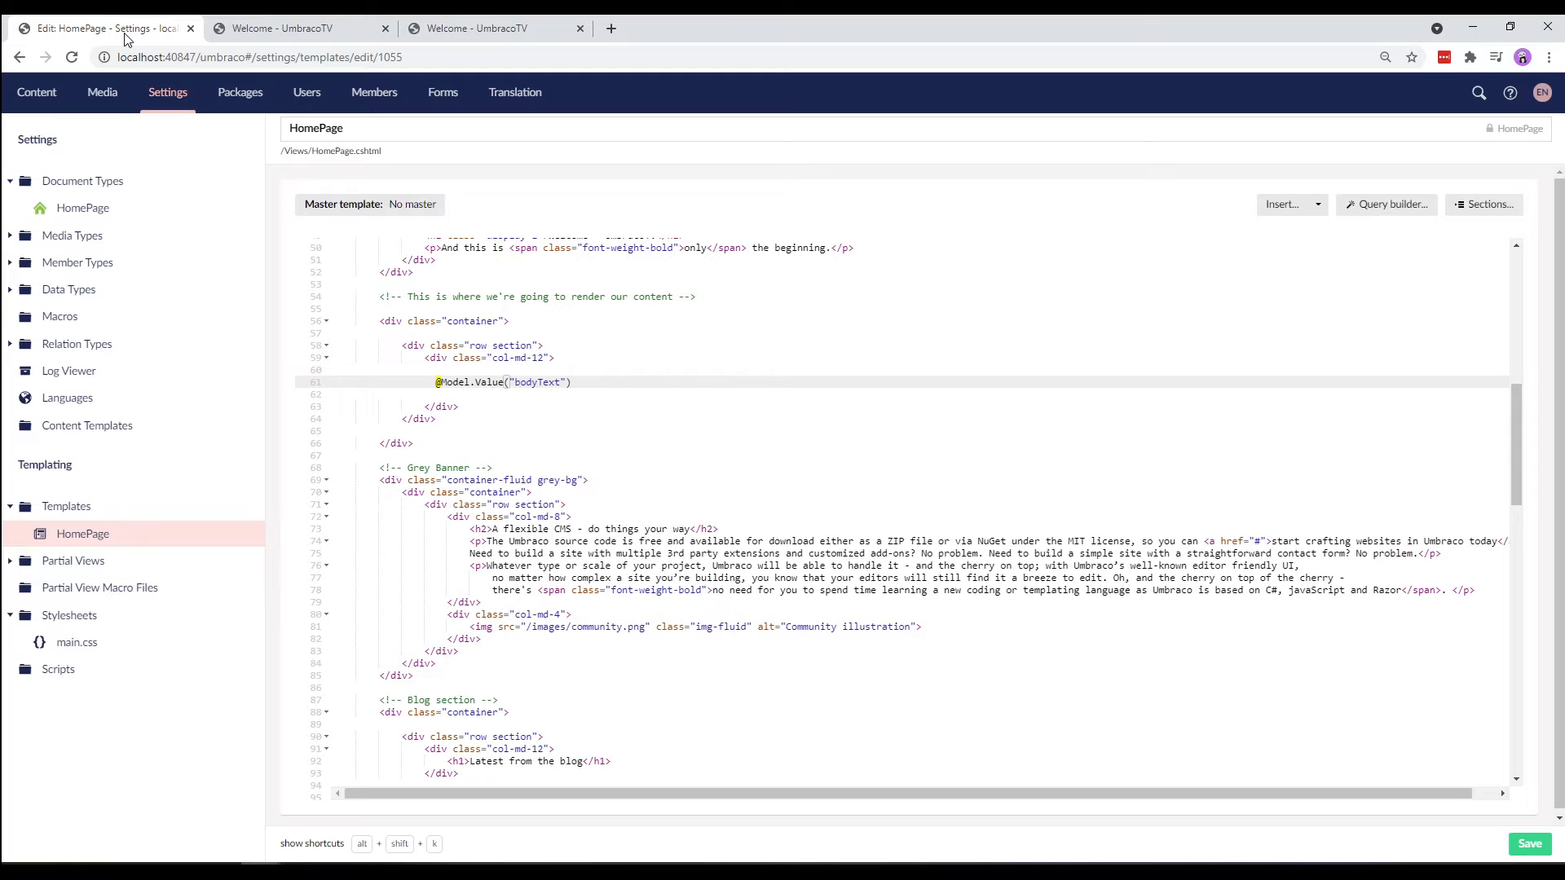
# - Remove the footer-links columns from the template footer and start inserting a field value there
pyautogui.scroll(-3)
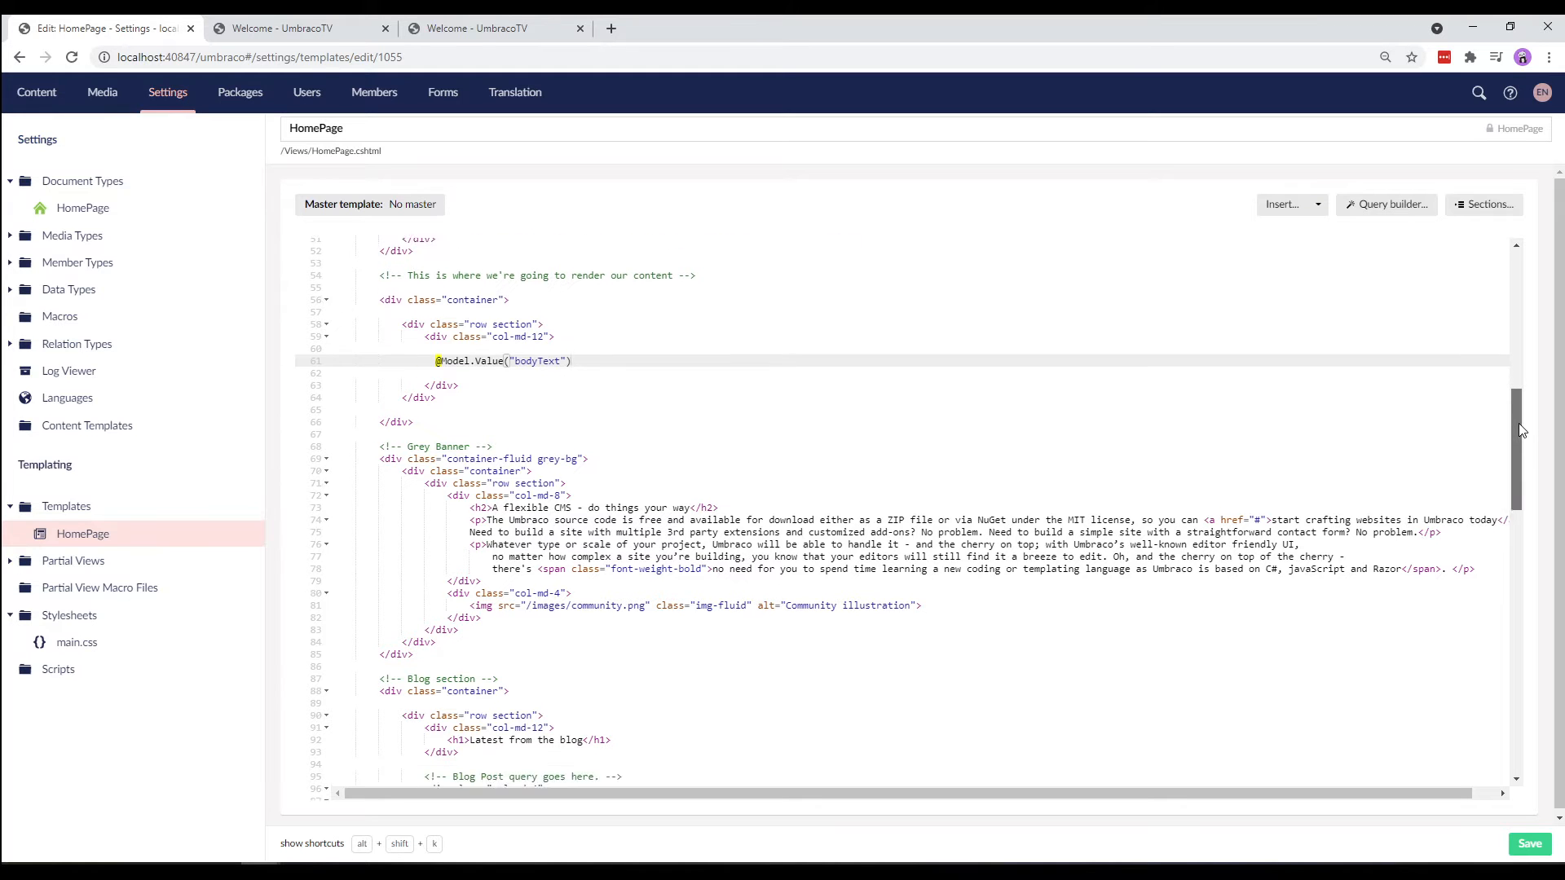
pyautogui.scroll(-3)
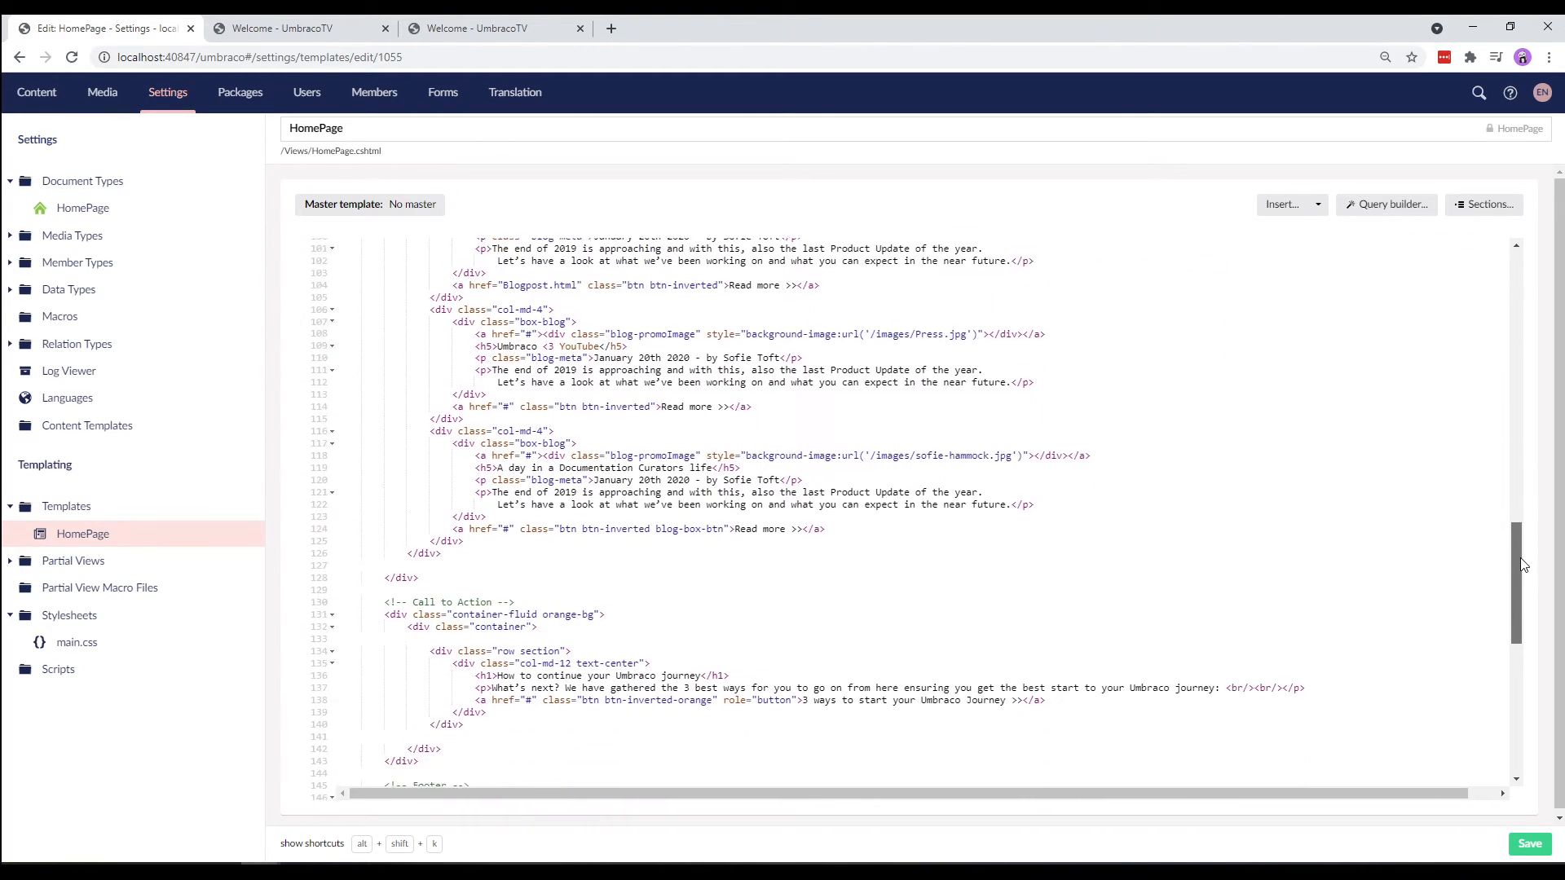
pyautogui.scroll(-3)
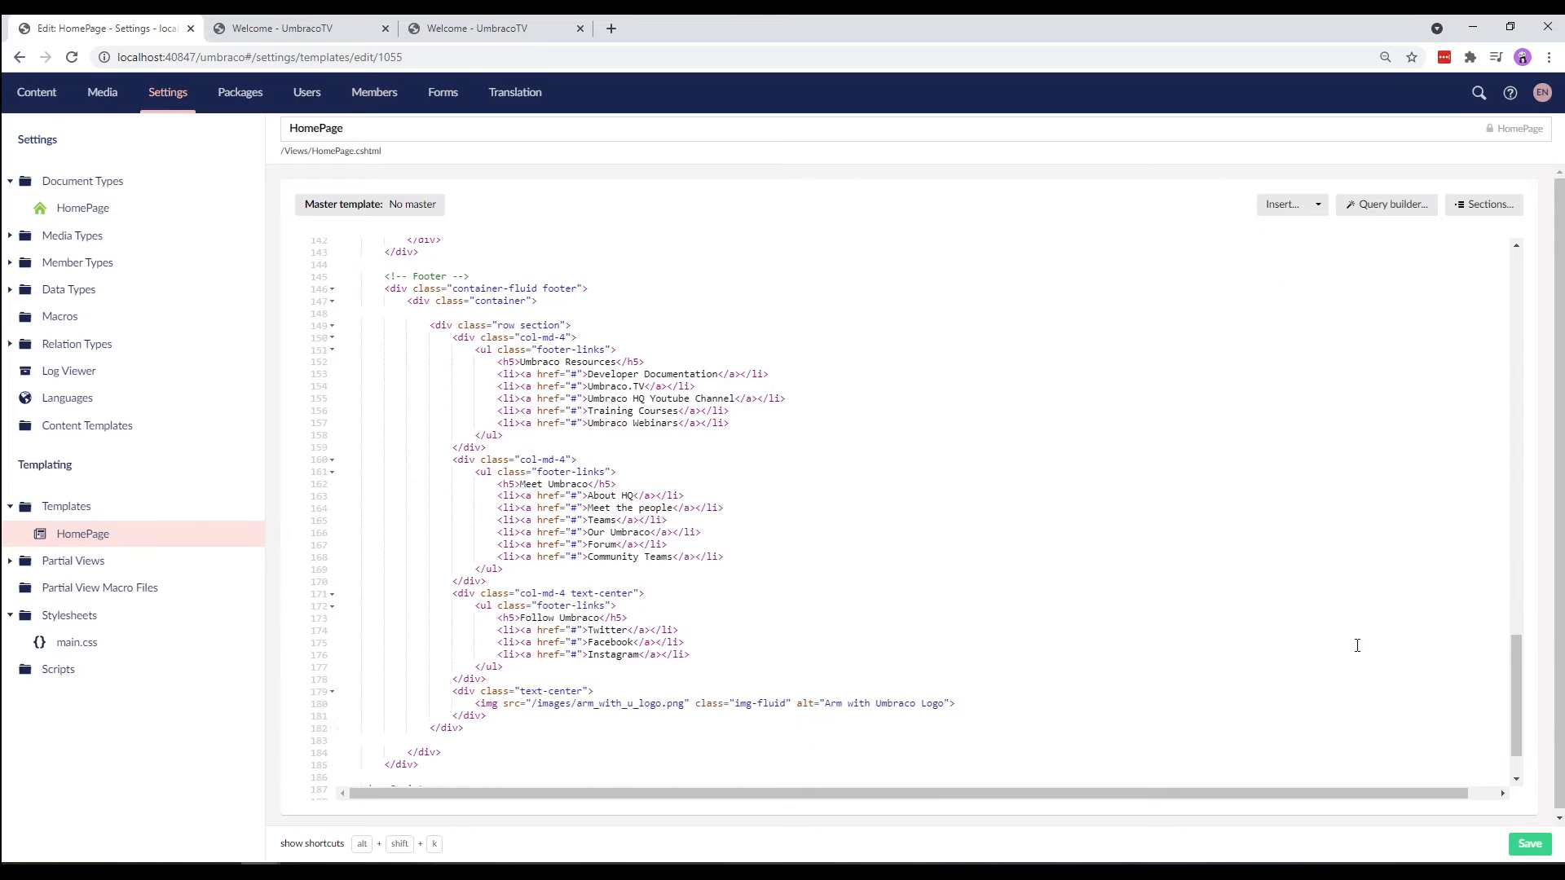
pyautogui.click(426, 324)
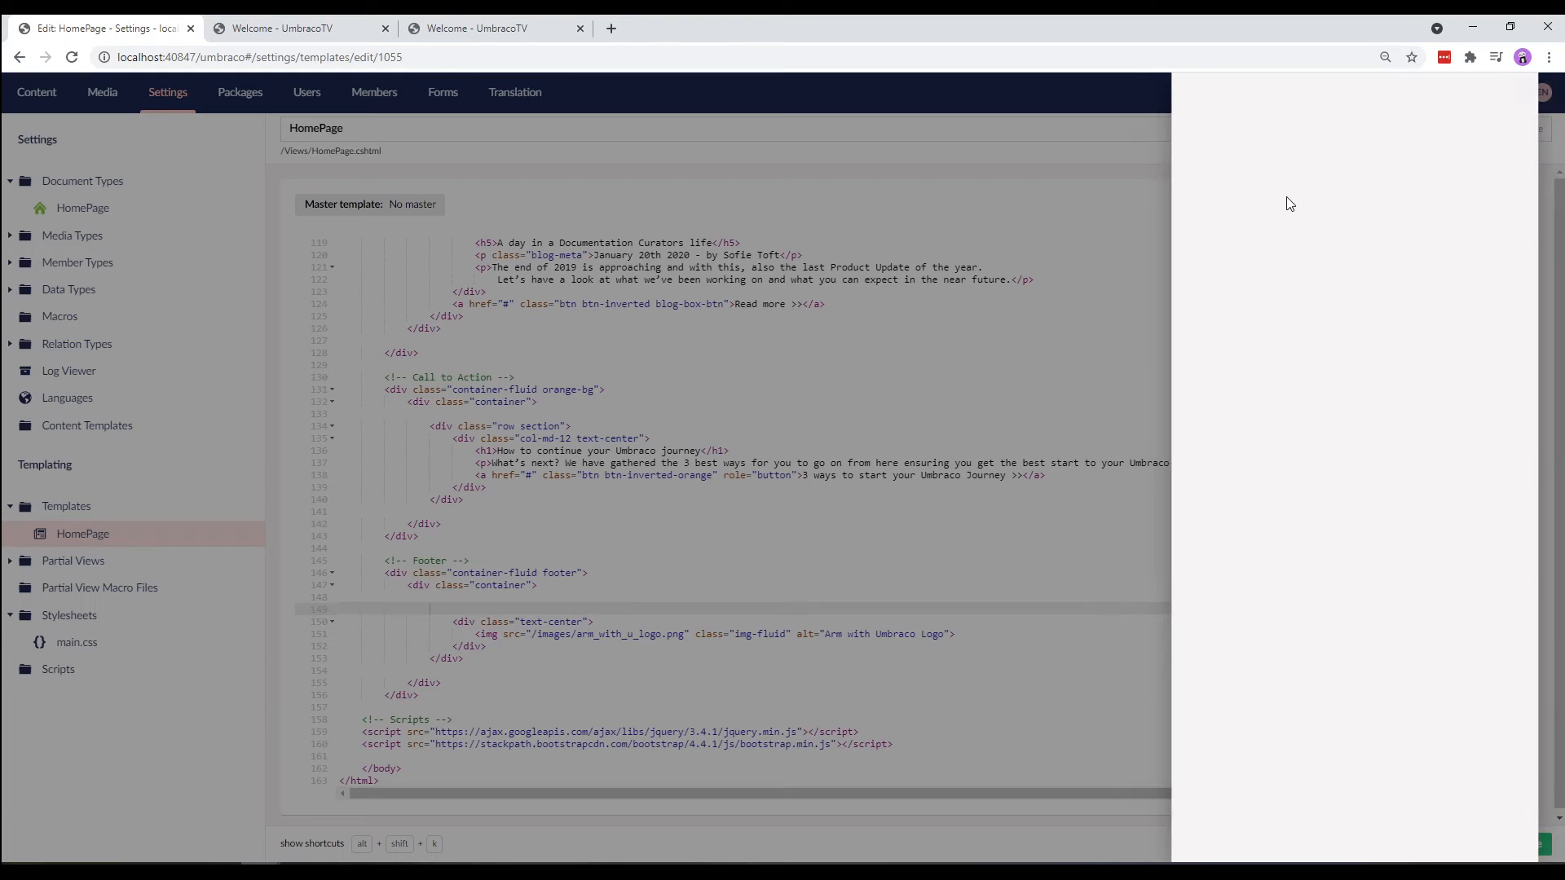
pyautogui.click(1309, 181)
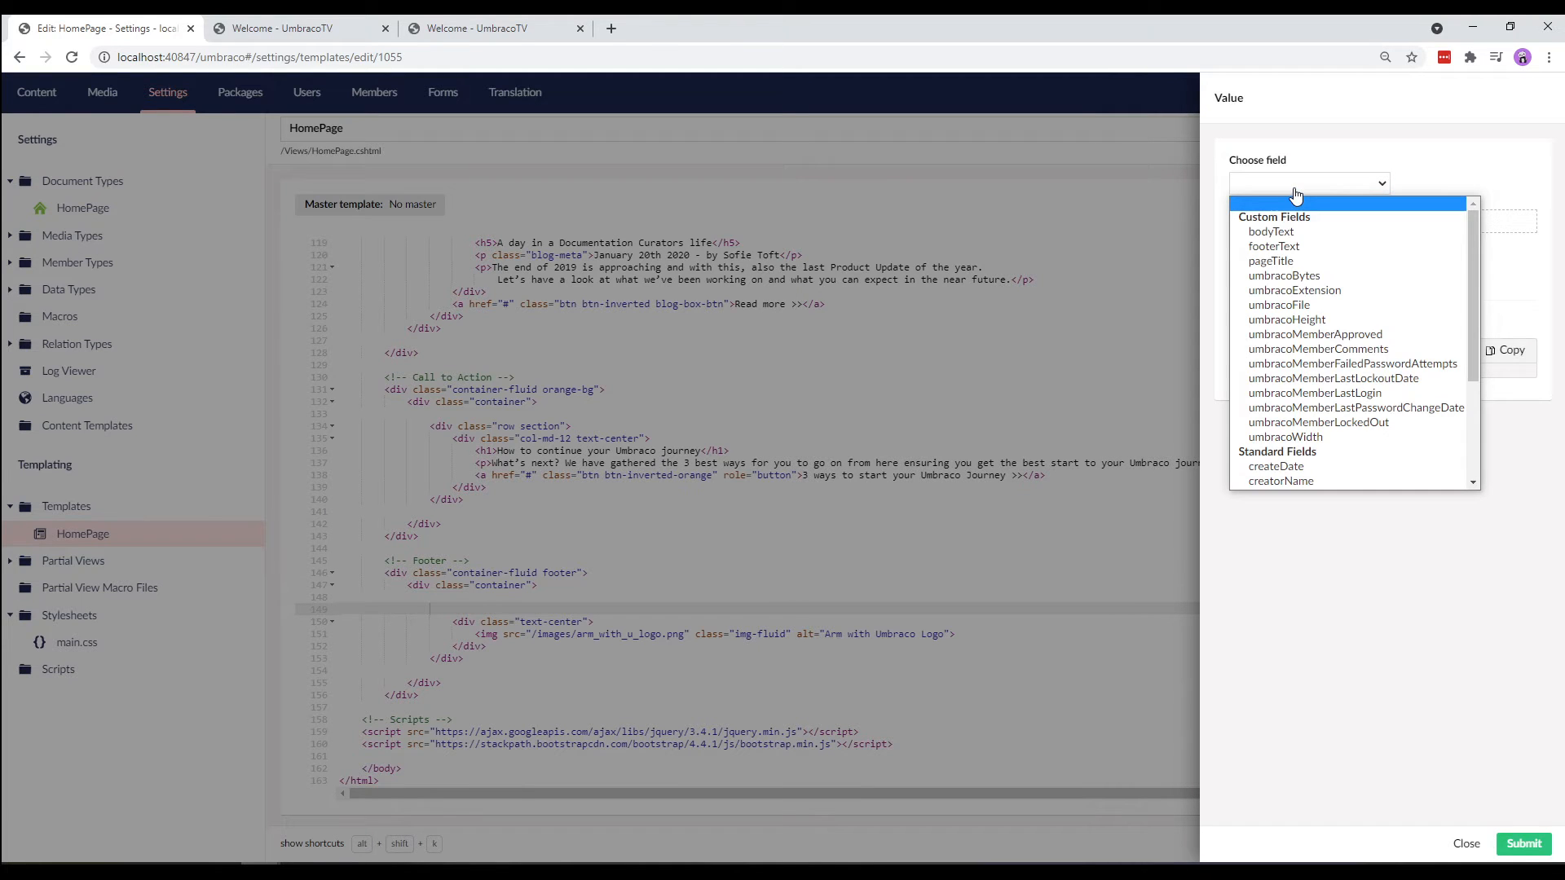
# - Insert the footerText field into the footer with default value 'Copyright Umbraco 2021'
pyautogui.click(1273, 246)
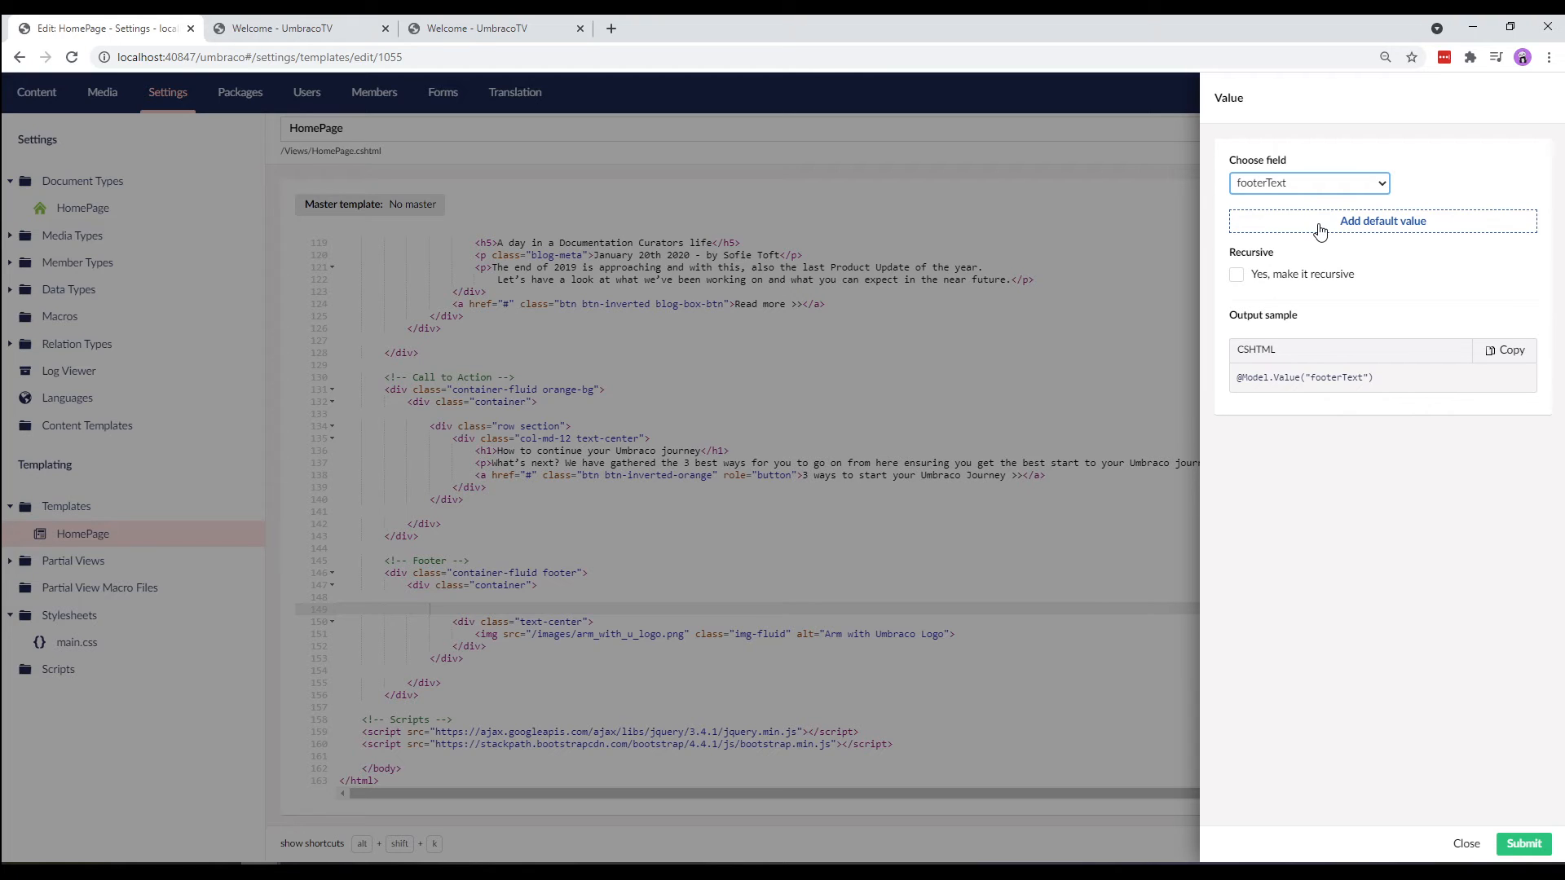
pyautogui.click(1382, 220)
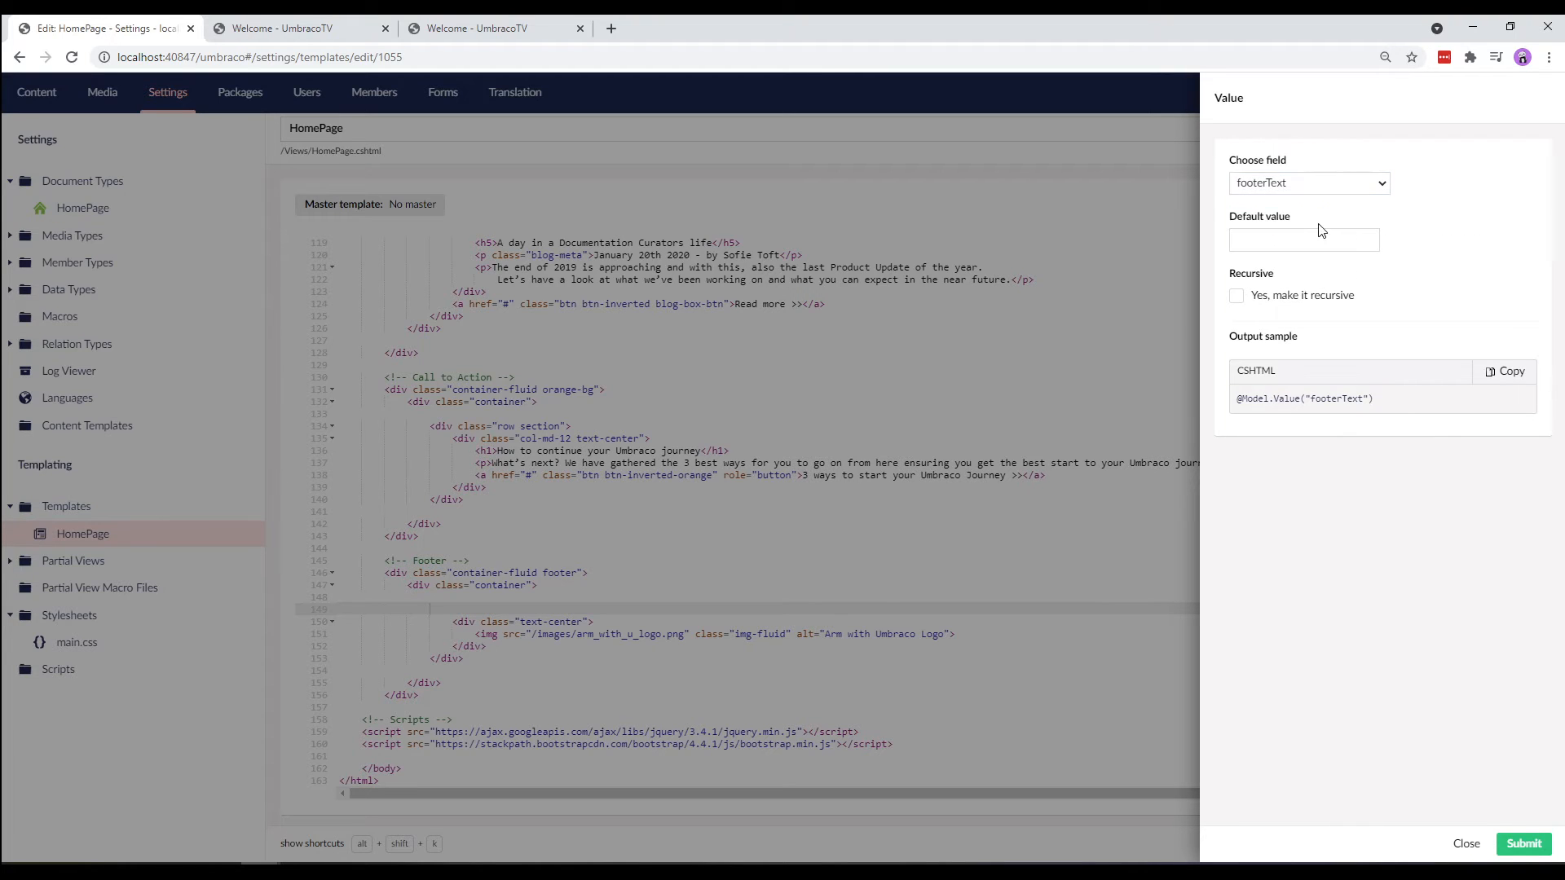
pyautogui.write('Copyright')
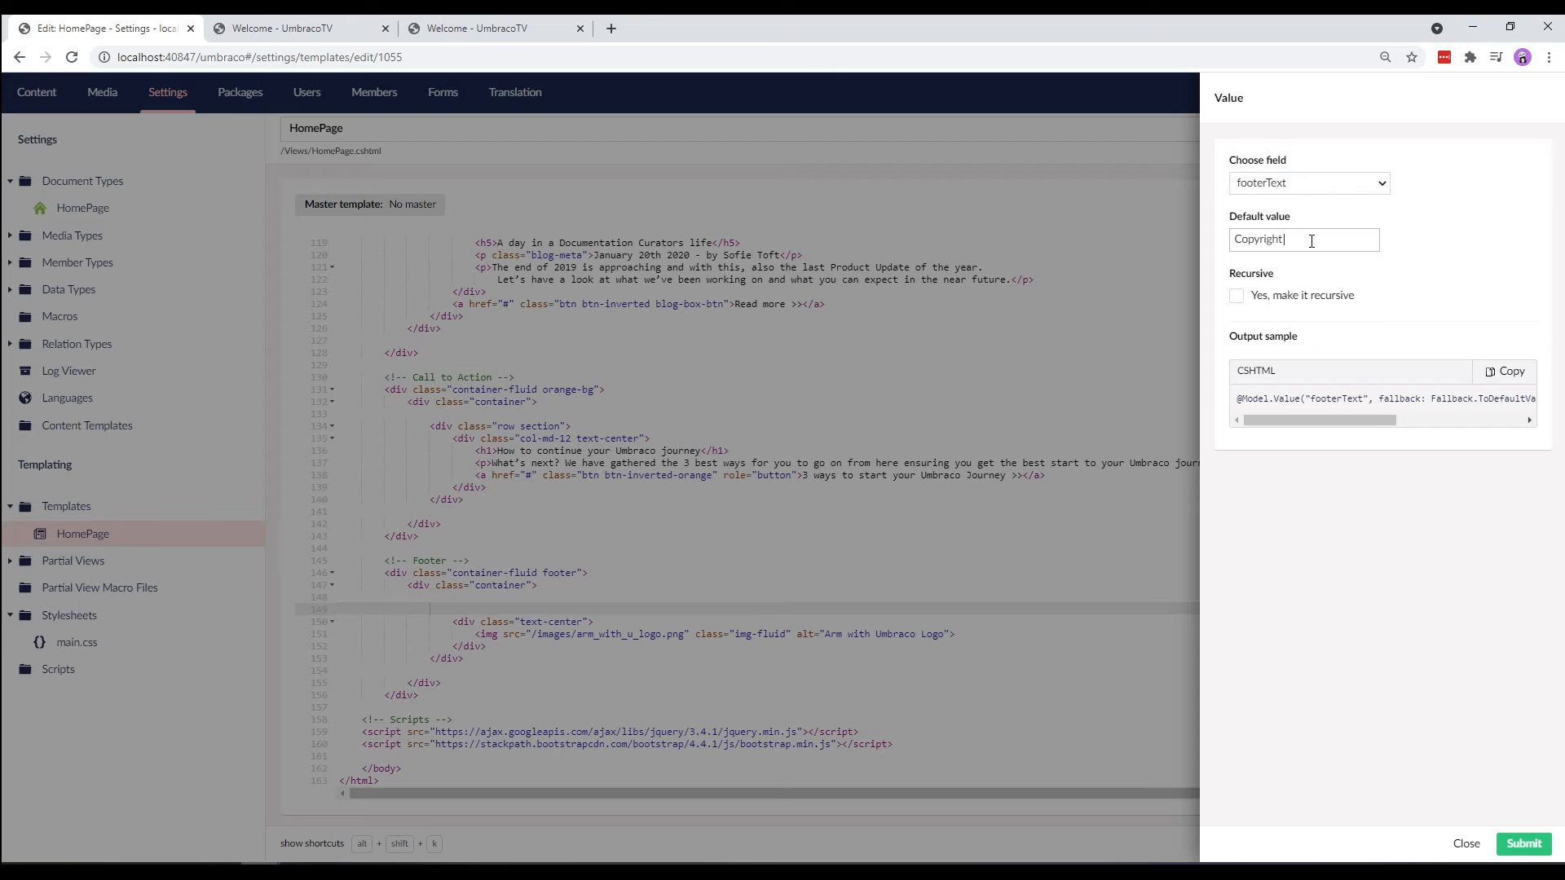
pyautogui.write('Umbraco 2')
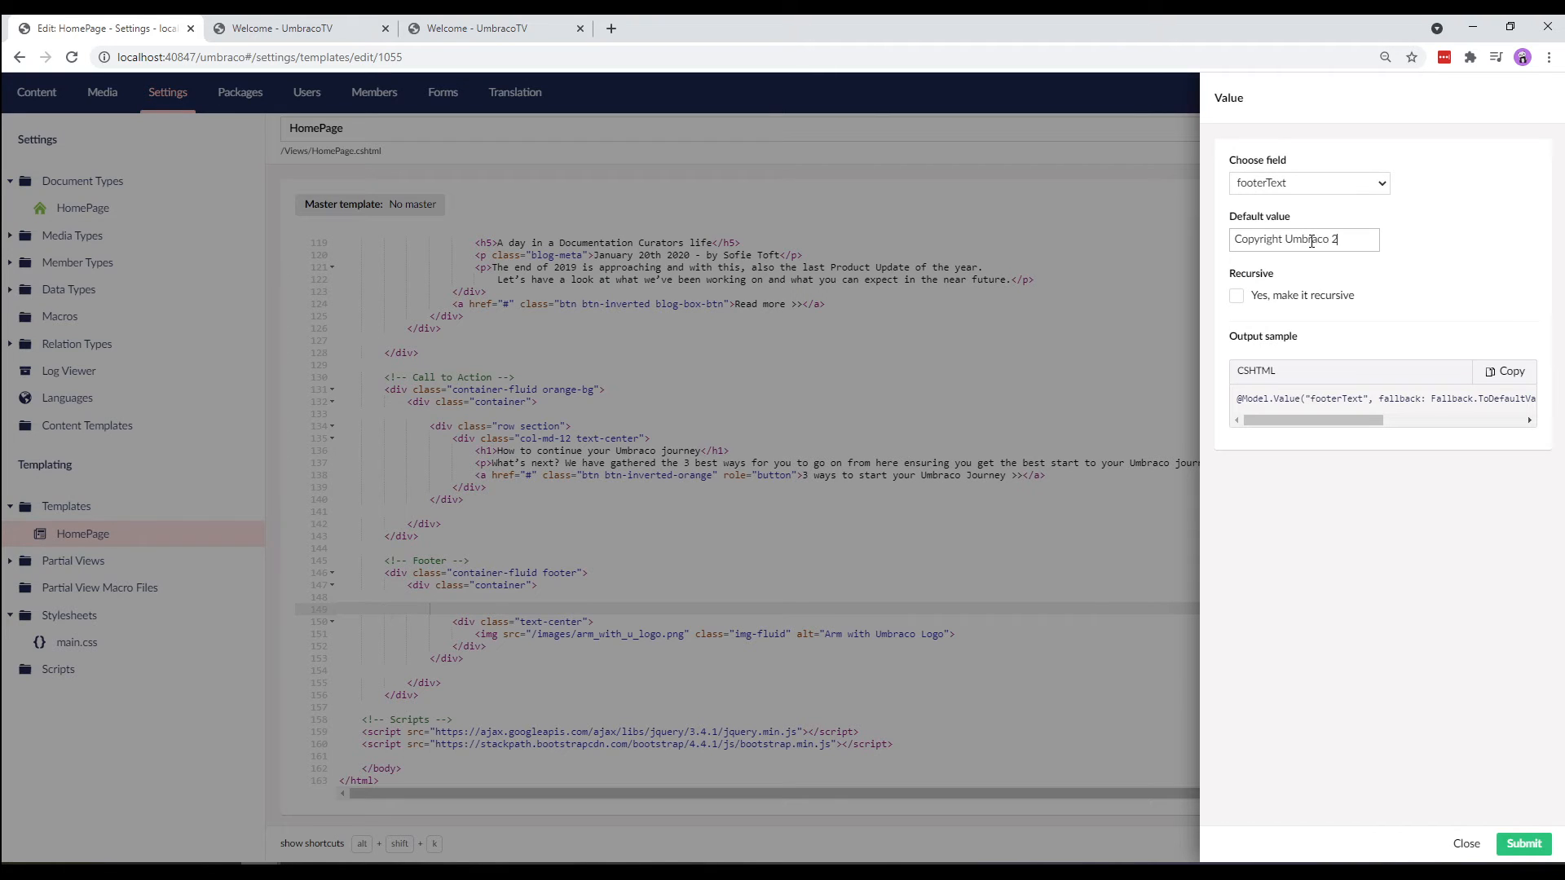
pyautogui.write('021')
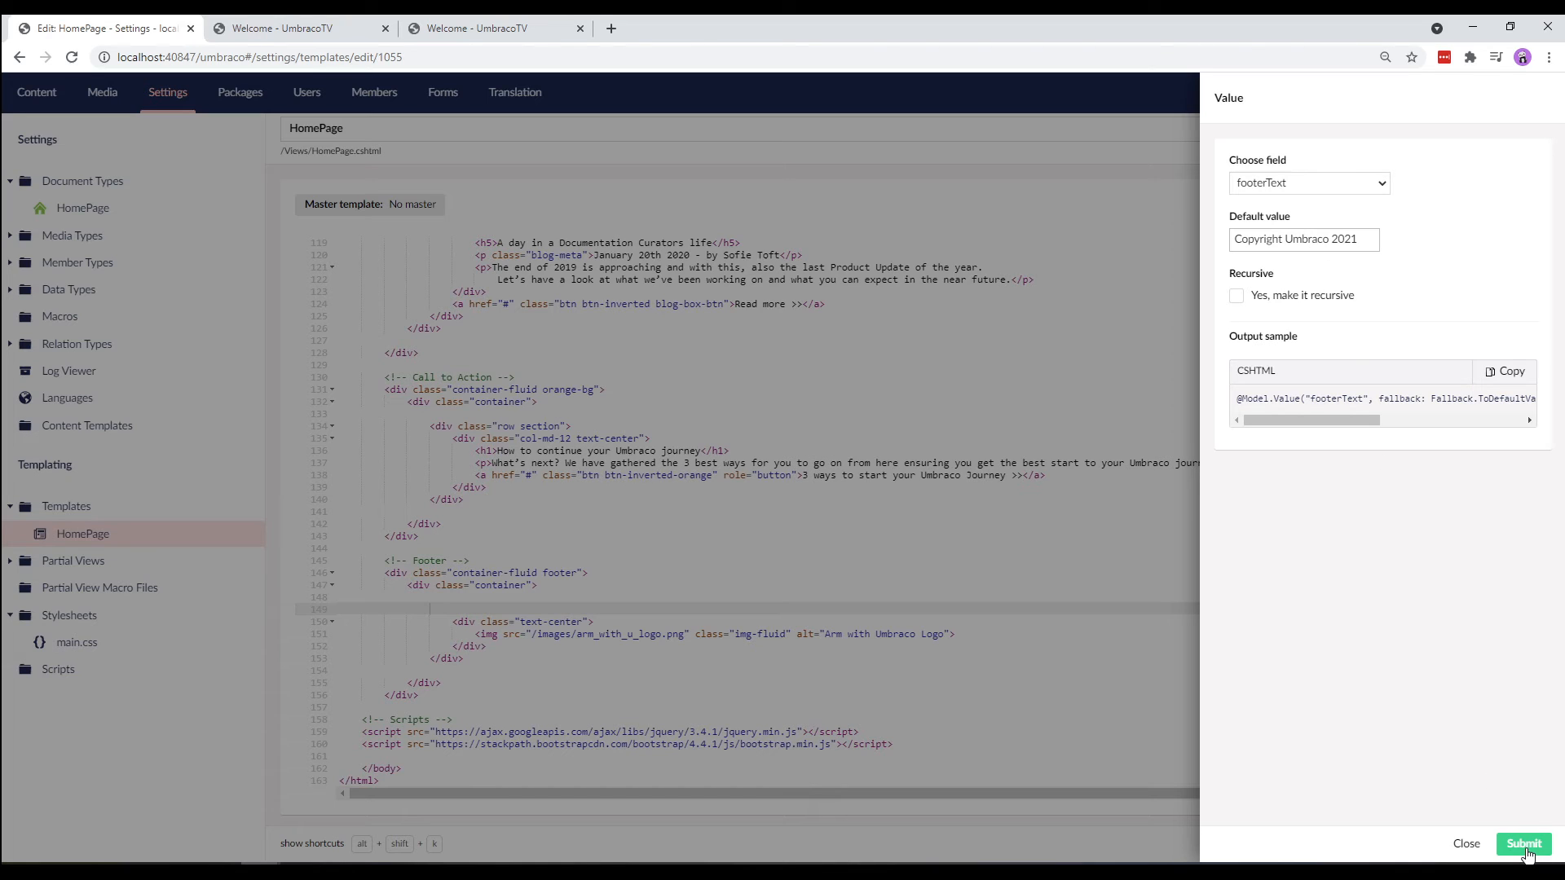
pyautogui.click(1522, 843)
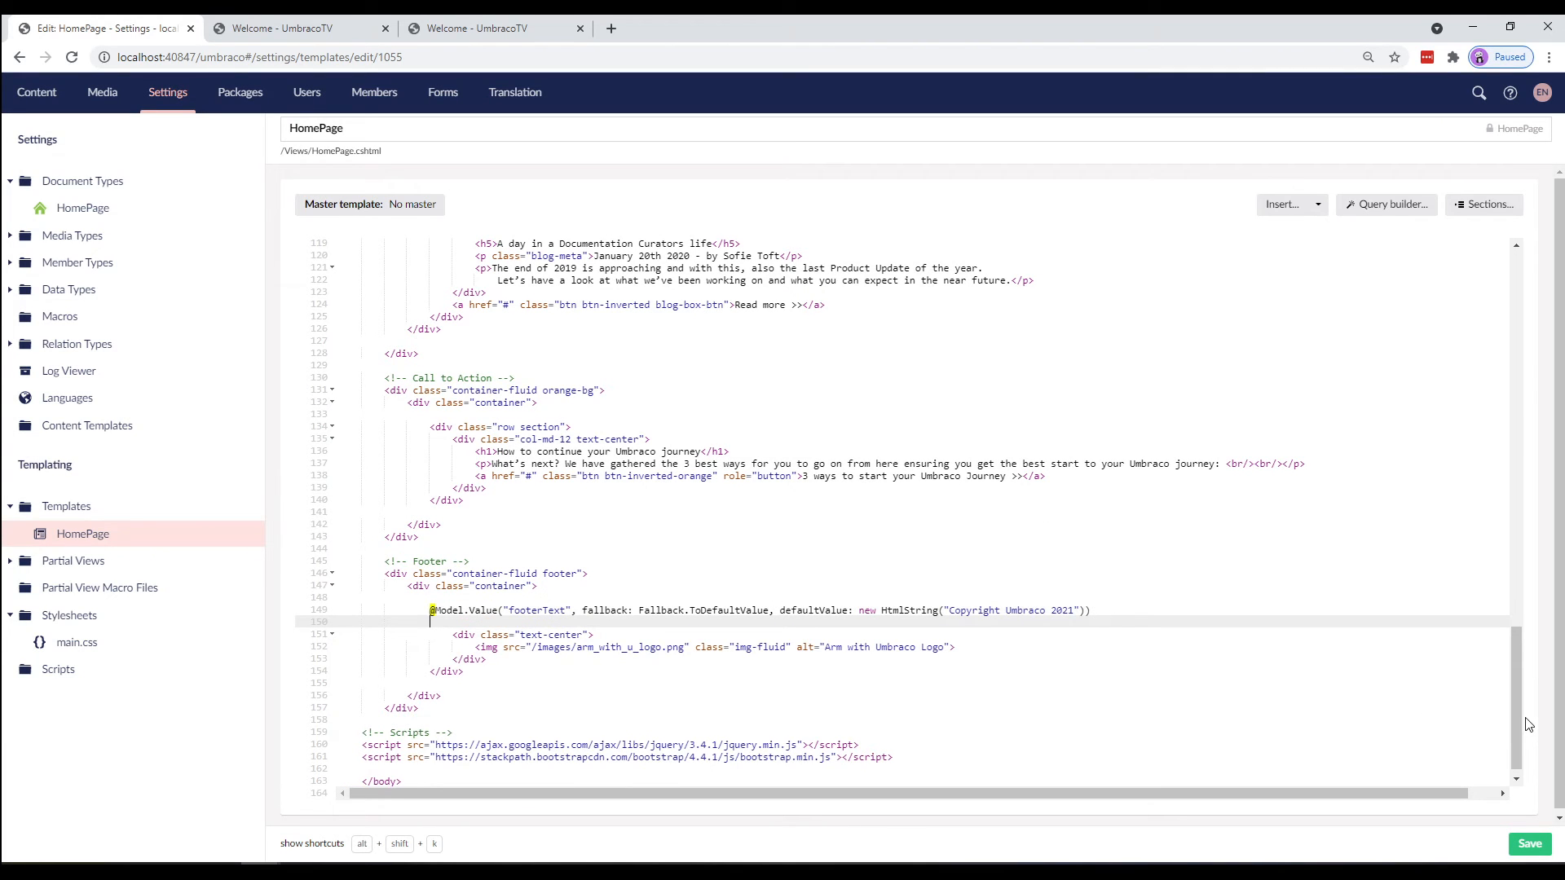
# - Save the HomePage template and switch to the Welcome - UmbracoTV site tab
pyautogui.scroll(3)
pyautogui.write('@using Umbraco.Cms.Core.Models.PublishedContent;')
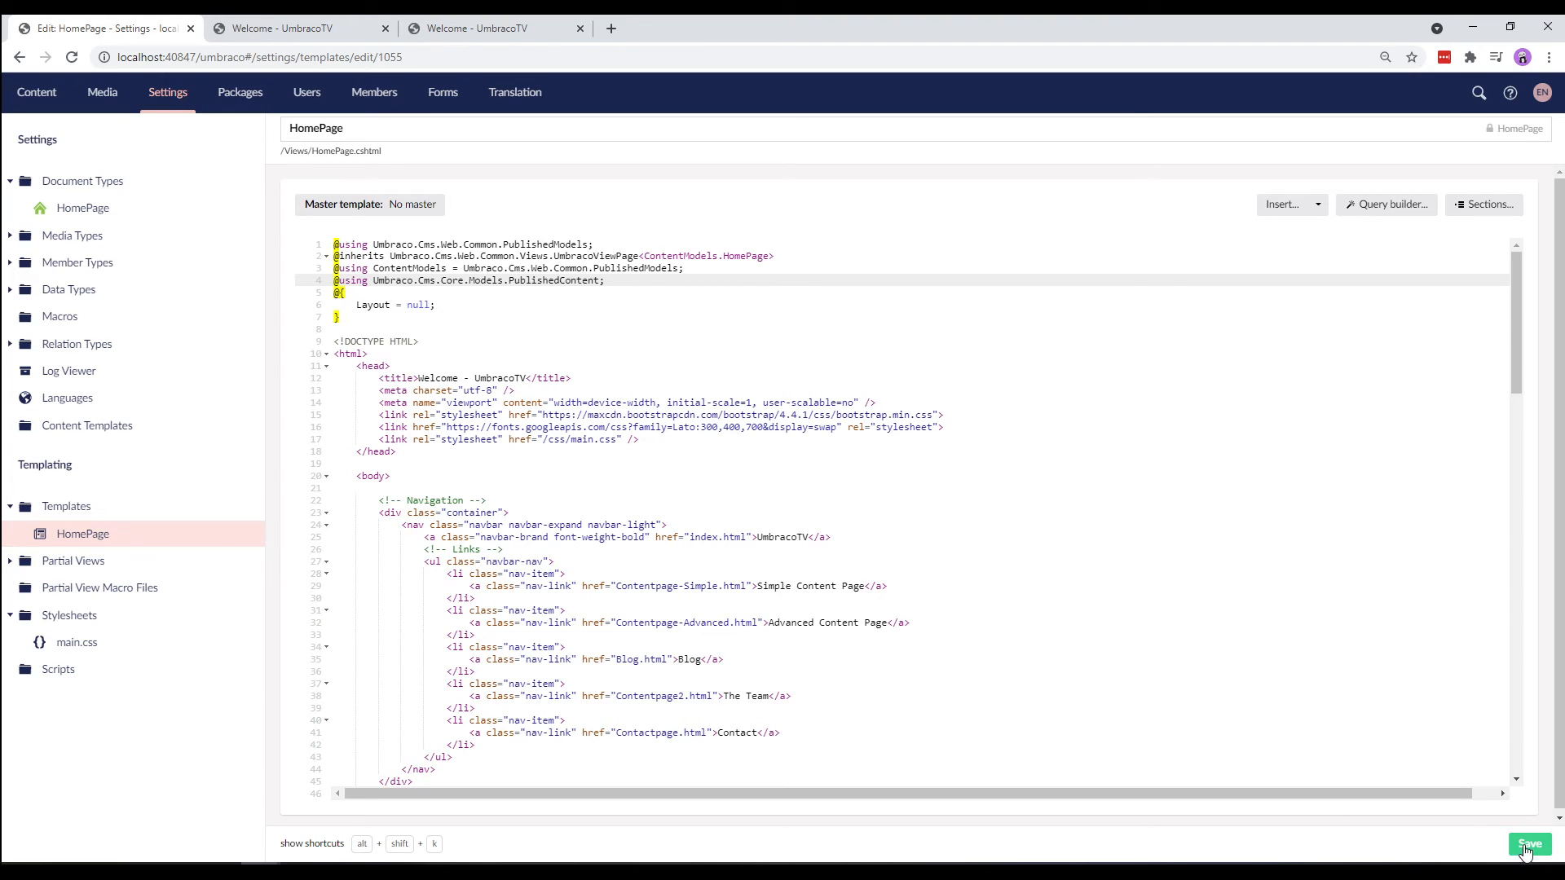
pyautogui.click(1528, 846)
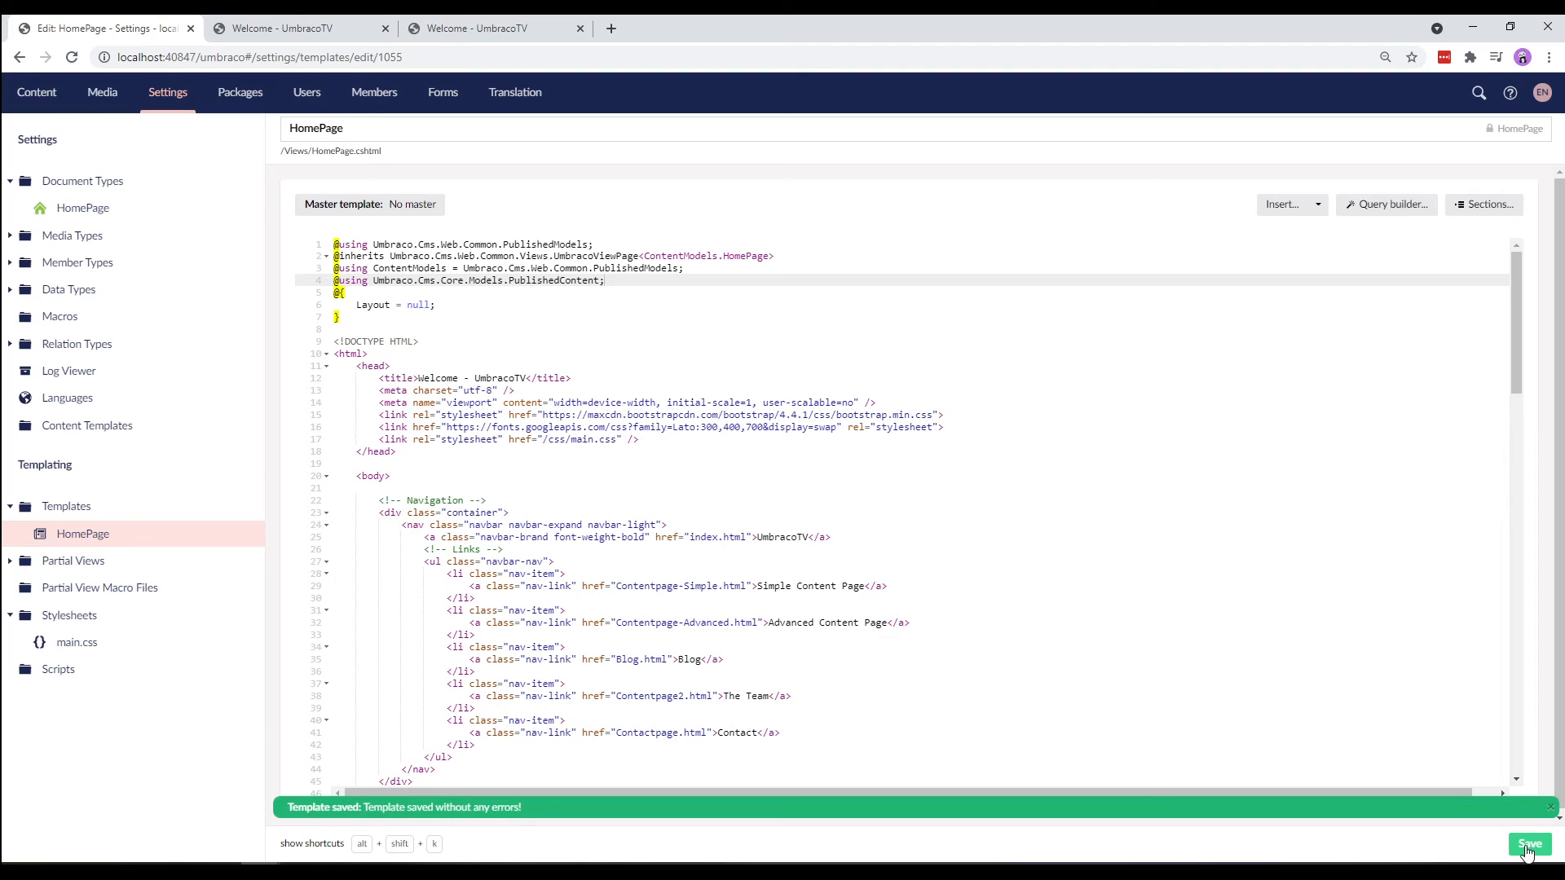
pyautogui.click(300, 28)
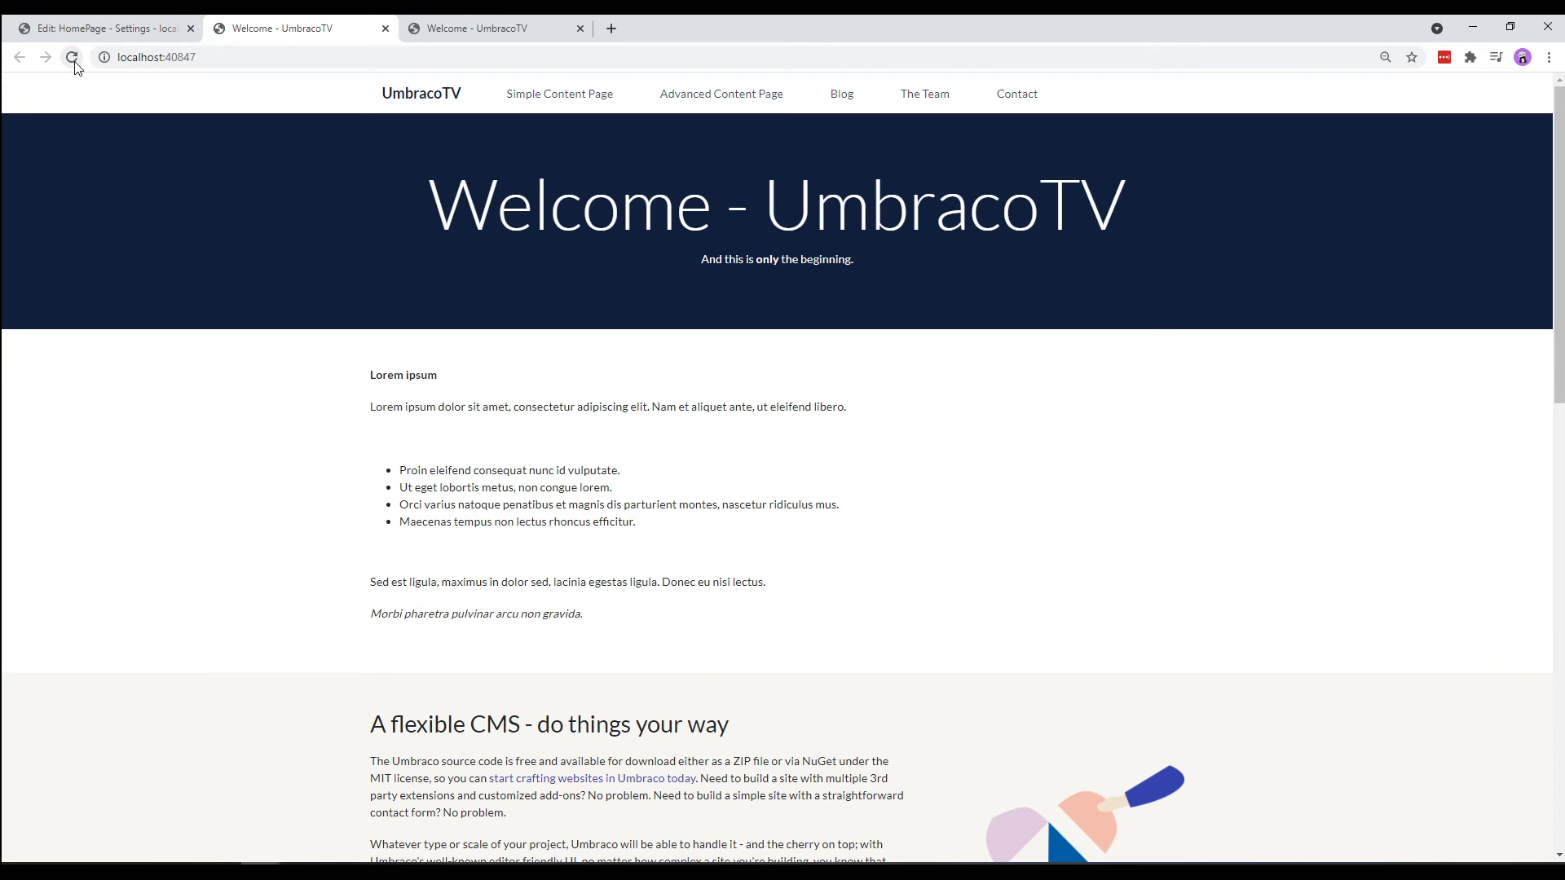
# - Reload the homepage and scroll to the footer to confirm it reads 'Copyright Umbraco 2021'
pyautogui.click(70, 57)
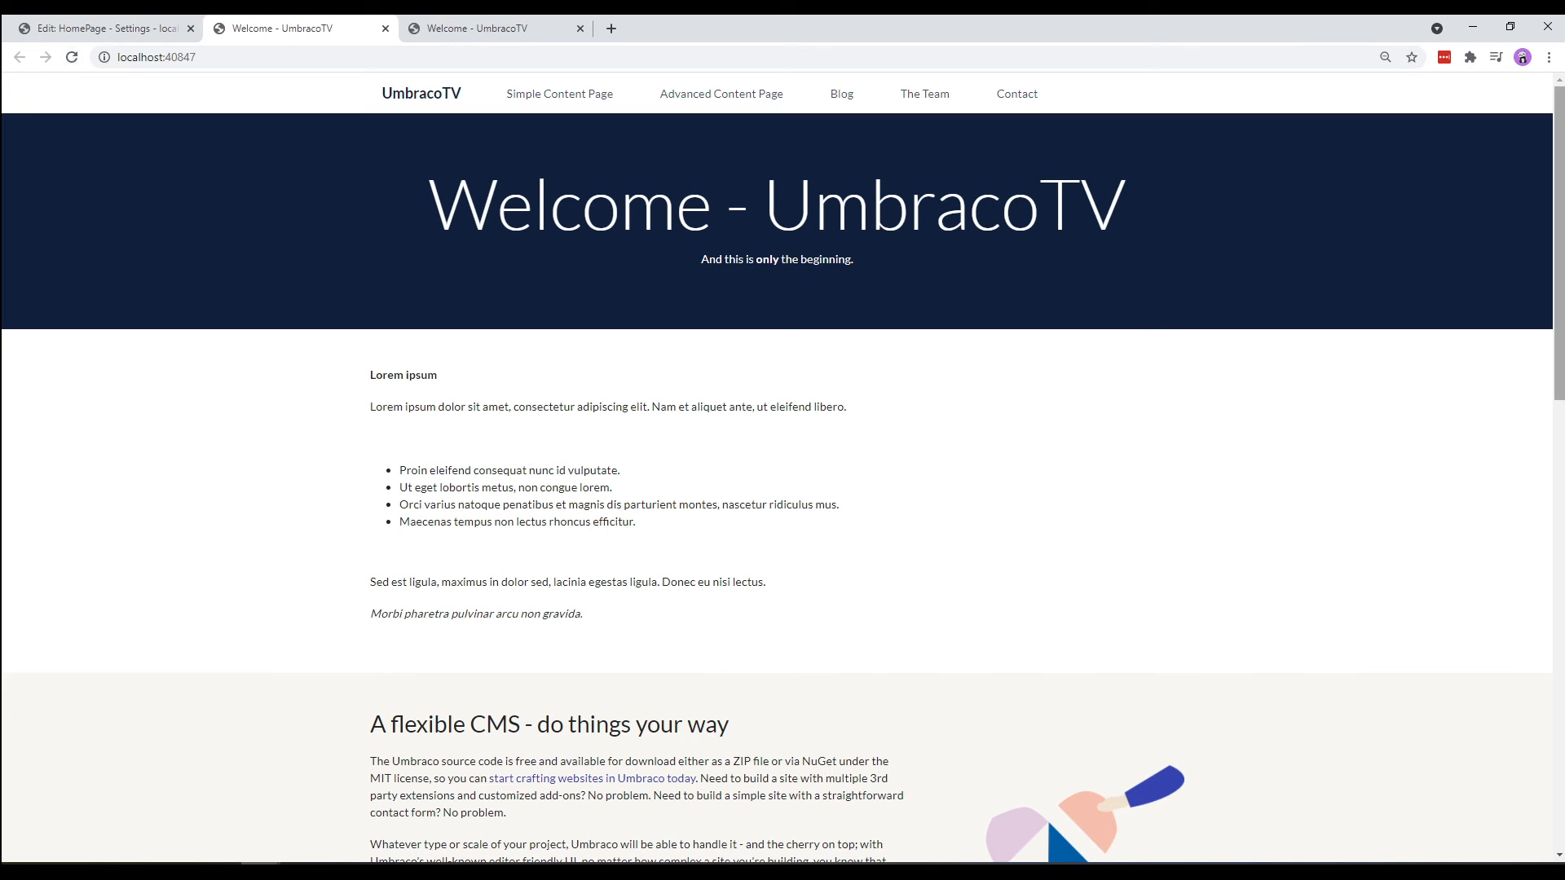
pyautogui.scroll(-3)
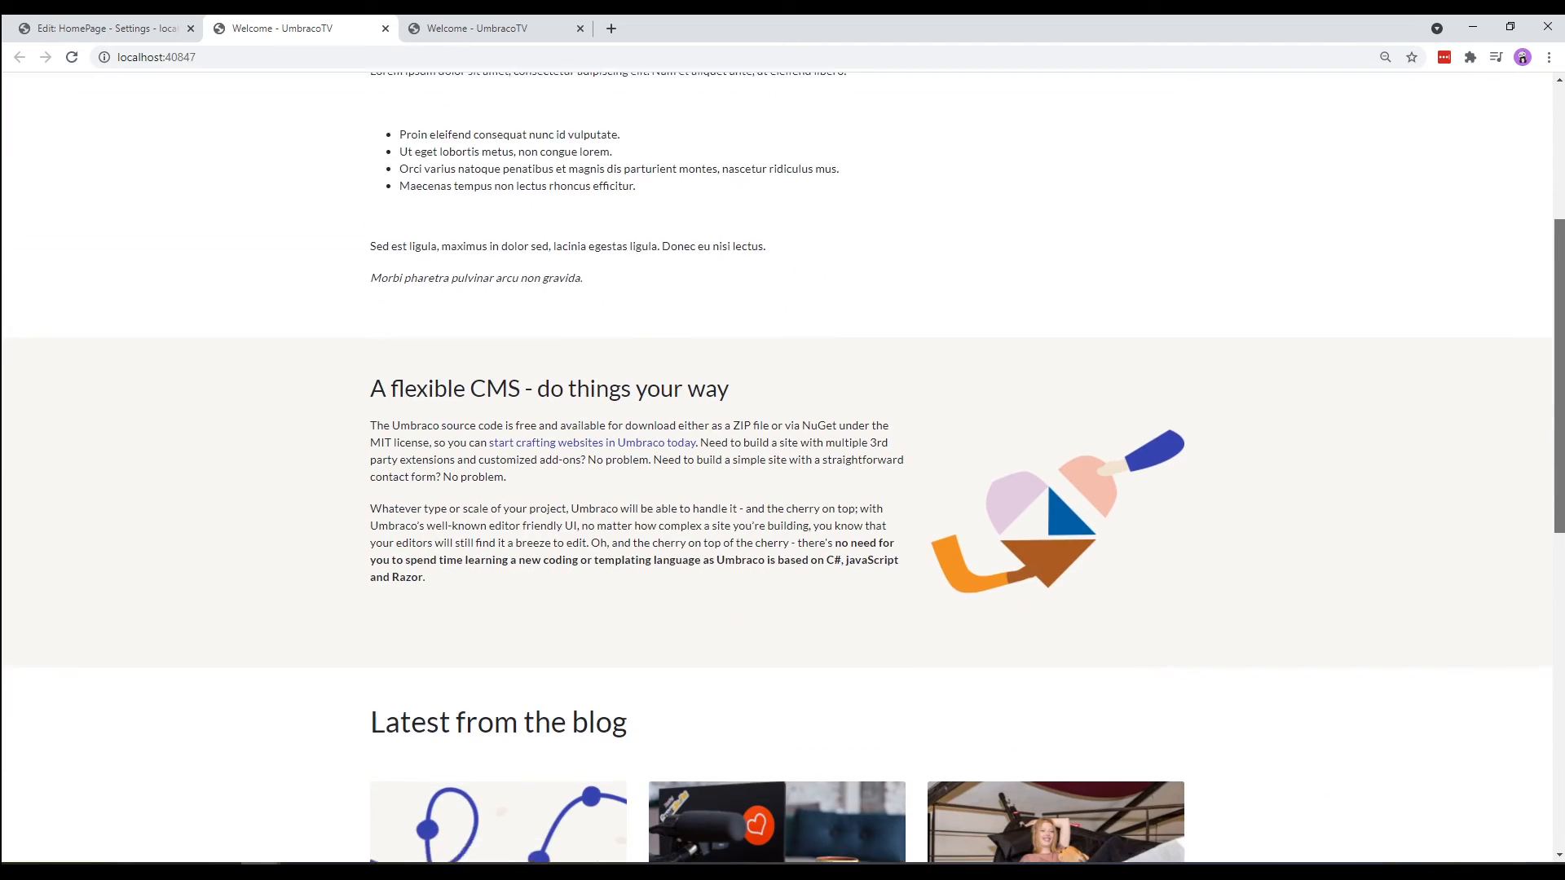
pyautogui.scroll(-3)
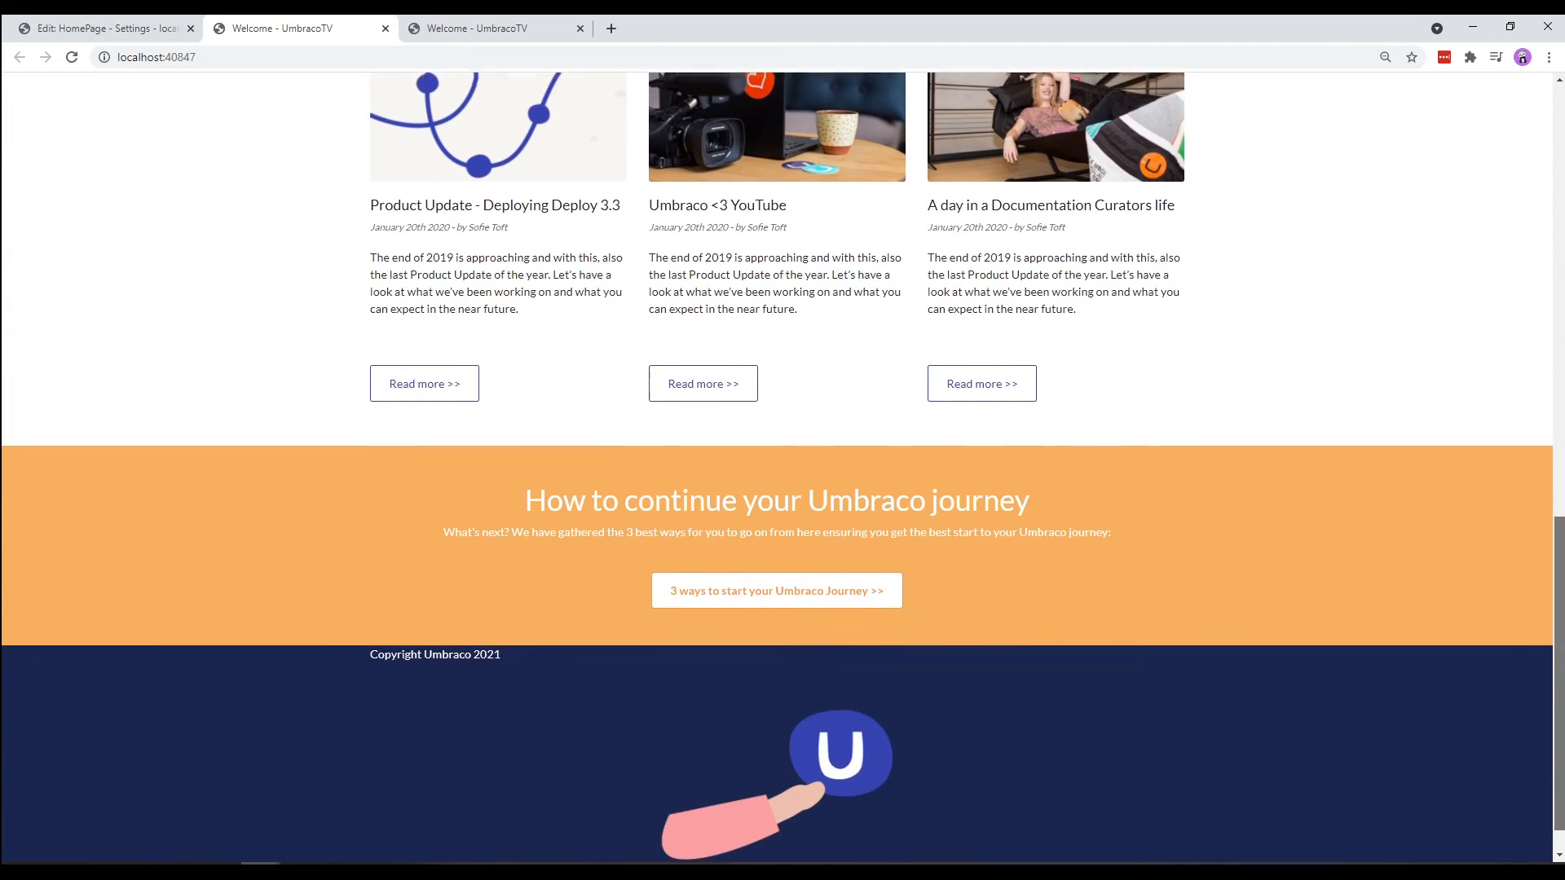
pyautogui.scroll(-3)
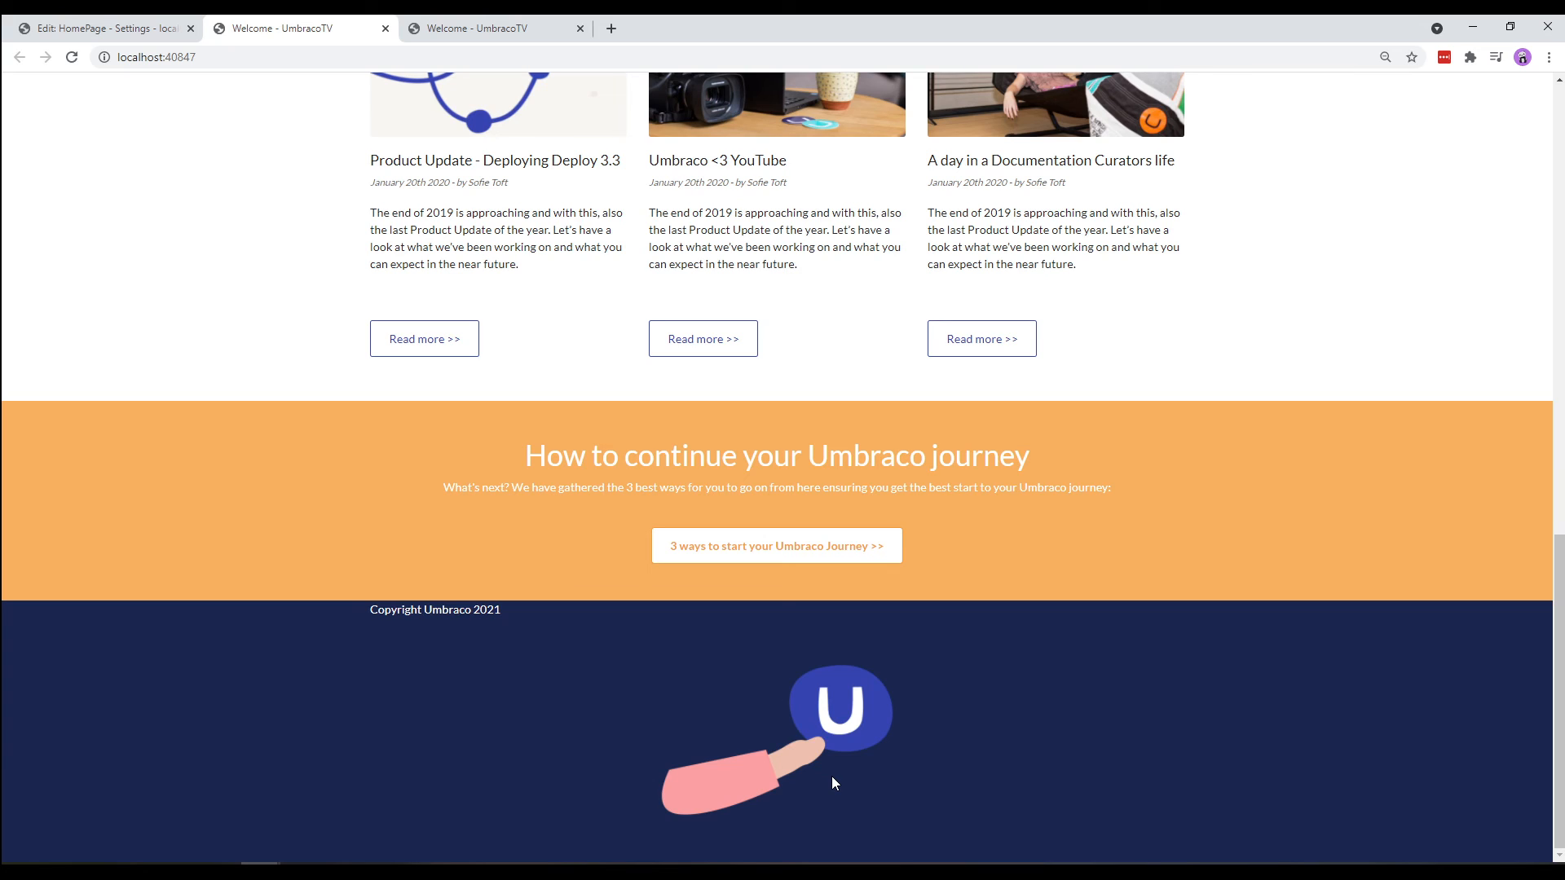
pyautogui.moveTo(955, 806)
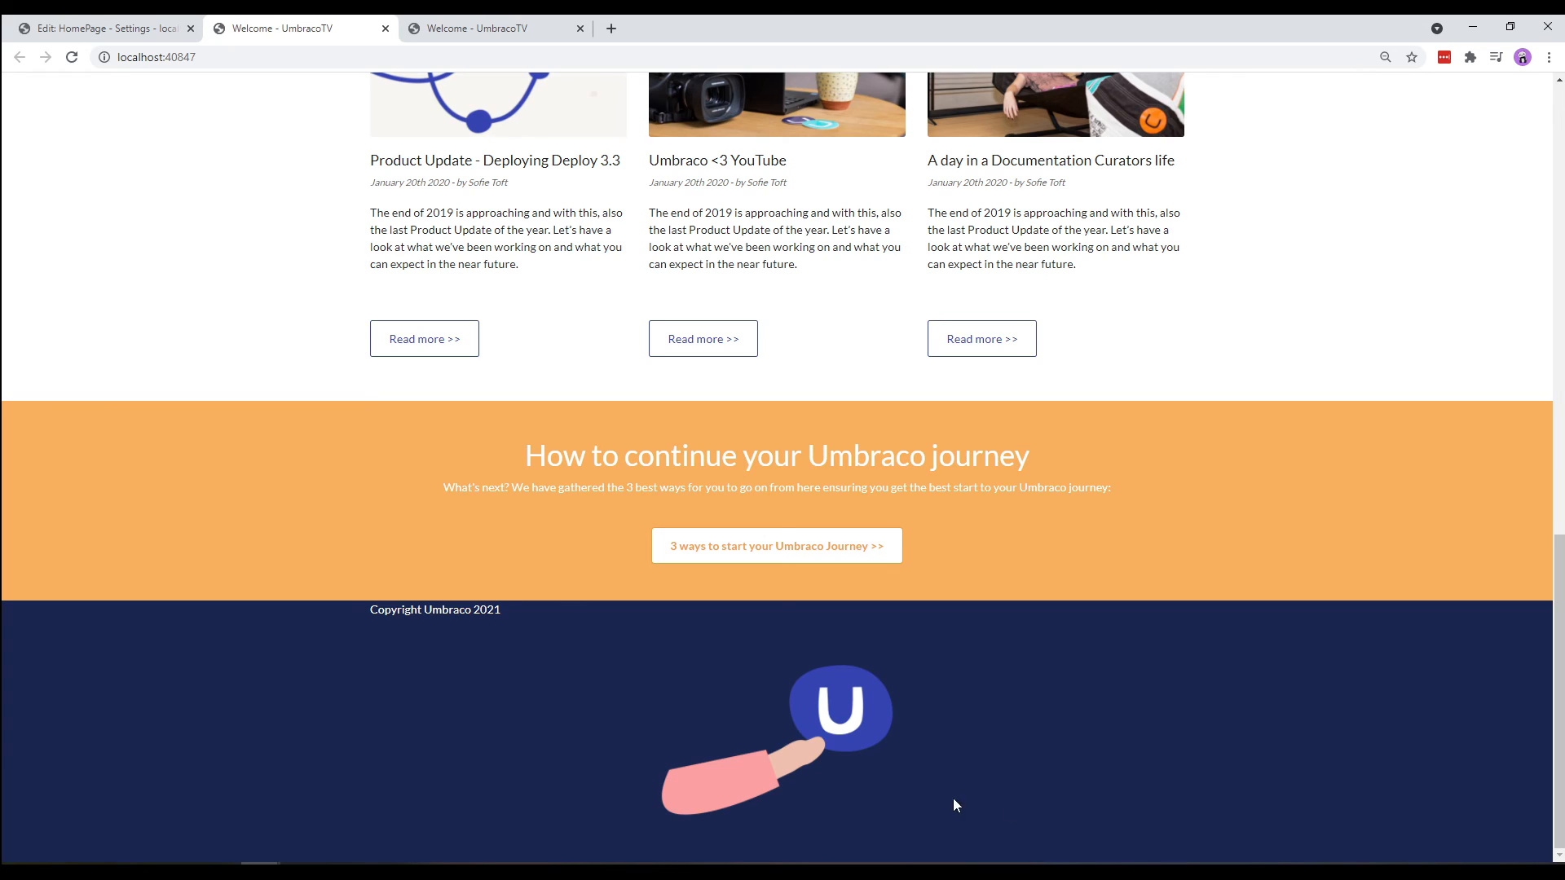
pyautogui.scroll(-3)
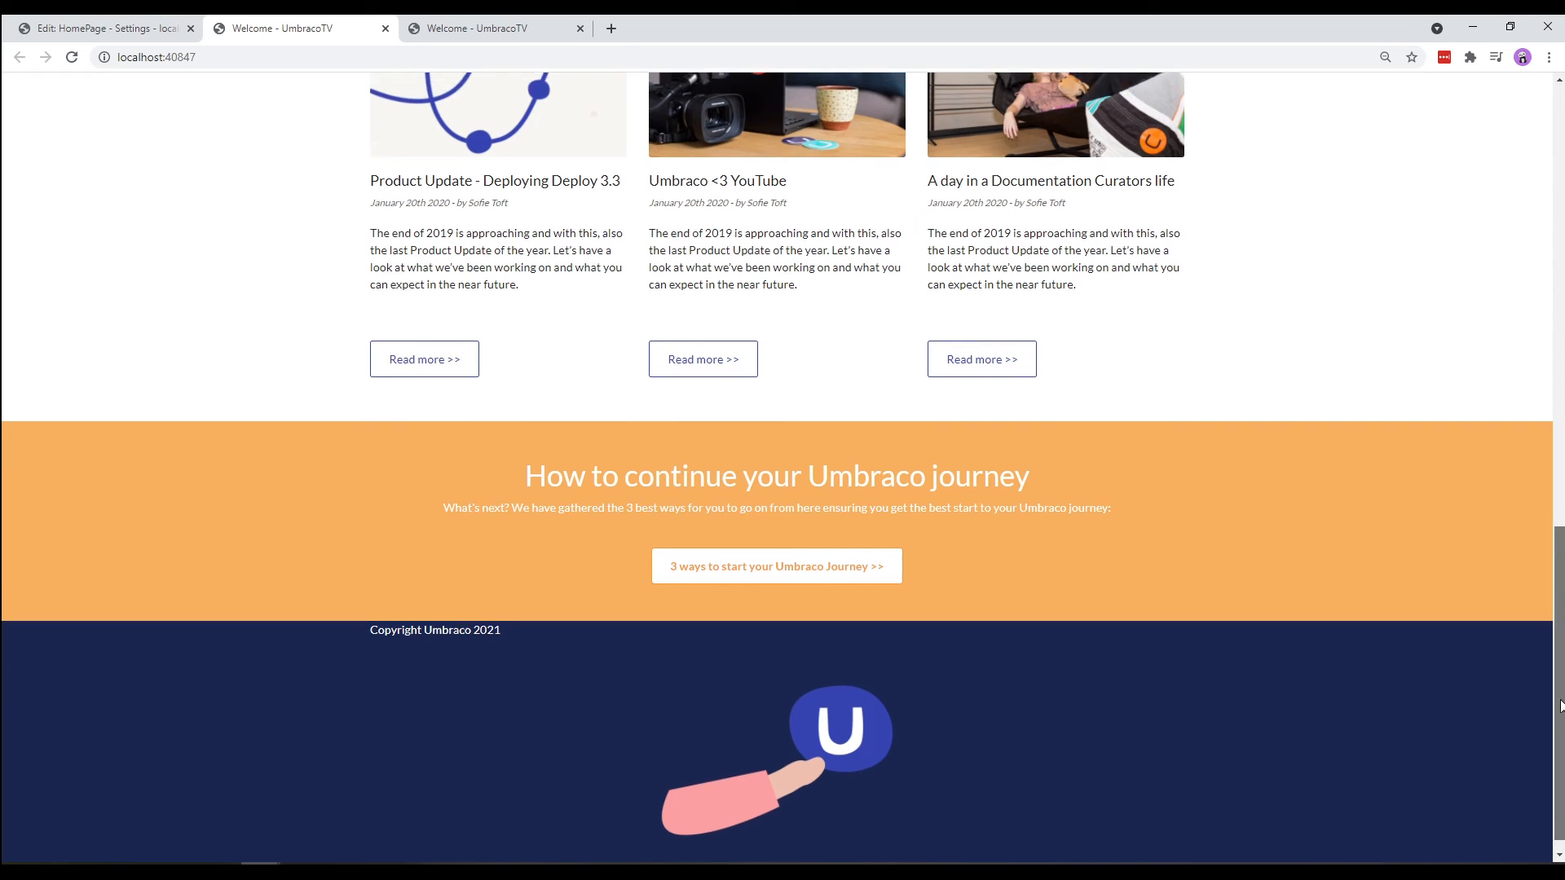
pyautogui.scroll(3)
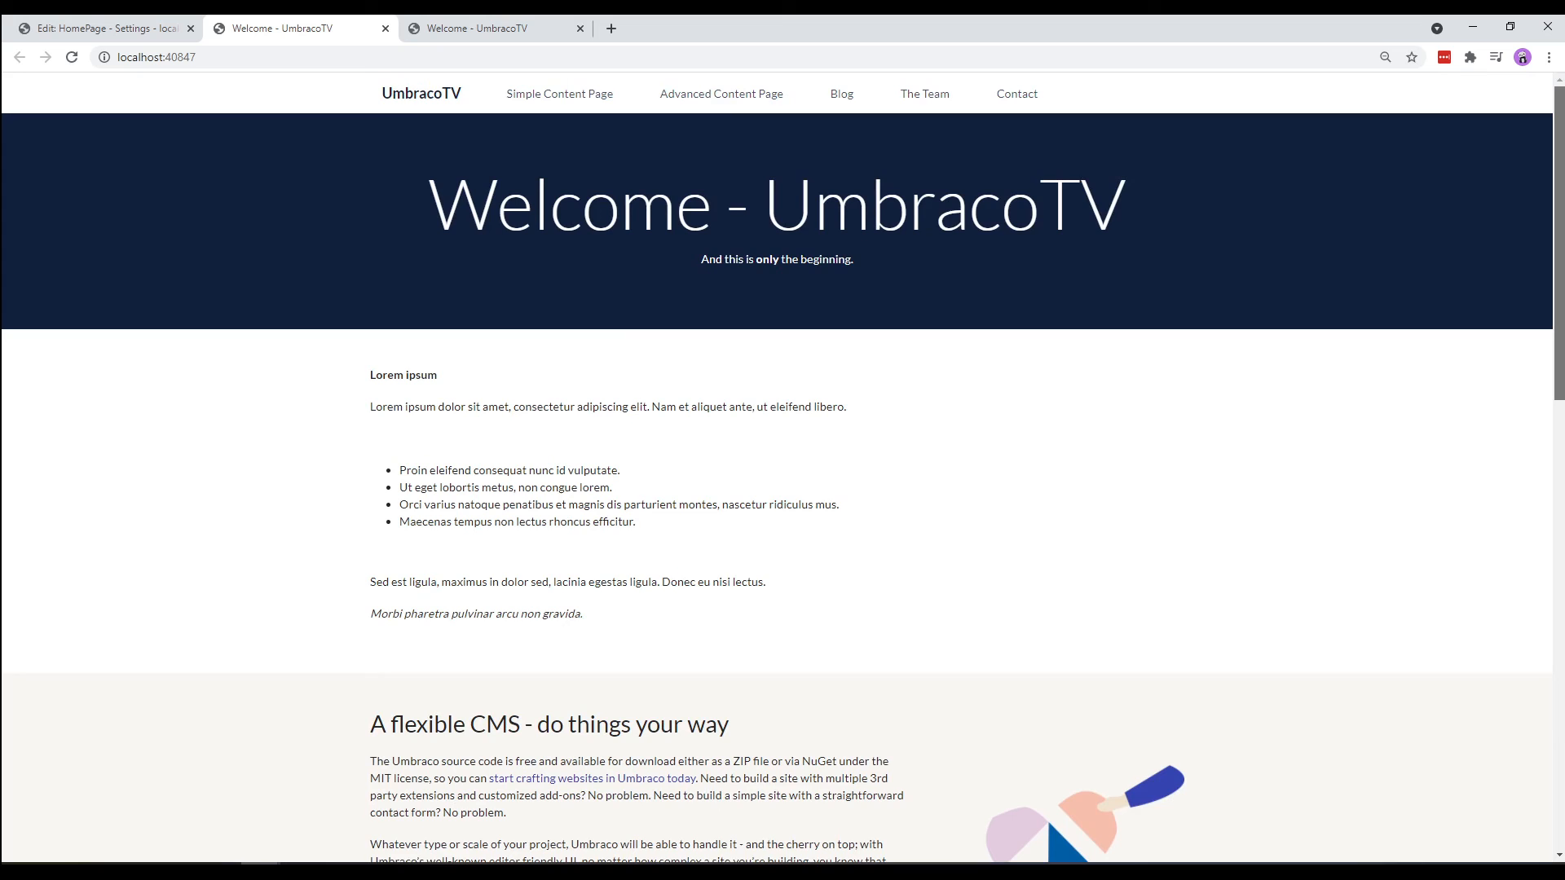
pyautogui.scroll(-3)
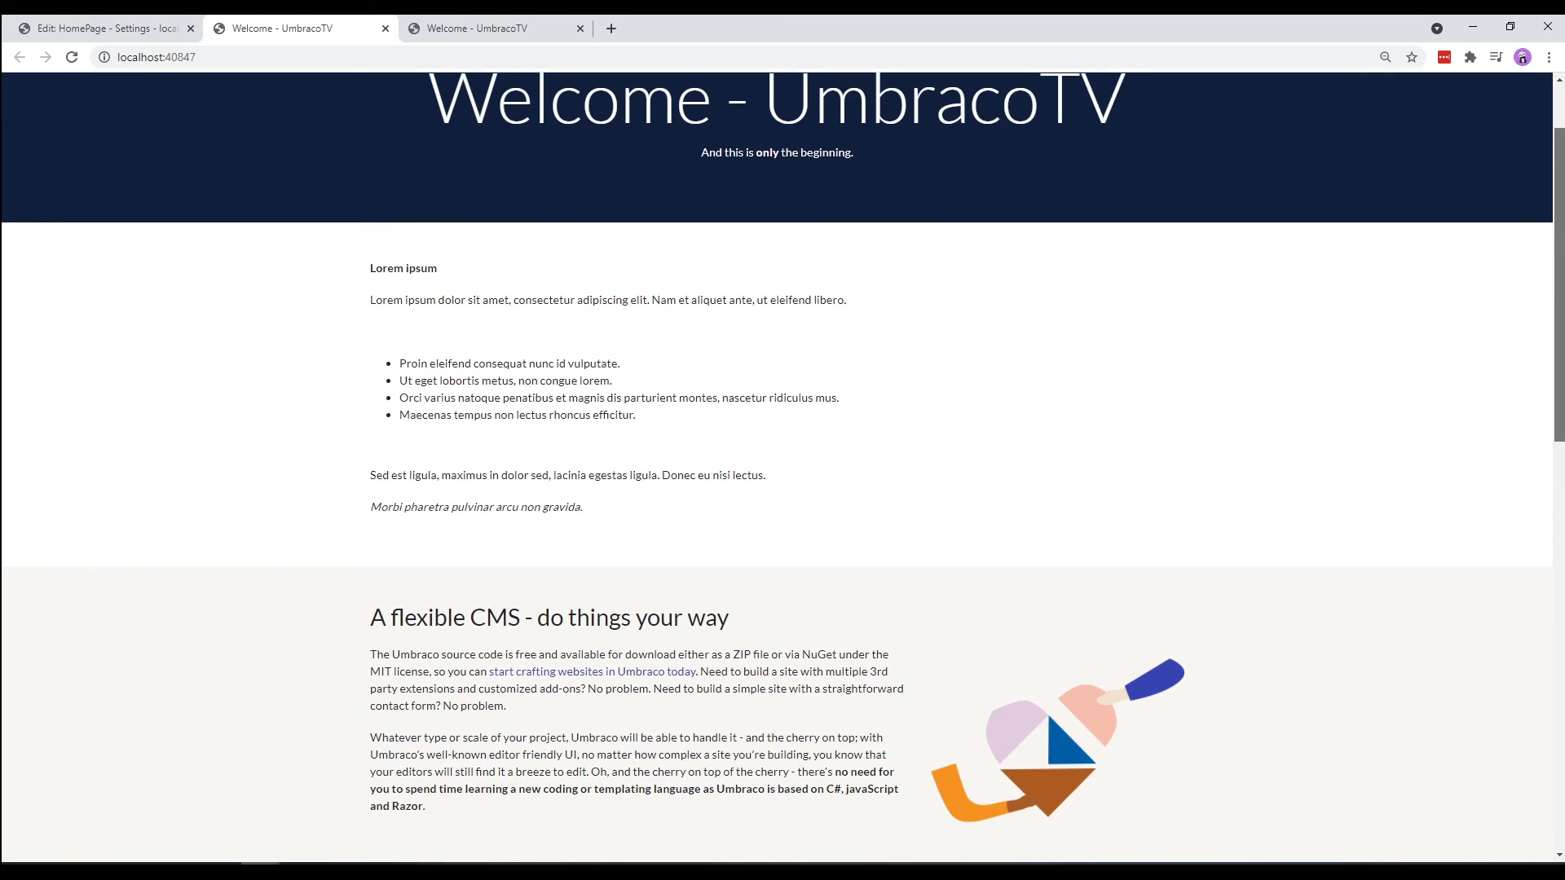
pyautogui.scroll(-3)
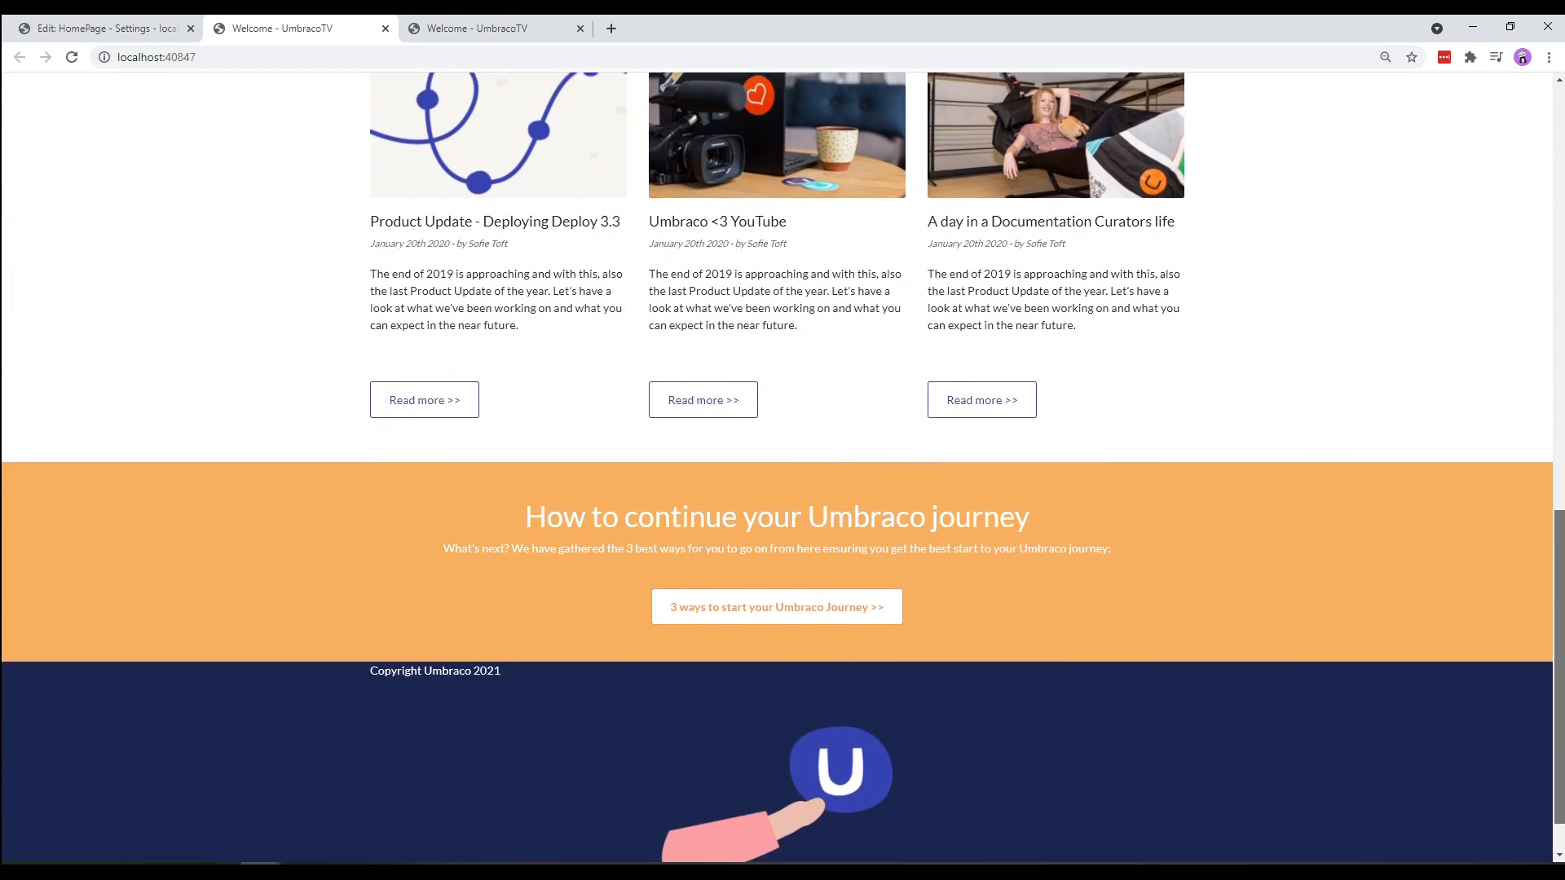
pyautogui.scroll(-3)
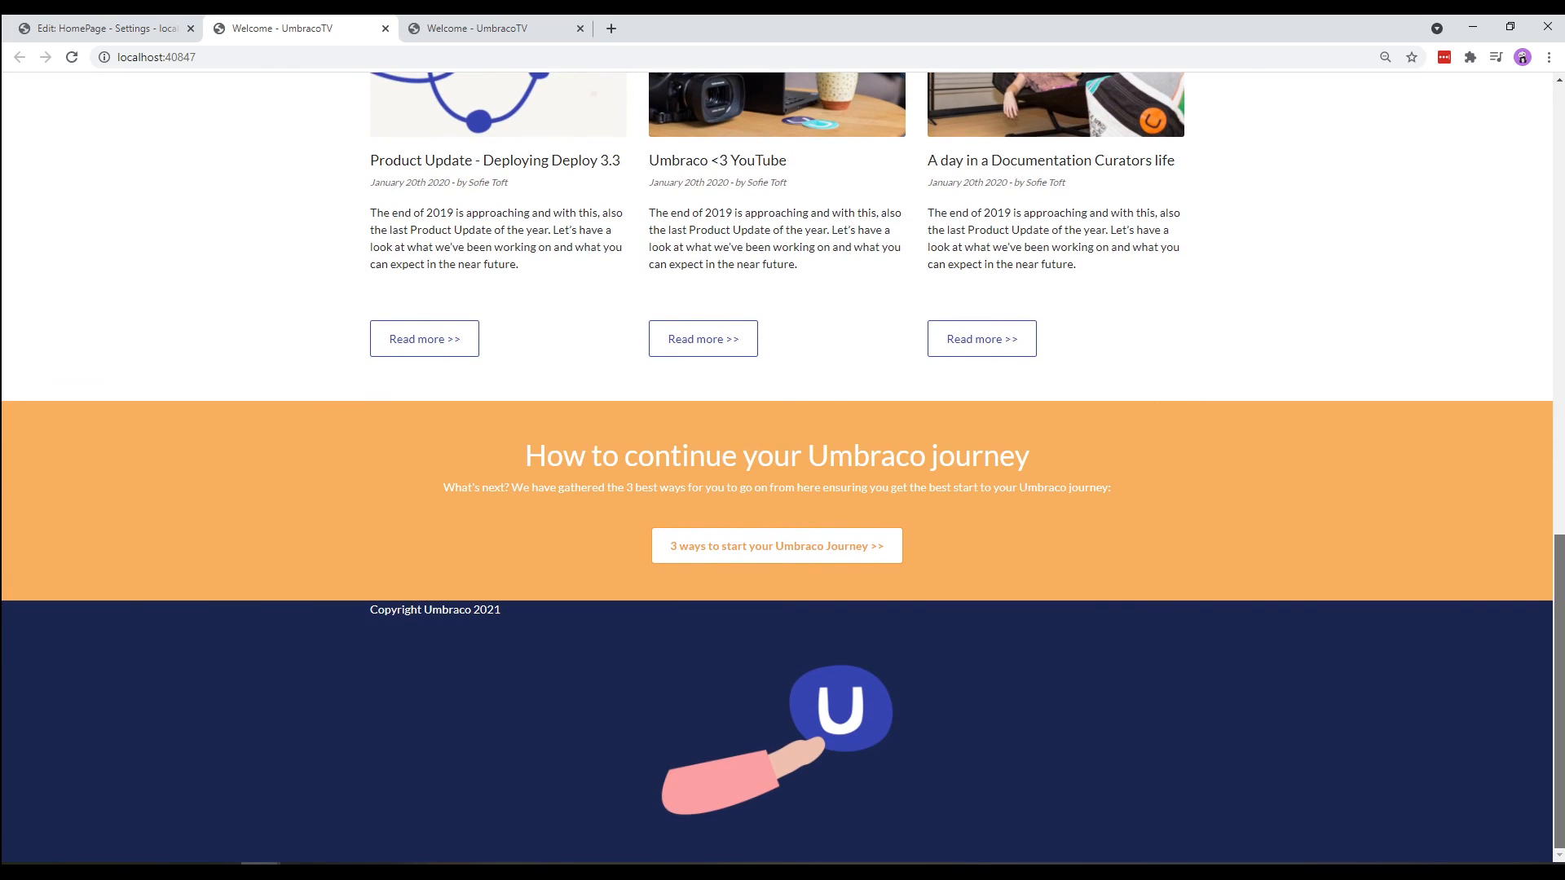
pyautogui.scroll(3)
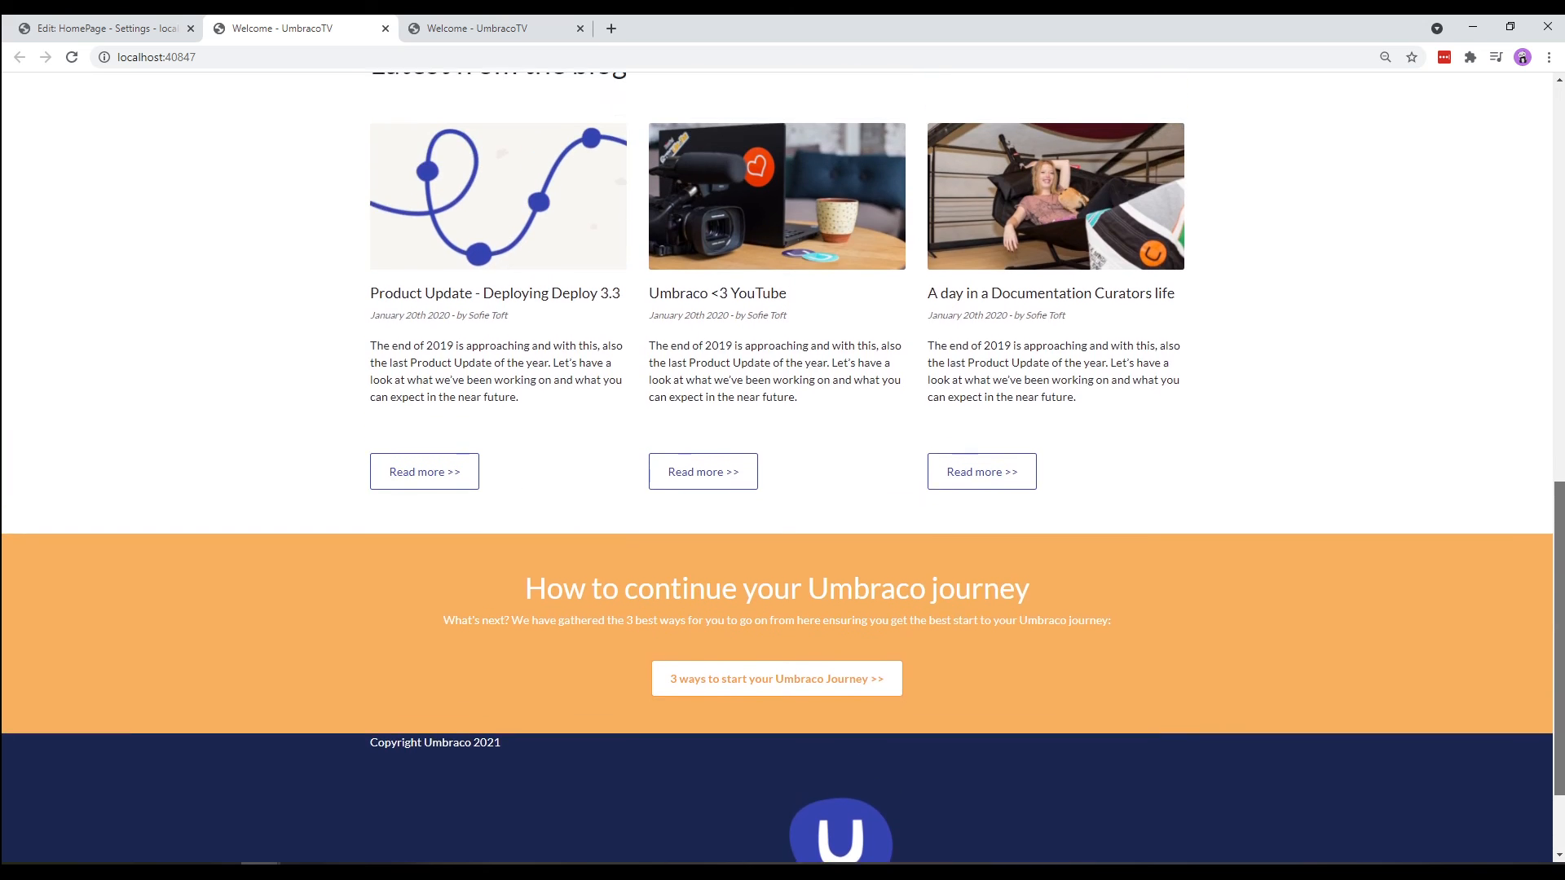